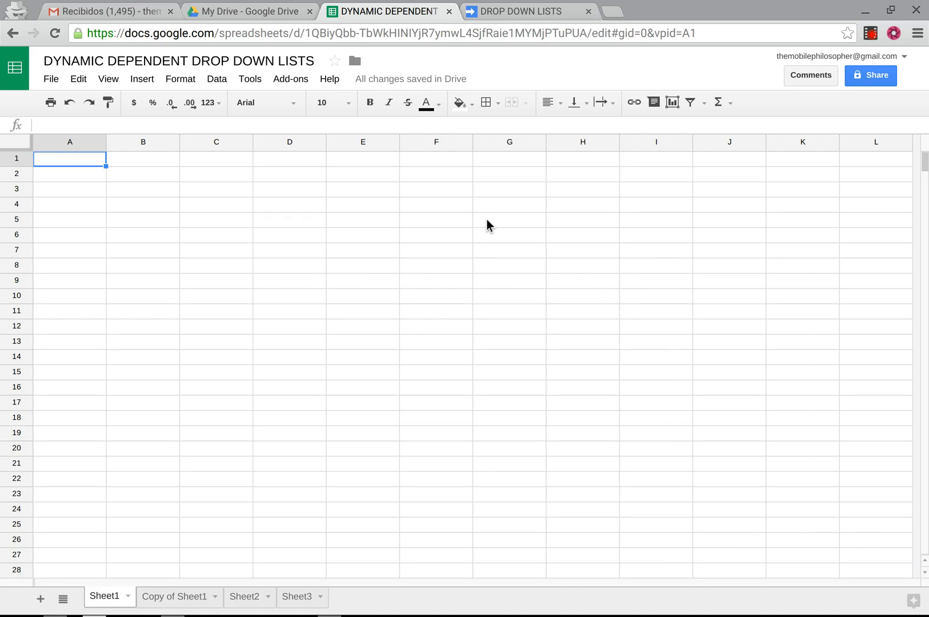
pyautogui.moveTo(48, 143)
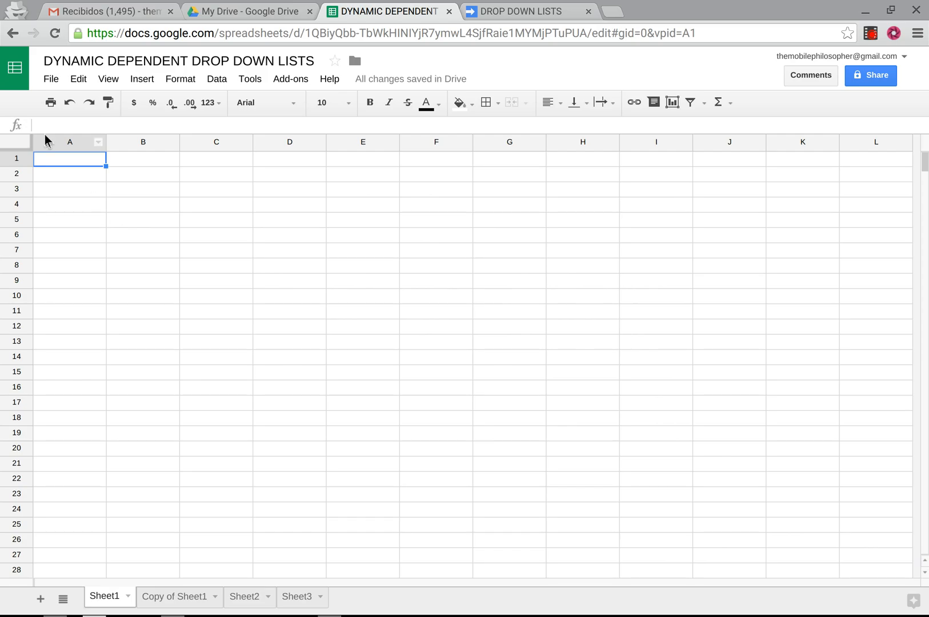
pyautogui.moveTo(634, 6)
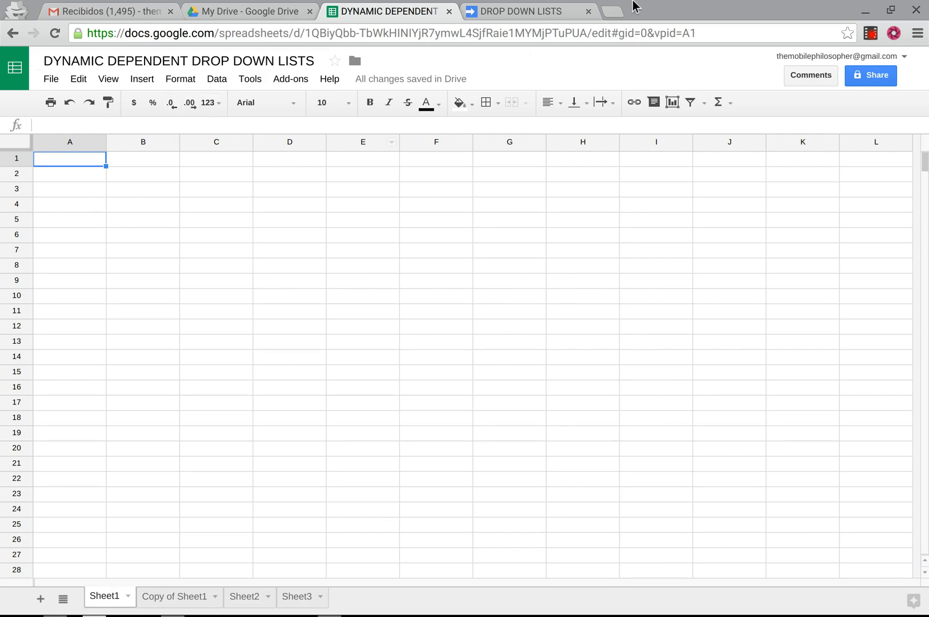
# Glance at the onEdit script, then list the spreadsheet's named ranges via the Data menu
pyautogui.click(520, 11)
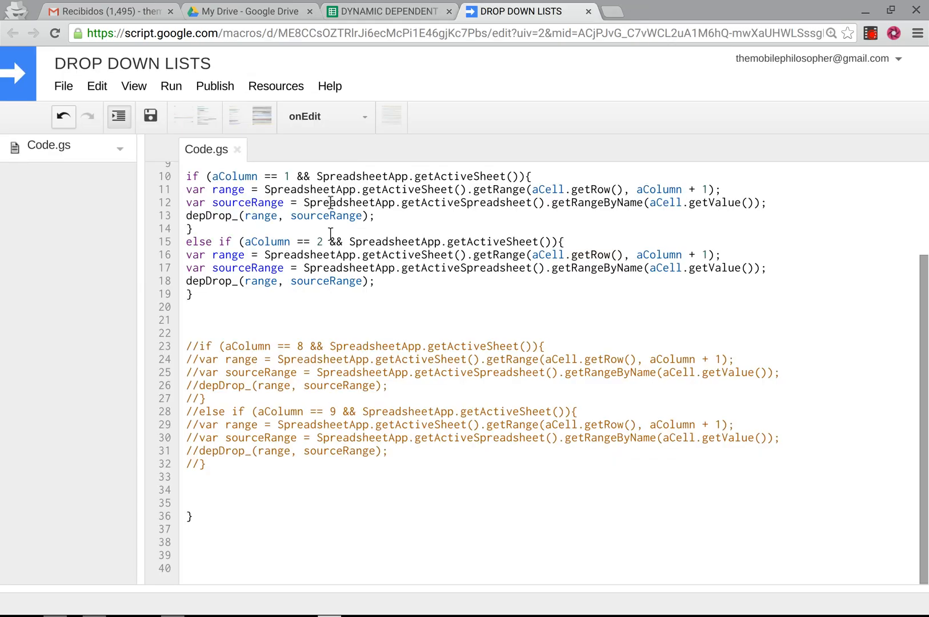
pyautogui.click(387, 11)
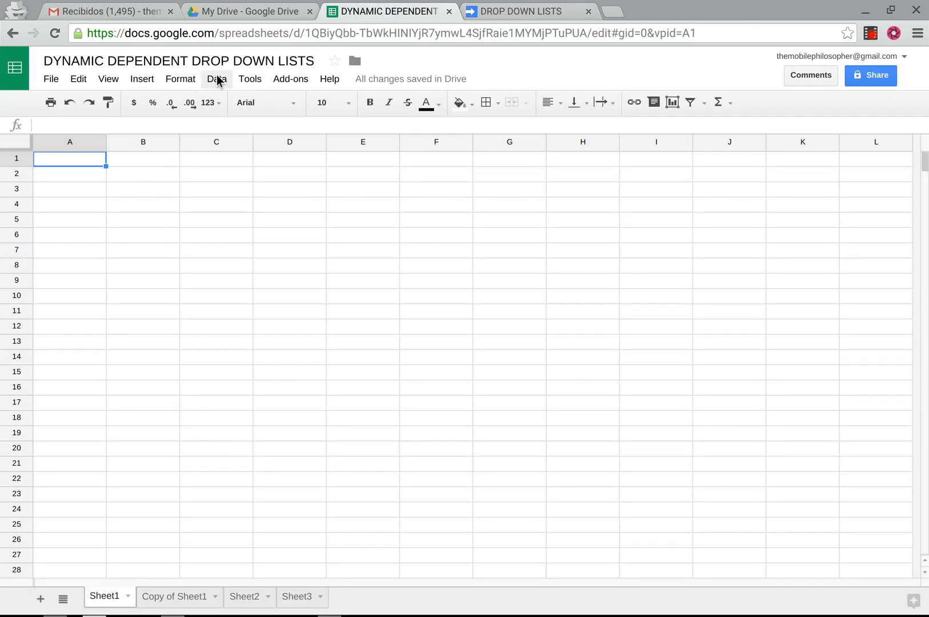
pyautogui.click(216, 78)
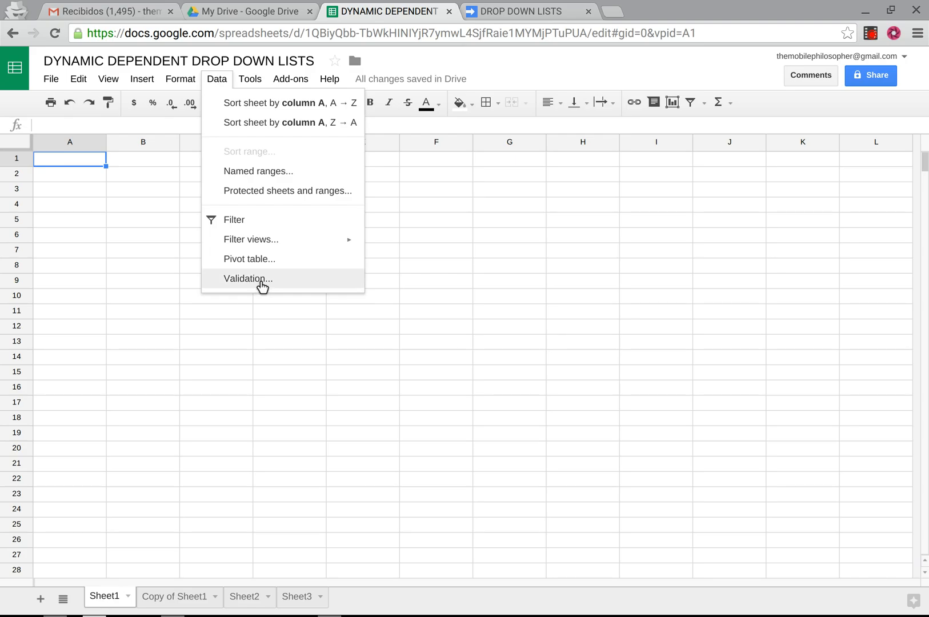
pyautogui.click(258, 171)
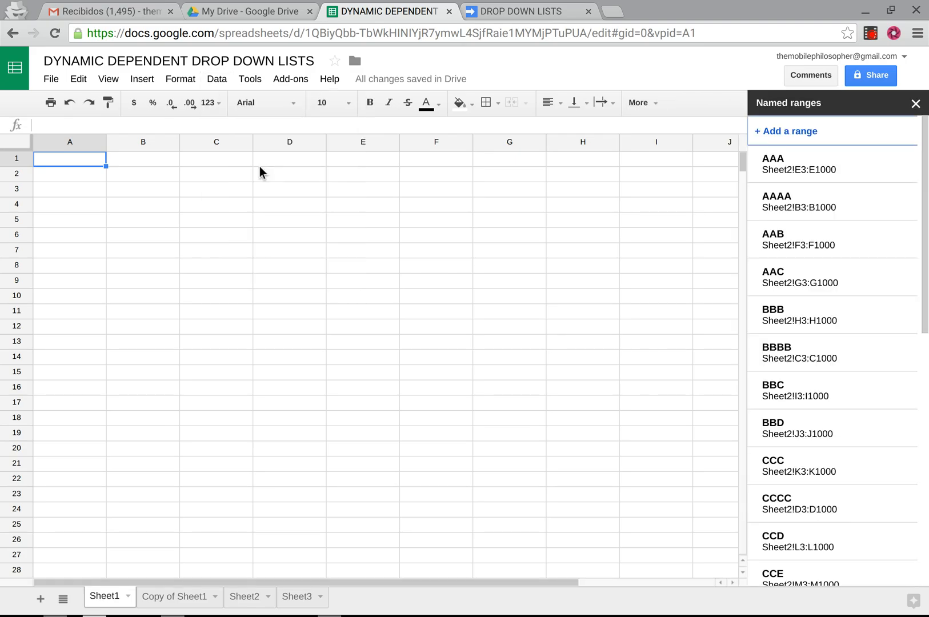
pyautogui.moveTo(778, 207)
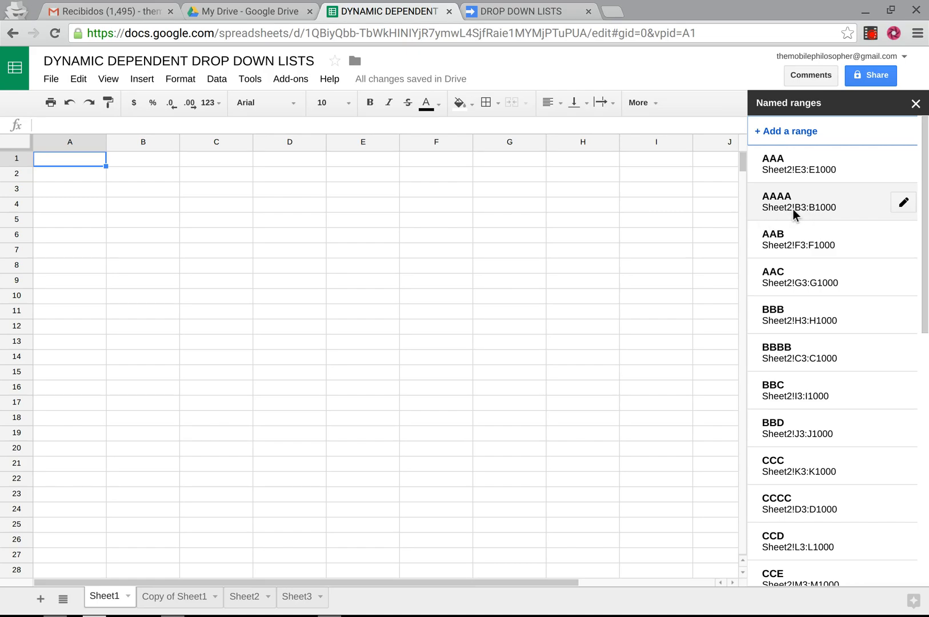
pyautogui.moveTo(803, 219)
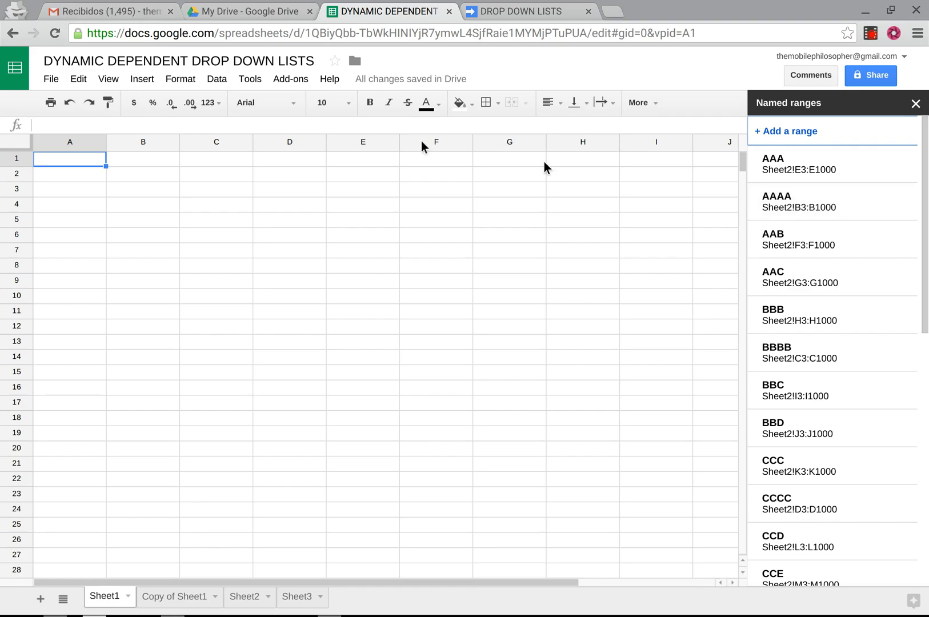
pyautogui.moveTo(76, 165)
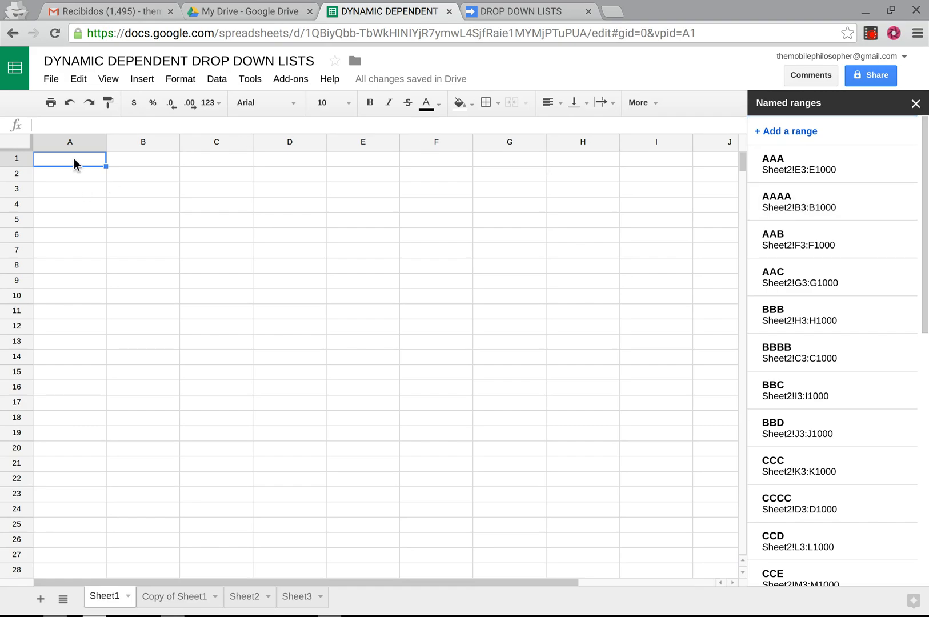
pyautogui.moveTo(147, 165)
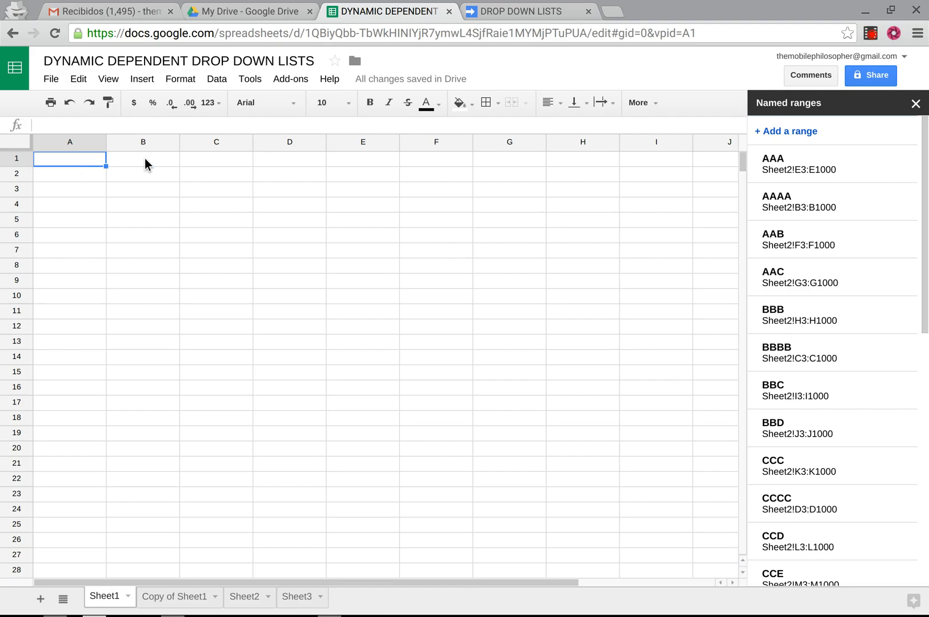
# Review the listed ranges while selecting cells A1 and B1 on Sheet1
pyautogui.click(142, 159)
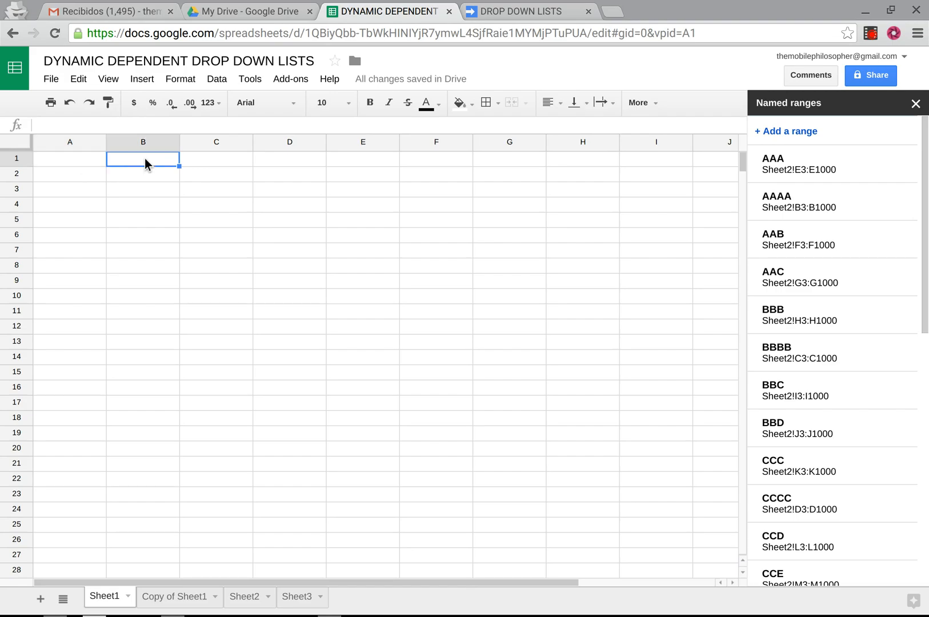
pyautogui.click(69, 158)
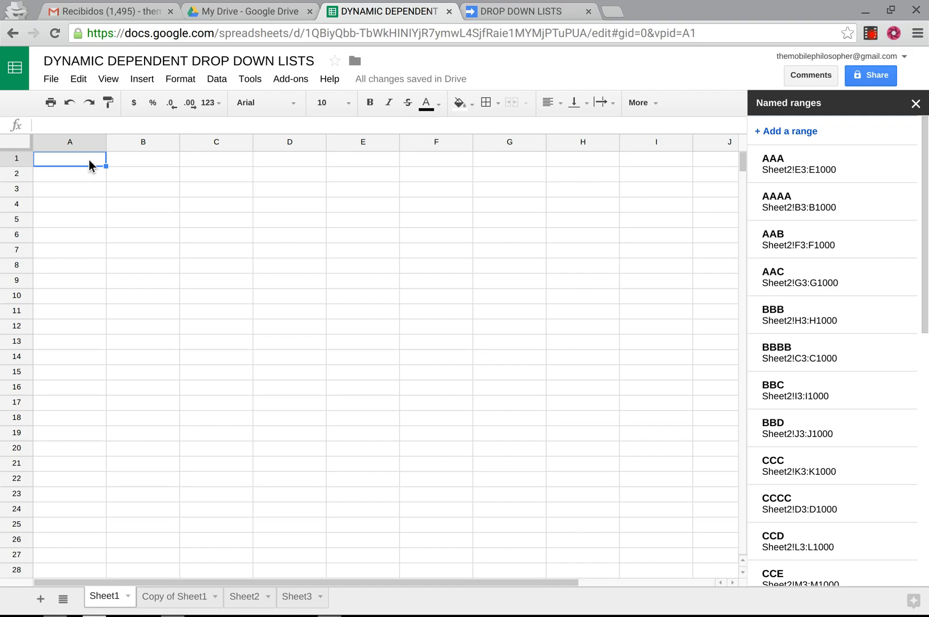
pyautogui.moveTo(137, 166)
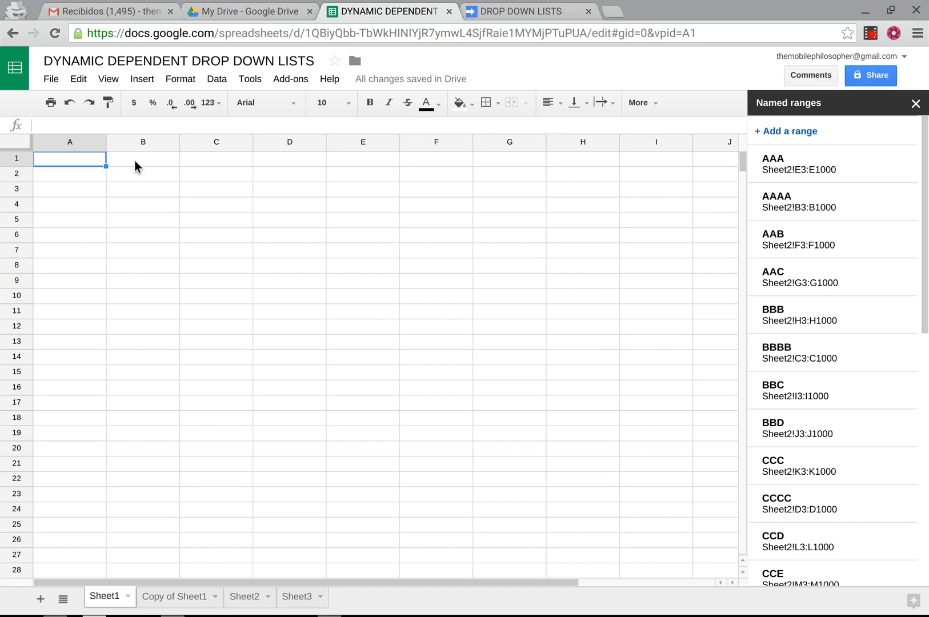
pyautogui.click(142, 158)
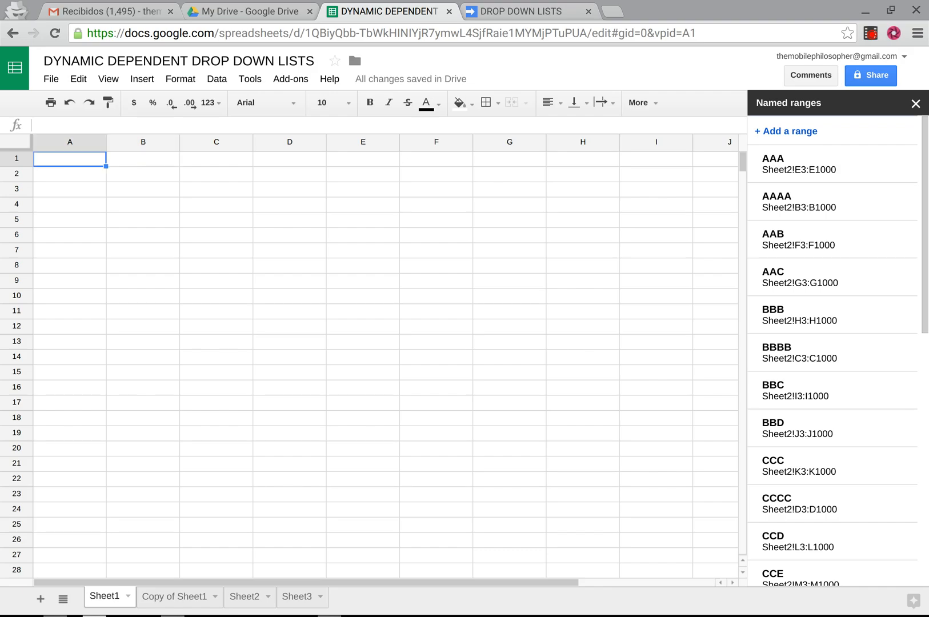
pyautogui.click(142, 159)
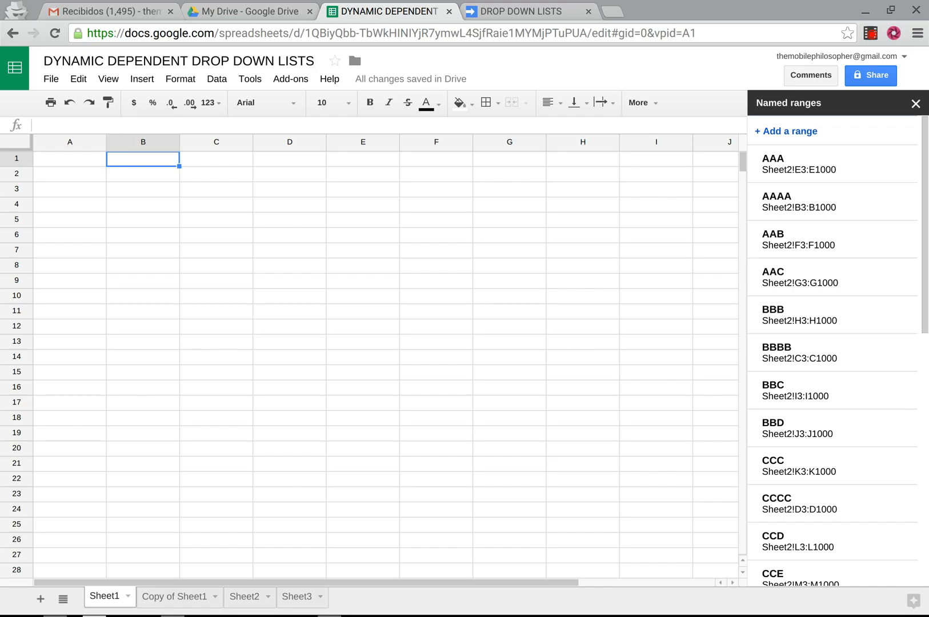
pyautogui.moveTo(109, 157)
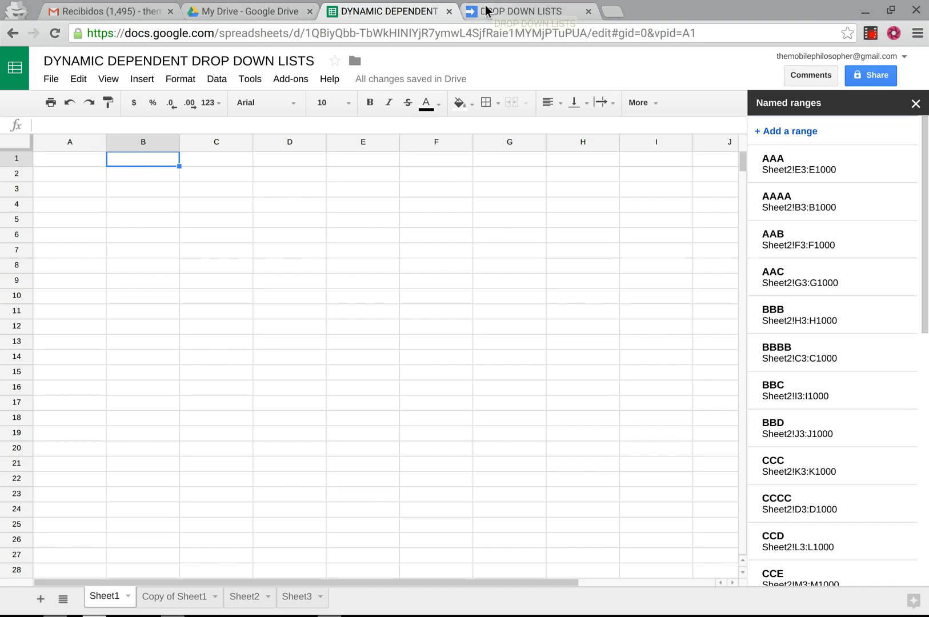
pyautogui.moveTo(530, 11)
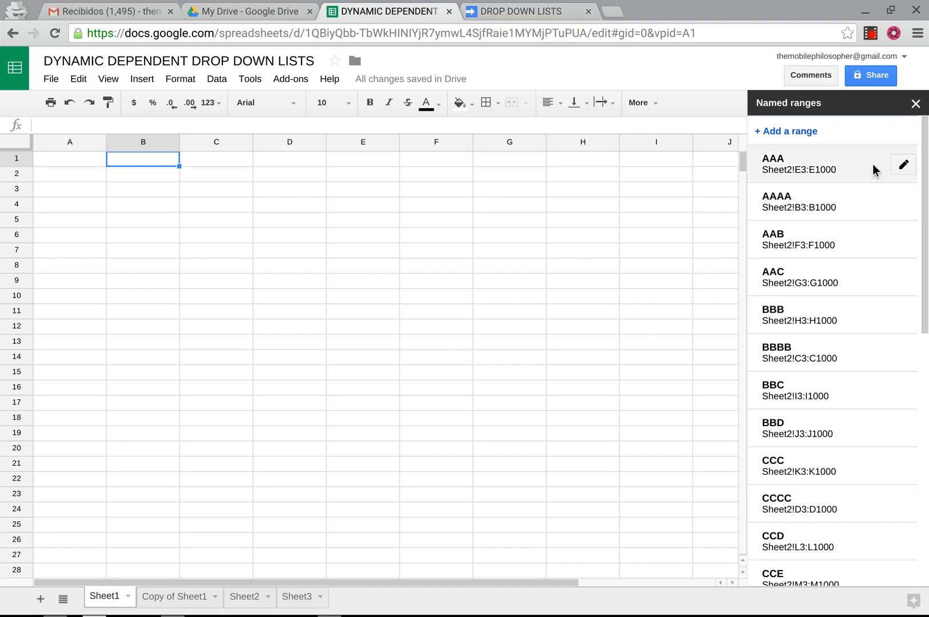
pyautogui.moveTo(835, 207)
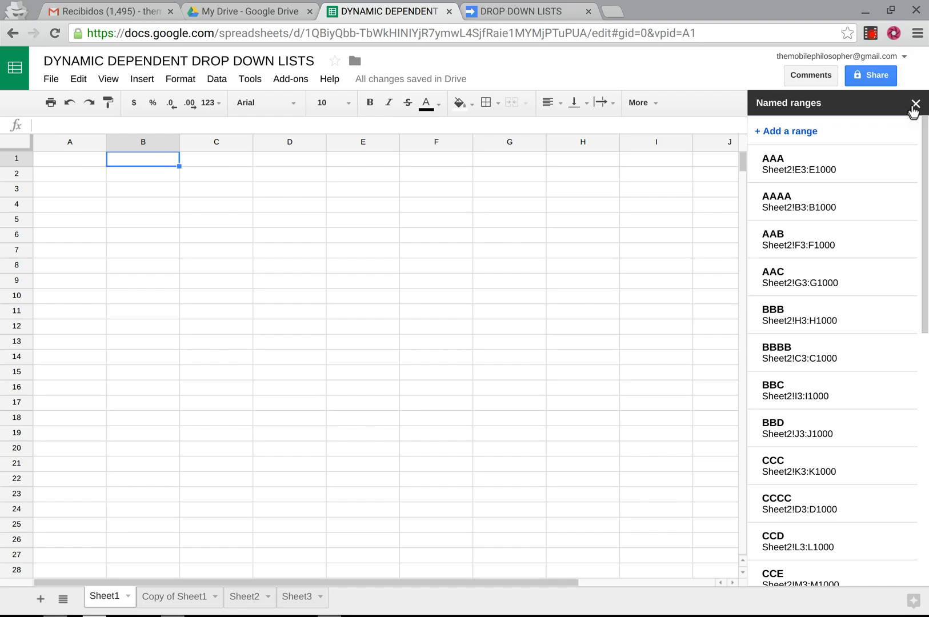
# Close the Named ranges sidebar and reach the Data menu after a look at Format
pyautogui.click(914, 103)
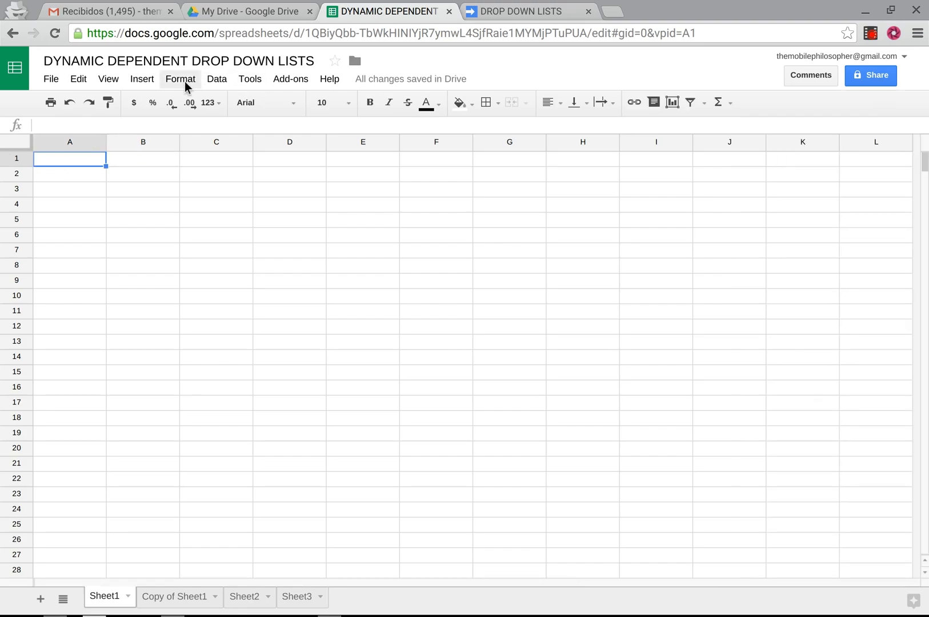
pyautogui.click(180, 79)
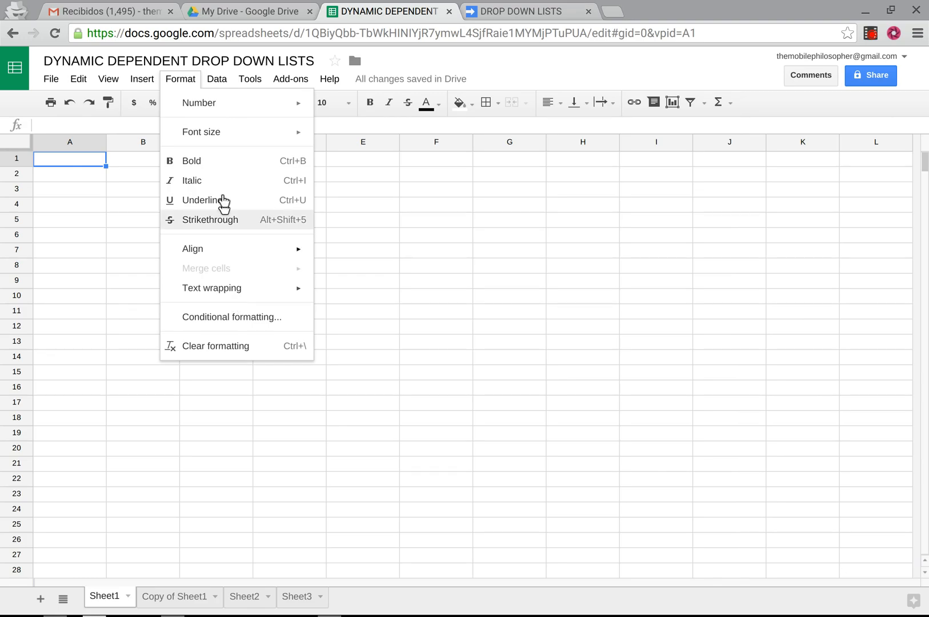
pyautogui.moveTo(182, 83)
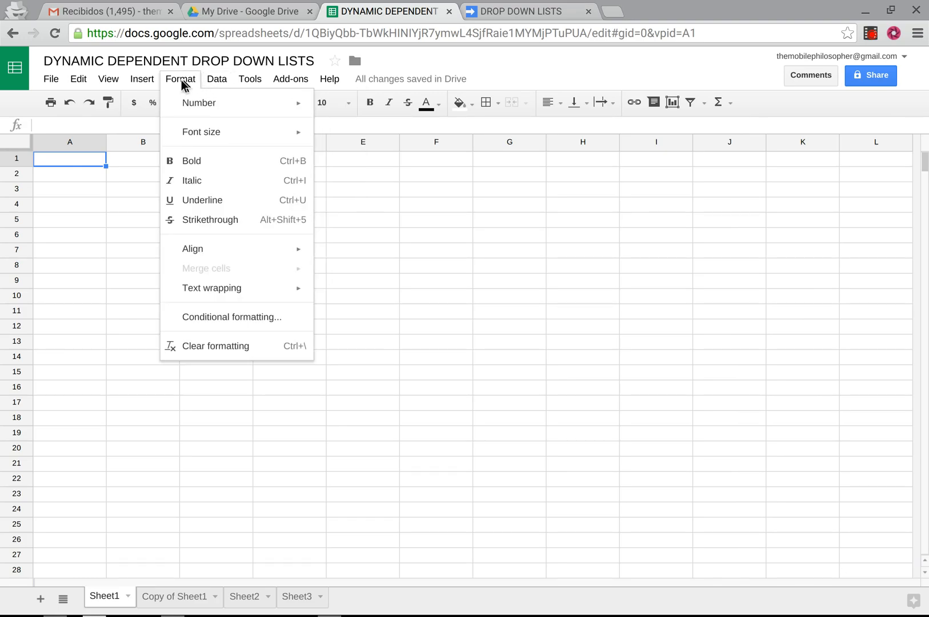
pyautogui.click(217, 78)
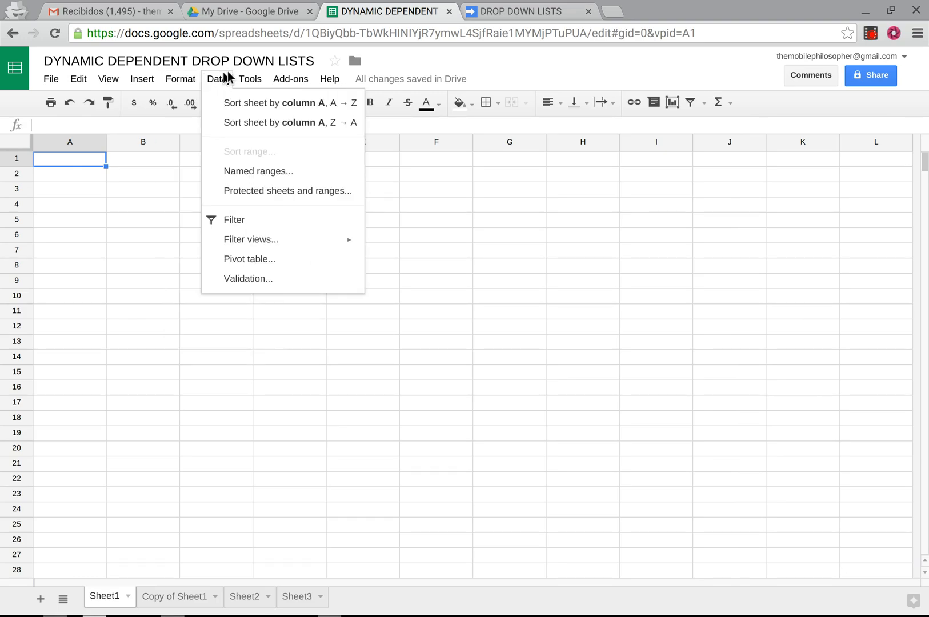
pyautogui.moveTo(247, 279)
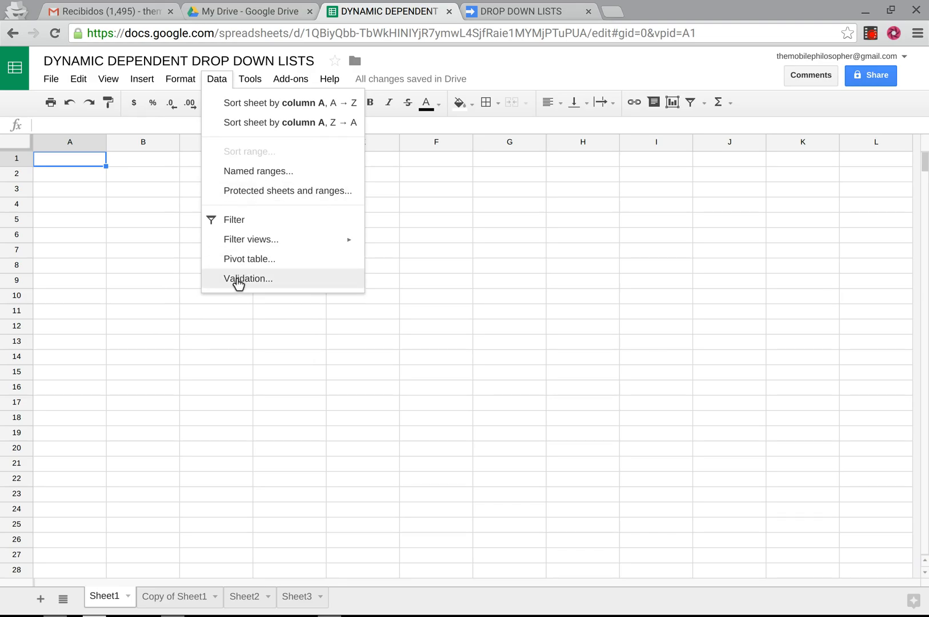
# Validate A1 as a list from the MAIN named range and save the rule
pyautogui.click(248, 279)
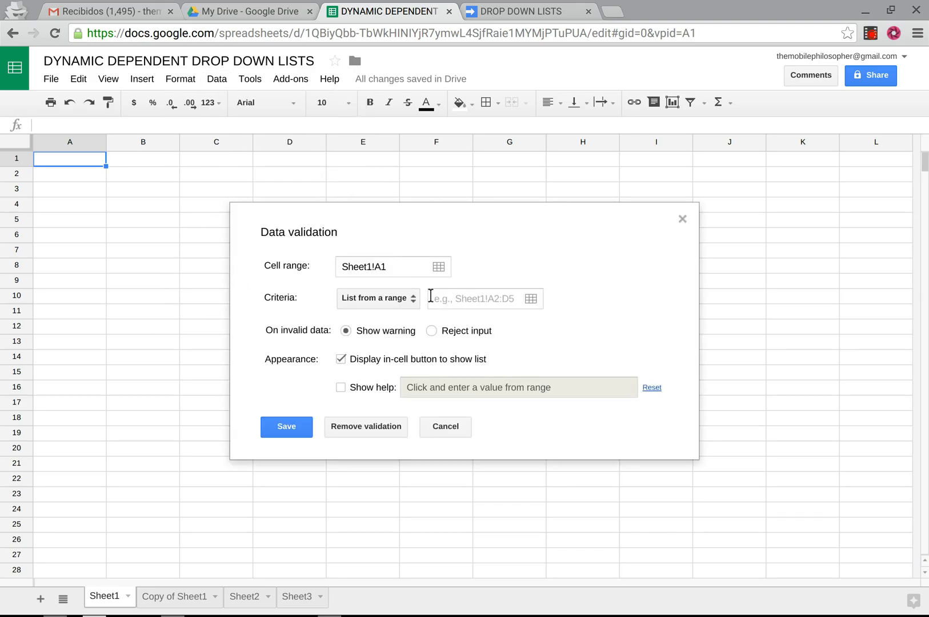
pyautogui.write('MAIN')
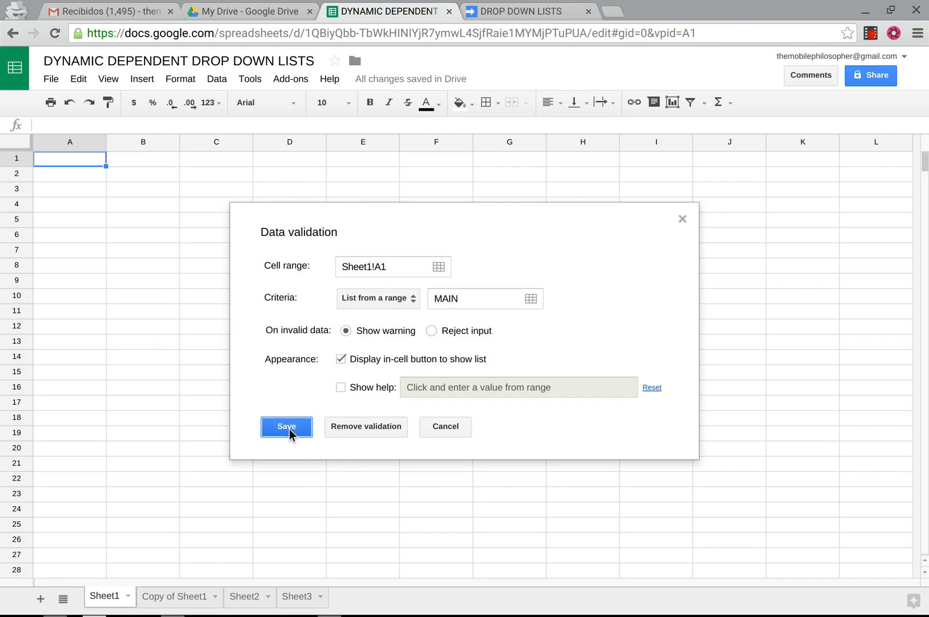
pyautogui.click(286, 426)
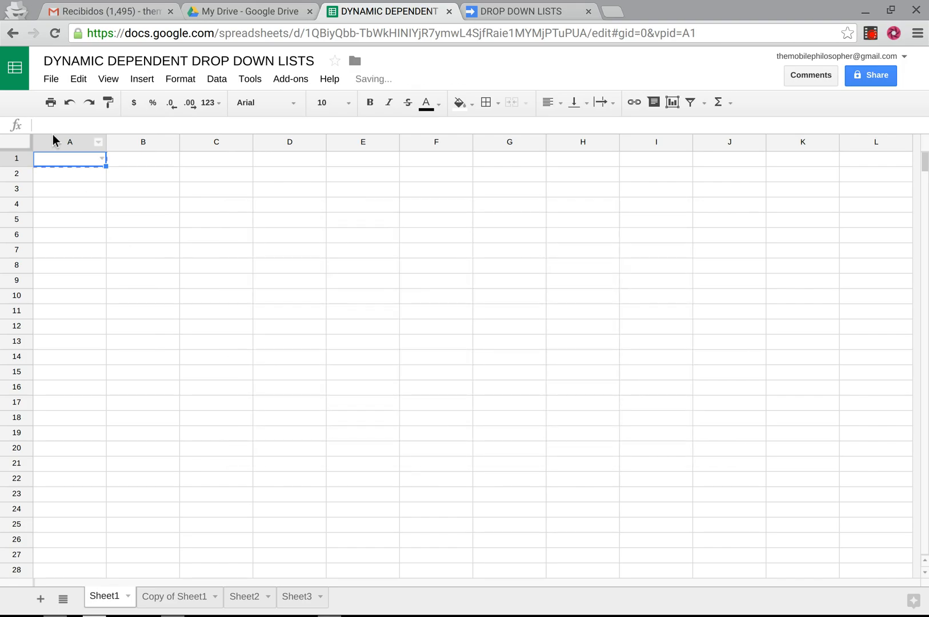
# Extend the MAIN drop-down down column A and switch to the Apps Script editor
pyautogui.scroll(-3)
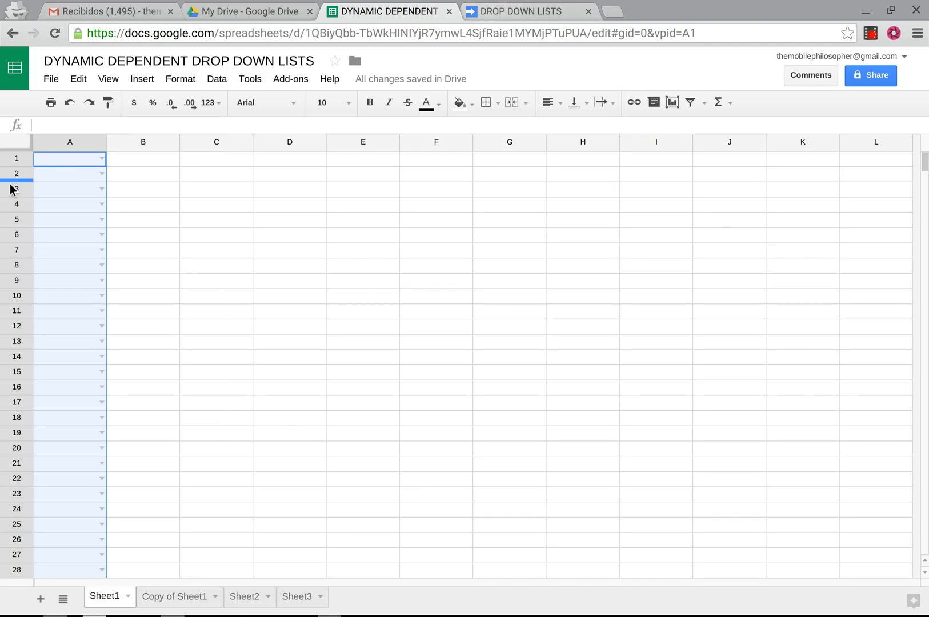
pyautogui.click(524, 11)
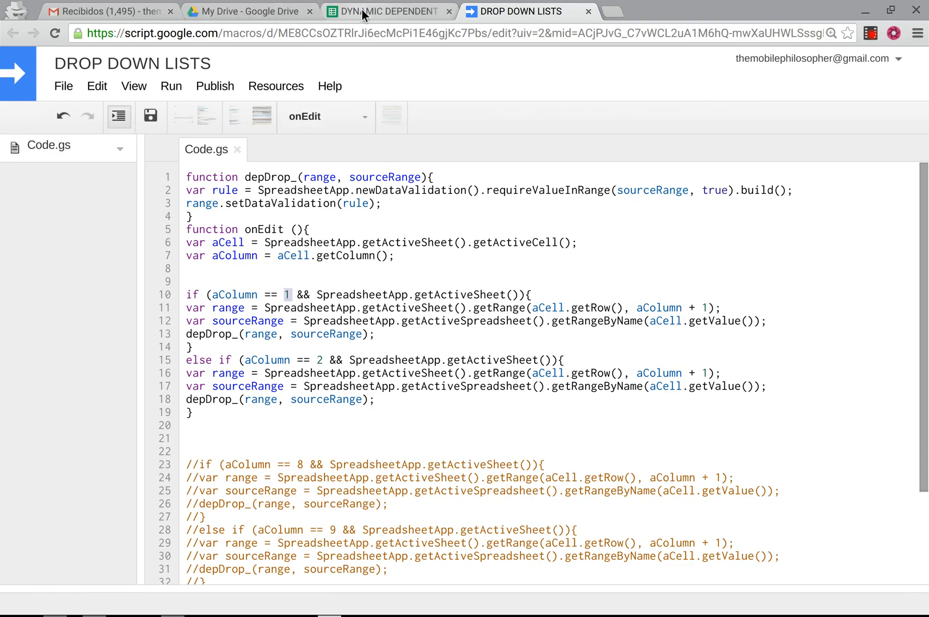
# Finish the onEdit branches for columns 1 and 2 calling depDrop_, then return to the sheet
pyautogui.click(388, 11)
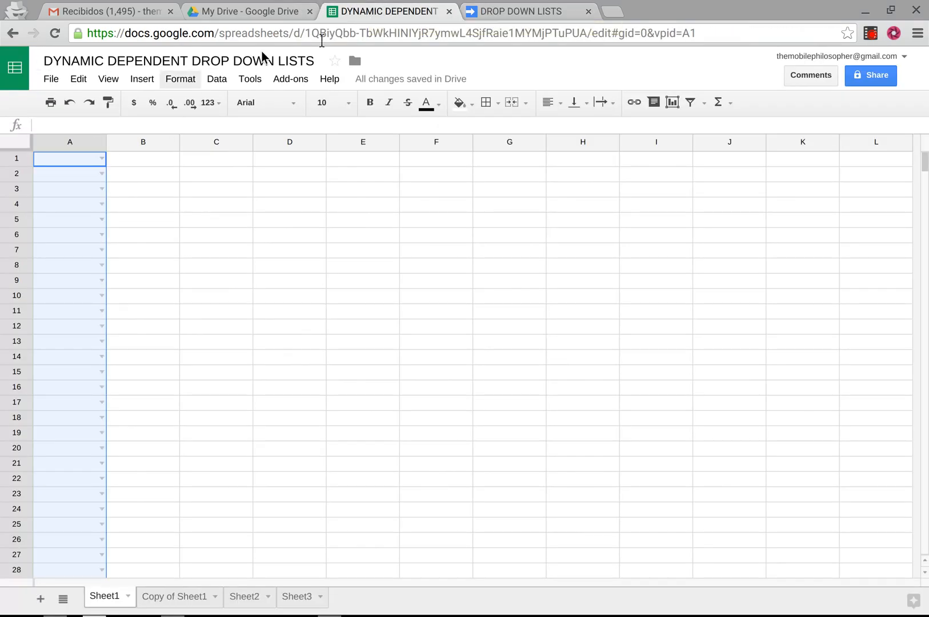
pyautogui.click(526, 11)
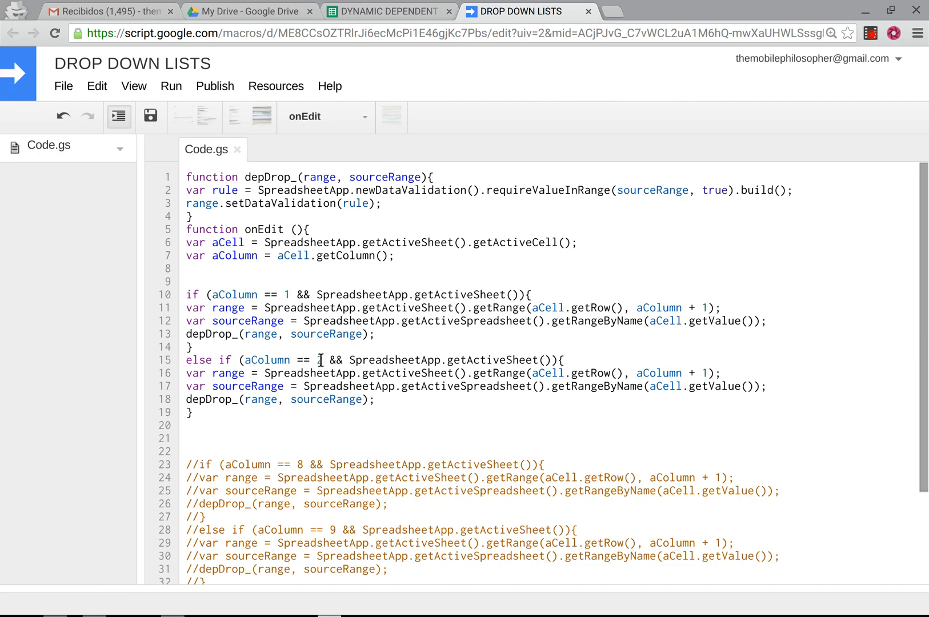
pyautogui.write('2')
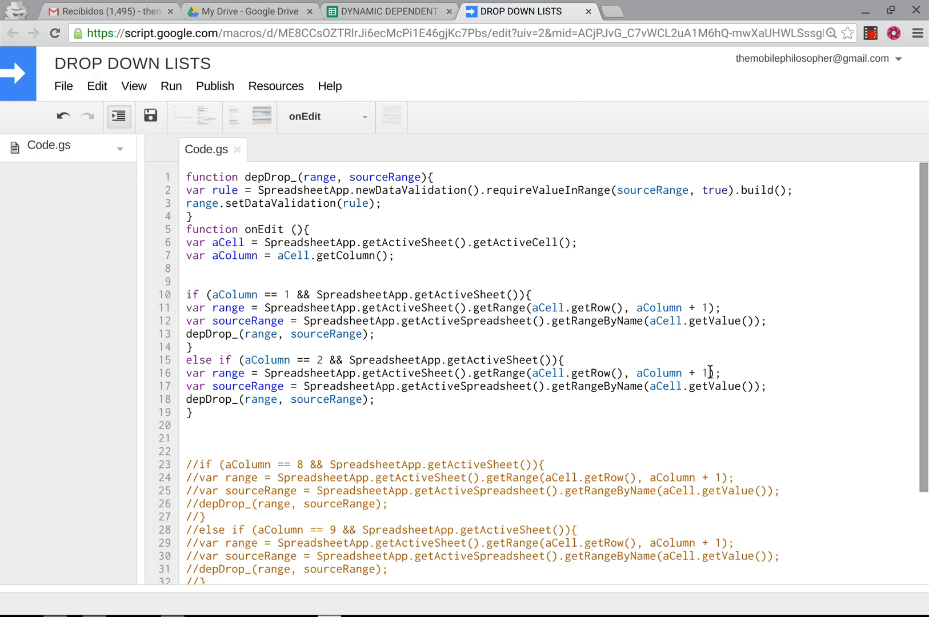
pyautogui.doubleClick(319, 360)
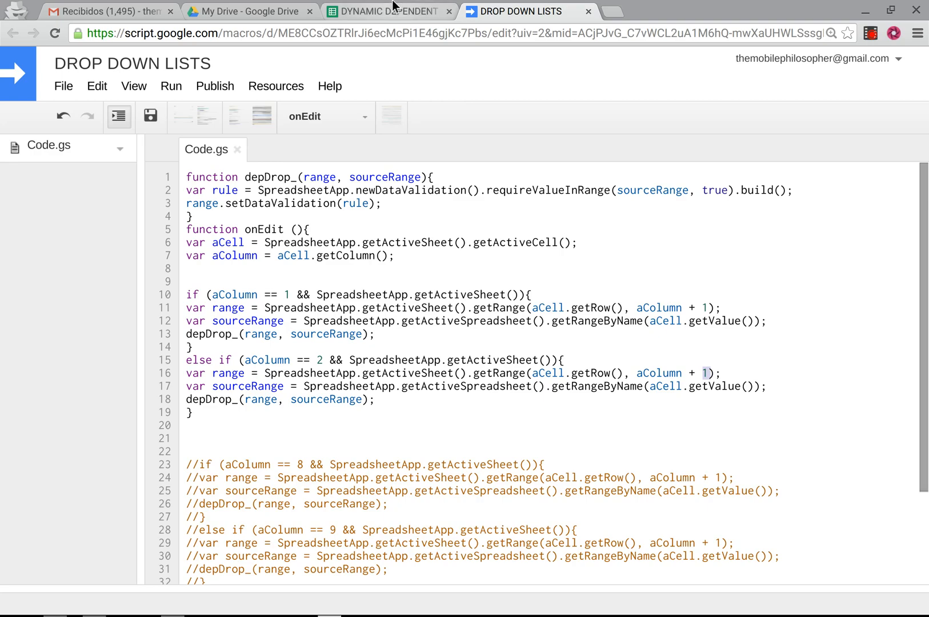
pyautogui.click(388, 11)
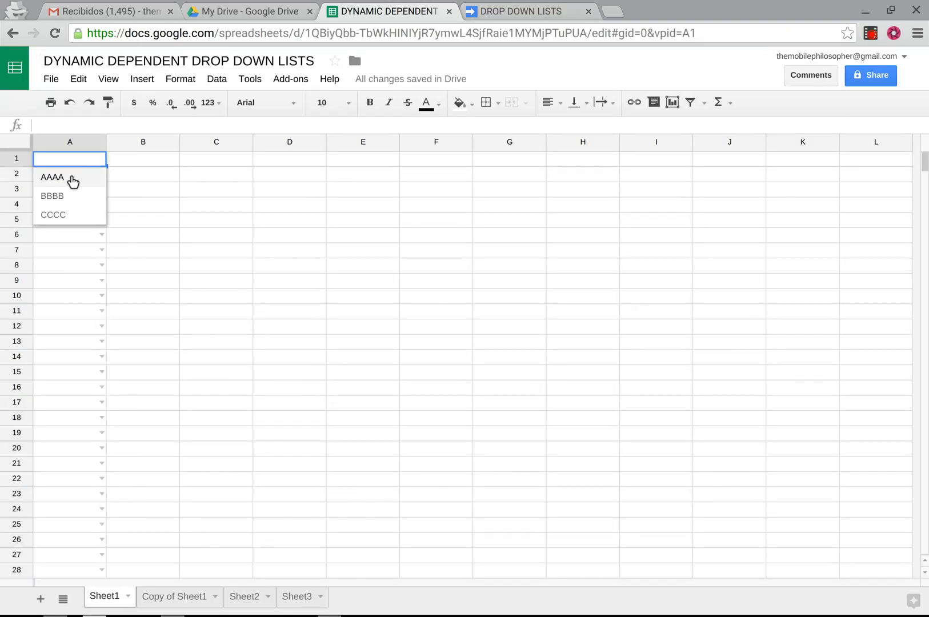
# Choose AAAA in A1, AAA in B1 and A1 in C1 through the cascading lists
pyautogui.click(52, 177)
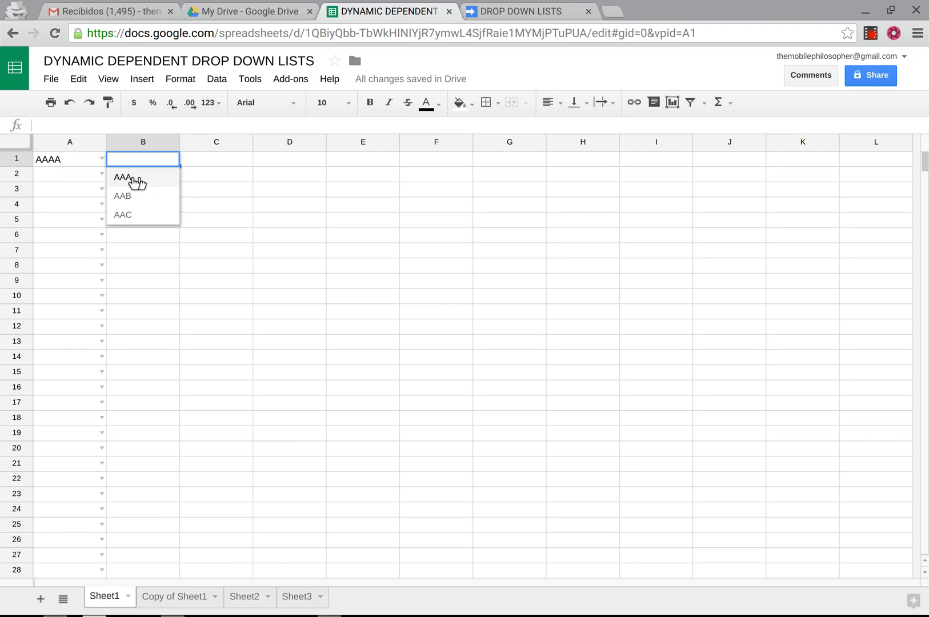
pyautogui.click(124, 177)
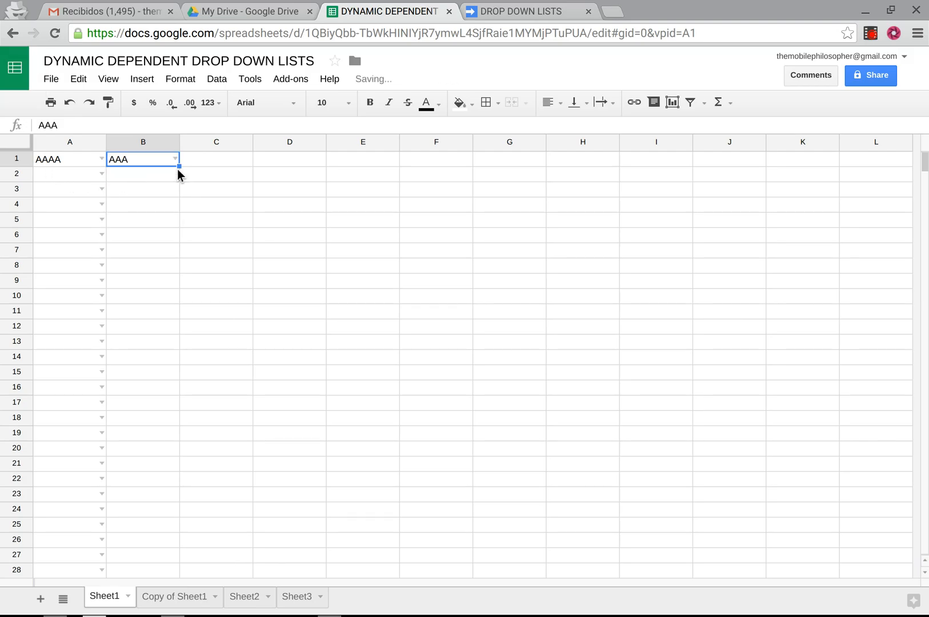
pyautogui.click(215, 159)
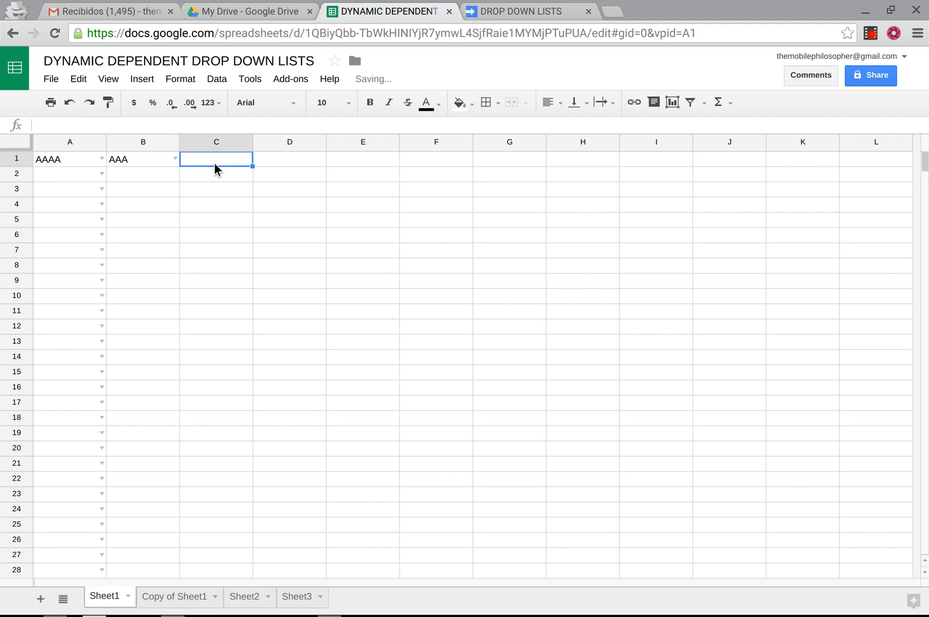
pyautogui.click(215, 204)
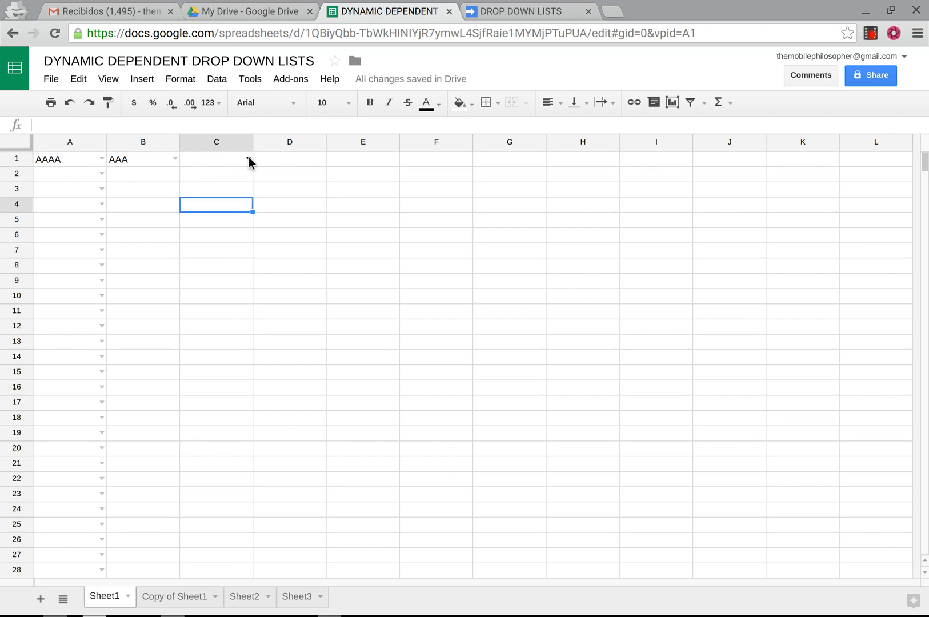
pyautogui.write('A1')
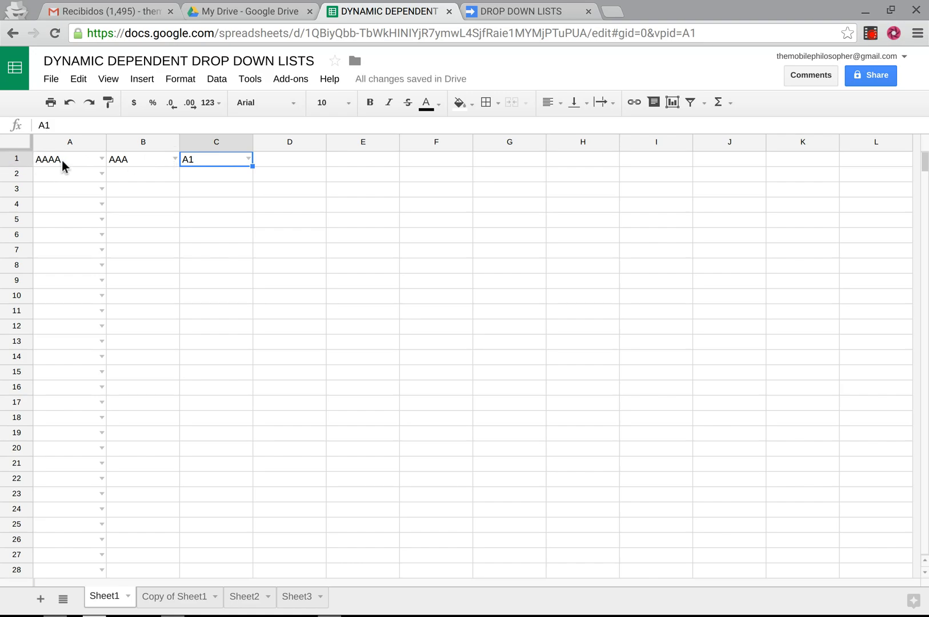
# Reopen B1's subgroup list and keep AAA as its choice
pyautogui.click(142, 159)
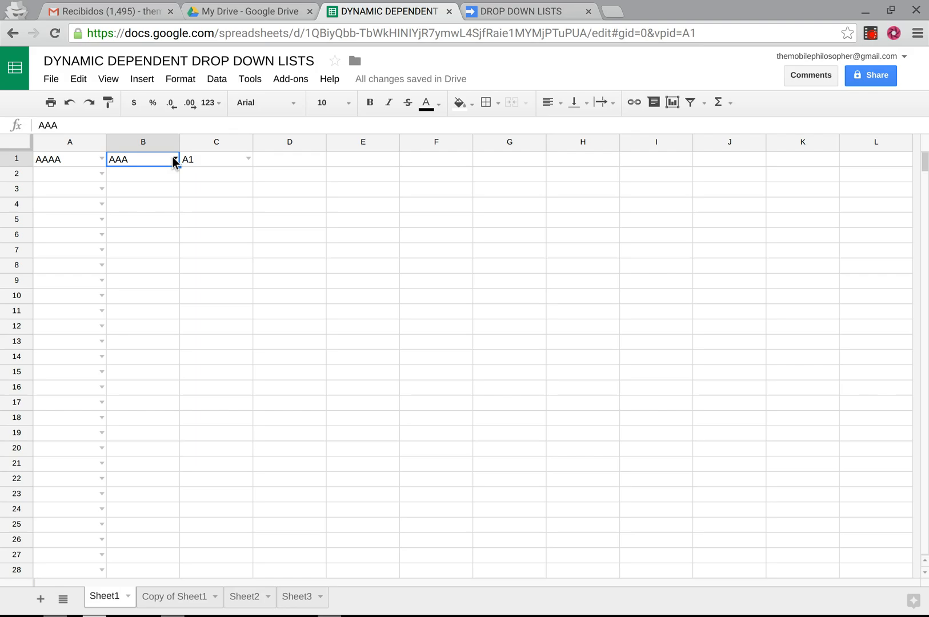
pyautogui.click(172, 158)
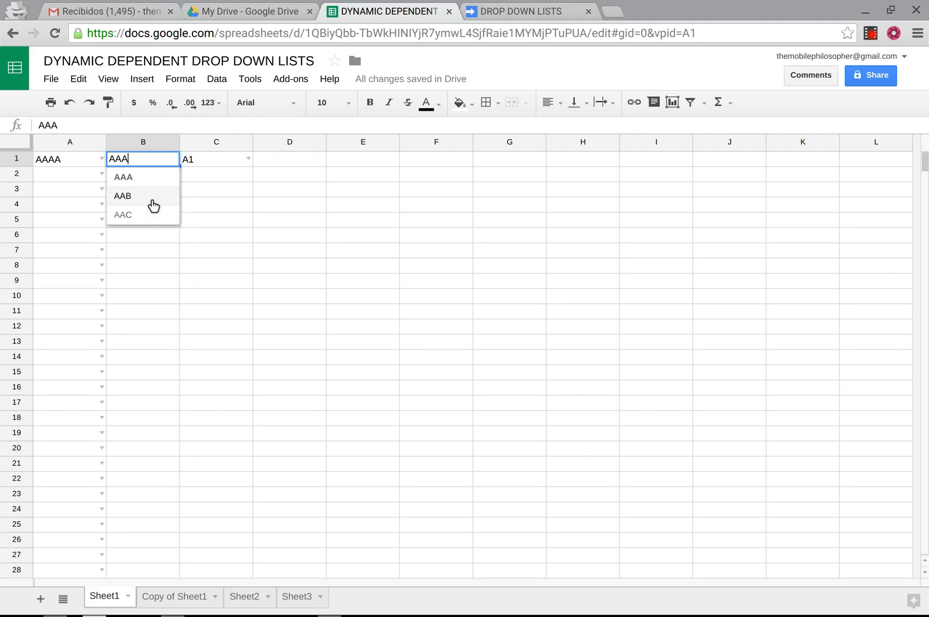
pyautogui.click(123, 177)
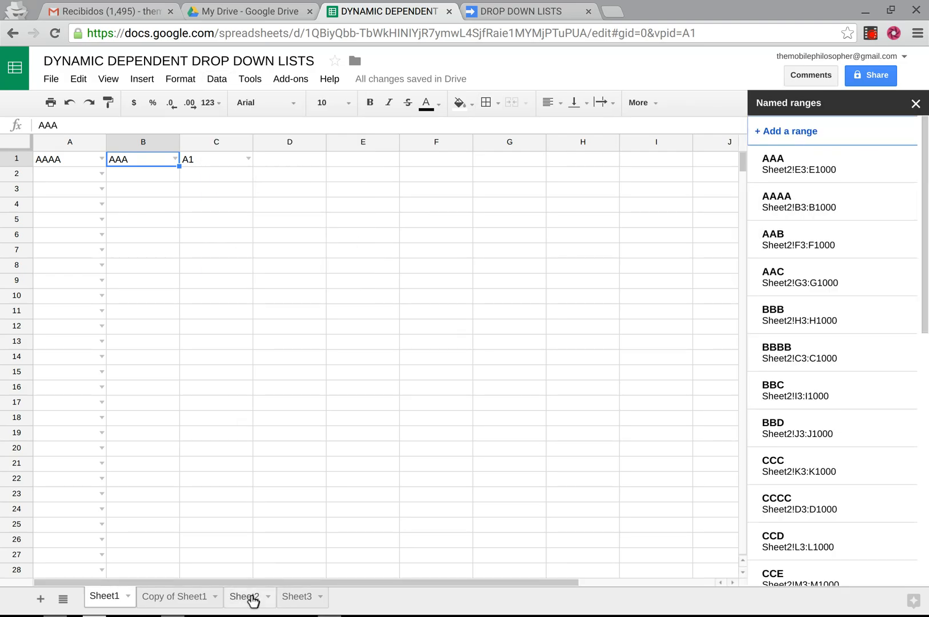
# Switch to Sheet2 and inspect the group, subgroup and sub-subgroup source table
pyautogui.click(244, 597)
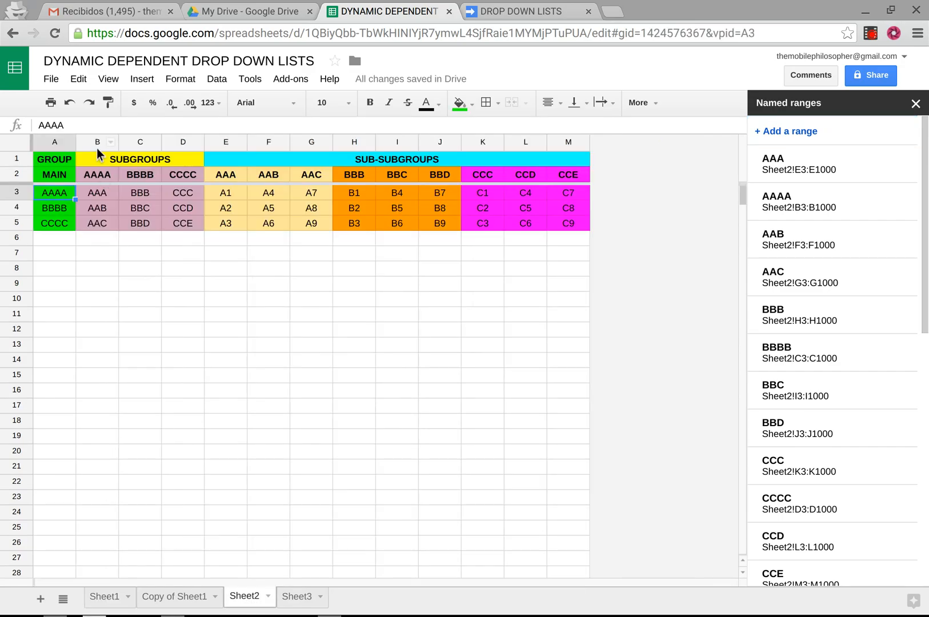
pyautogui.moveTo(105, 330)
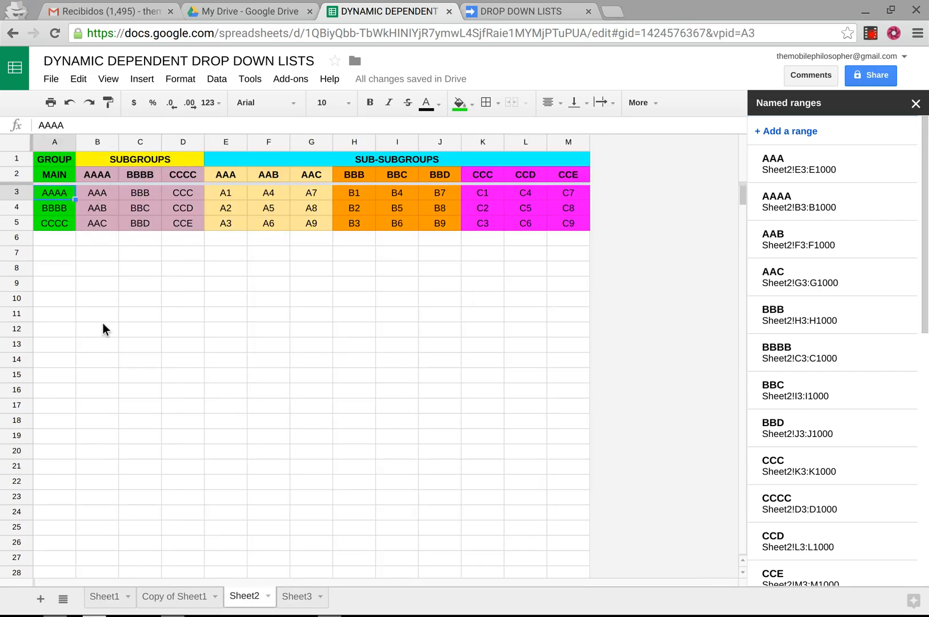
pyautogui.moveTo(113, 364)
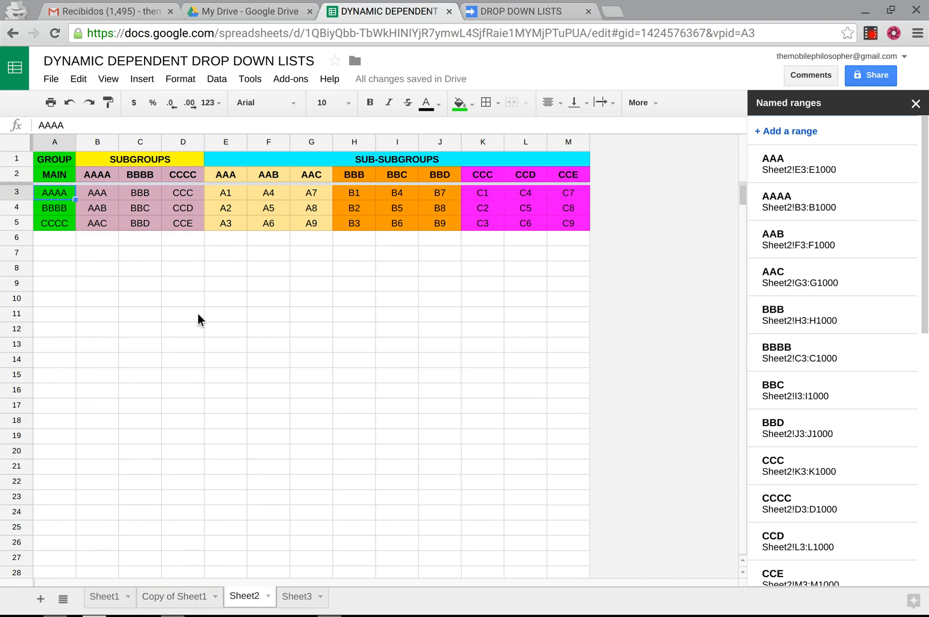
pyautogui.moveTo(122, 547)
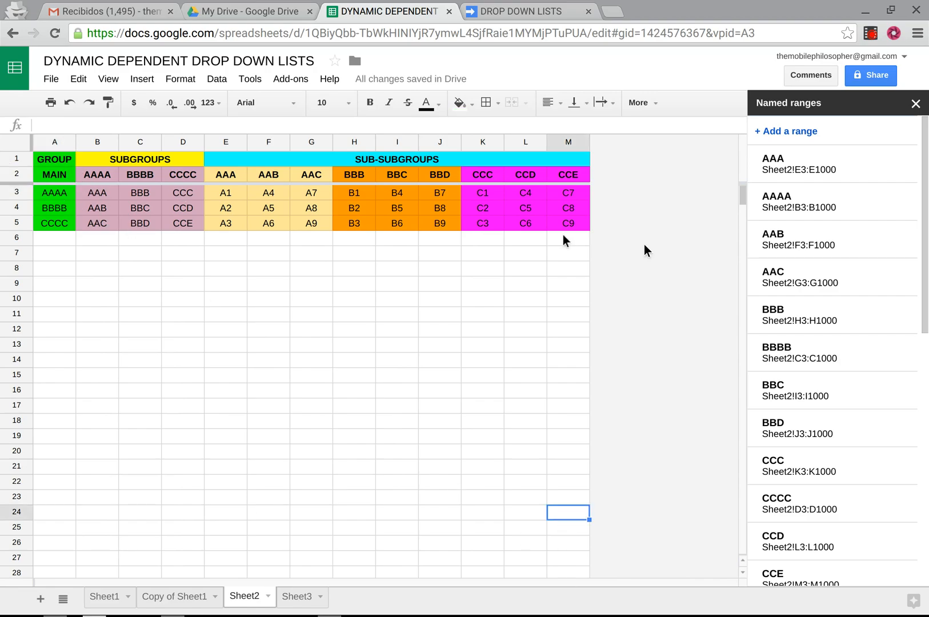
pyautogui.moveTo(586, 537)
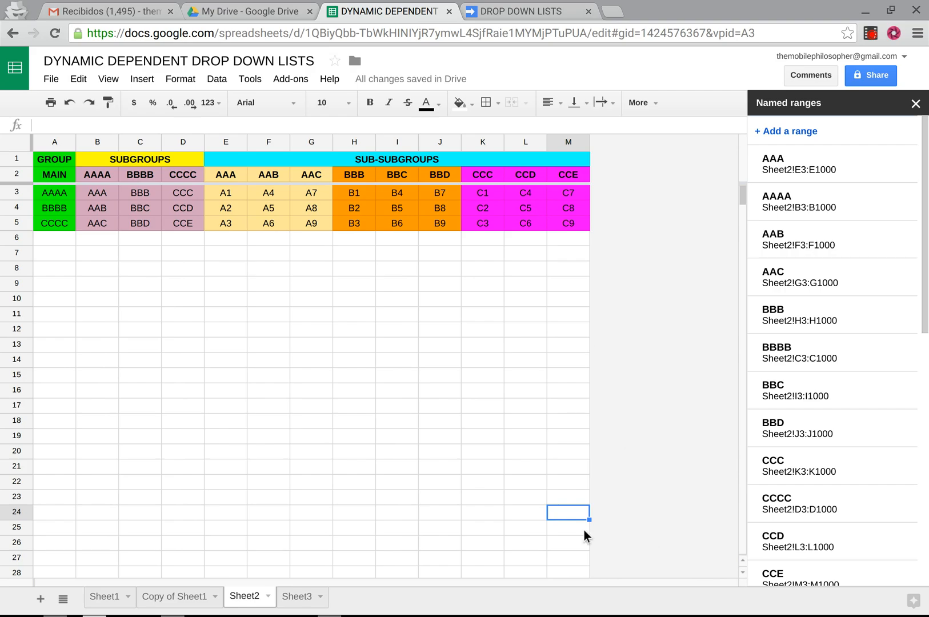
pyautogui.moveTo(820, 201)
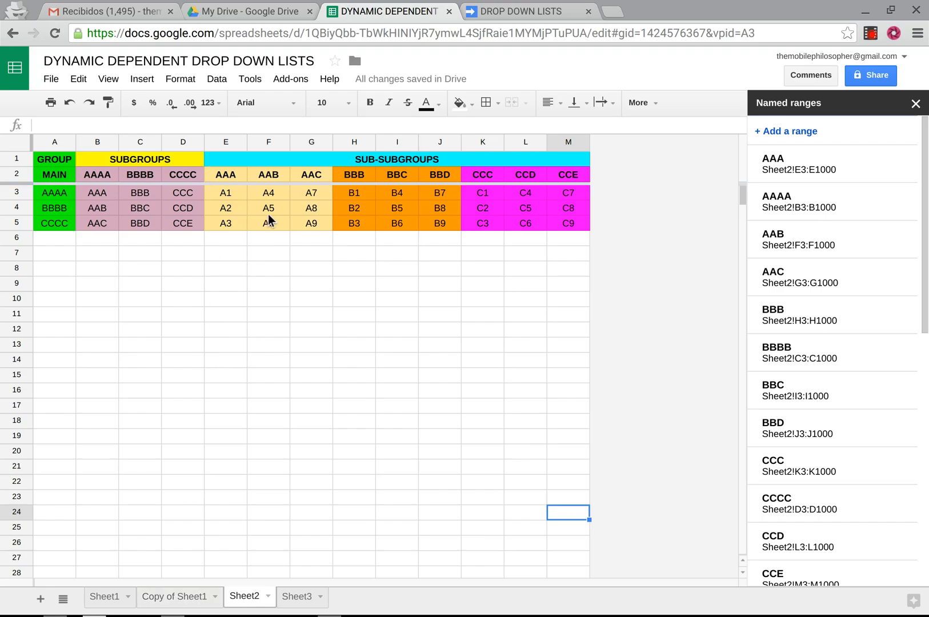
pyautogui.moveTo(465, 310)
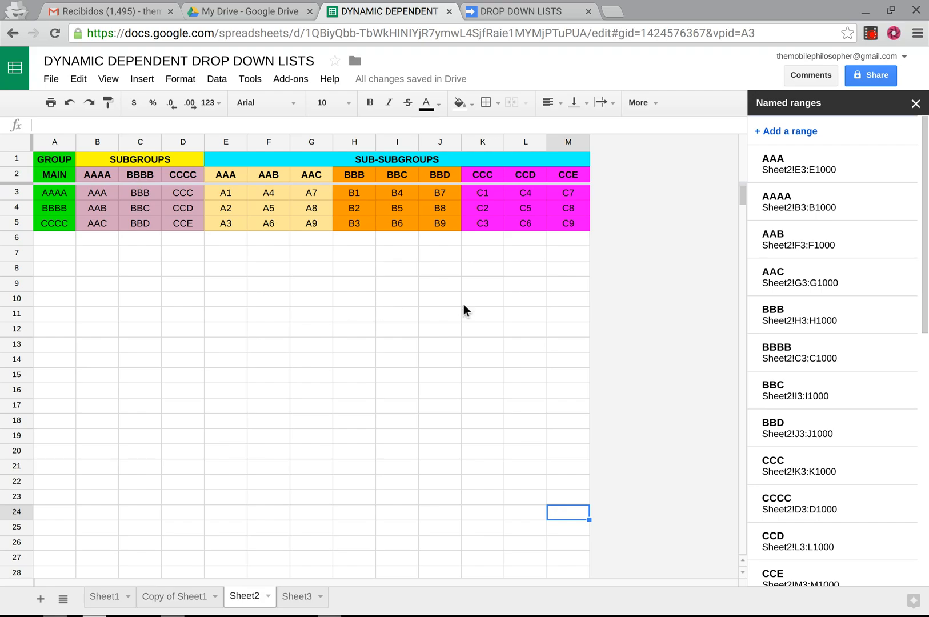
pyautogui.moveTo(508, 291)
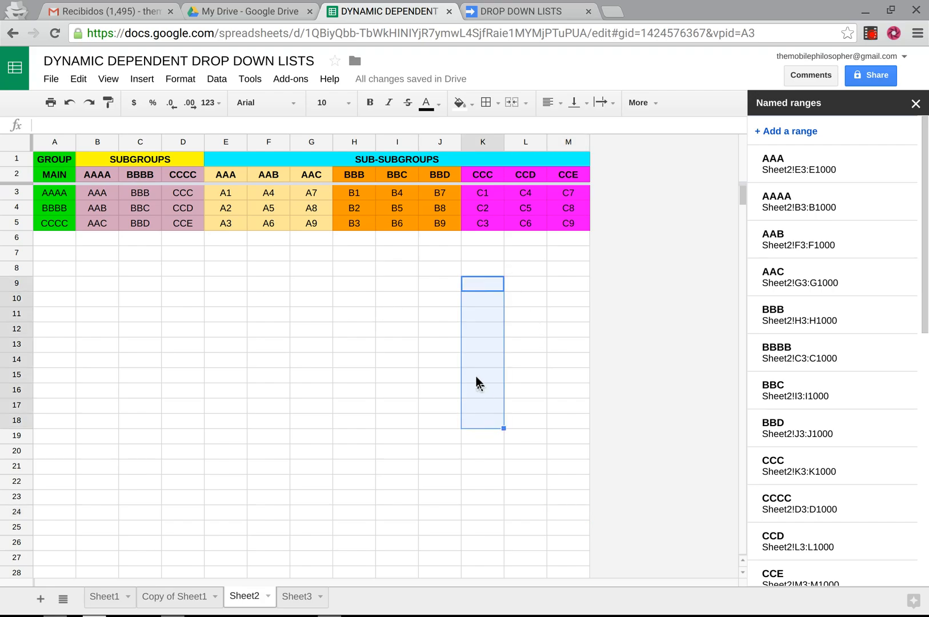
pyautogui.moveTo(484, 410)
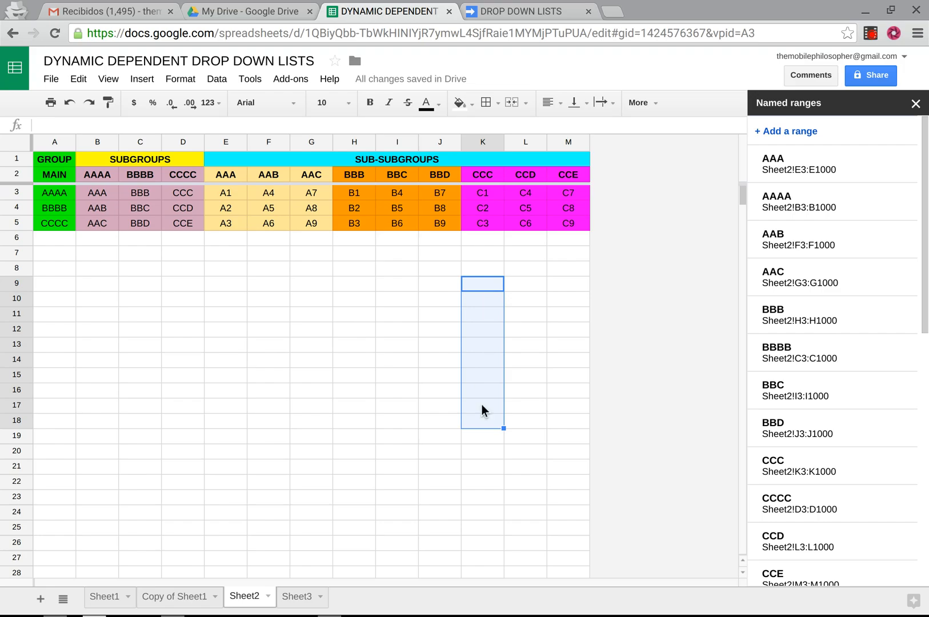
pyautogui.moveTo(149, 606)
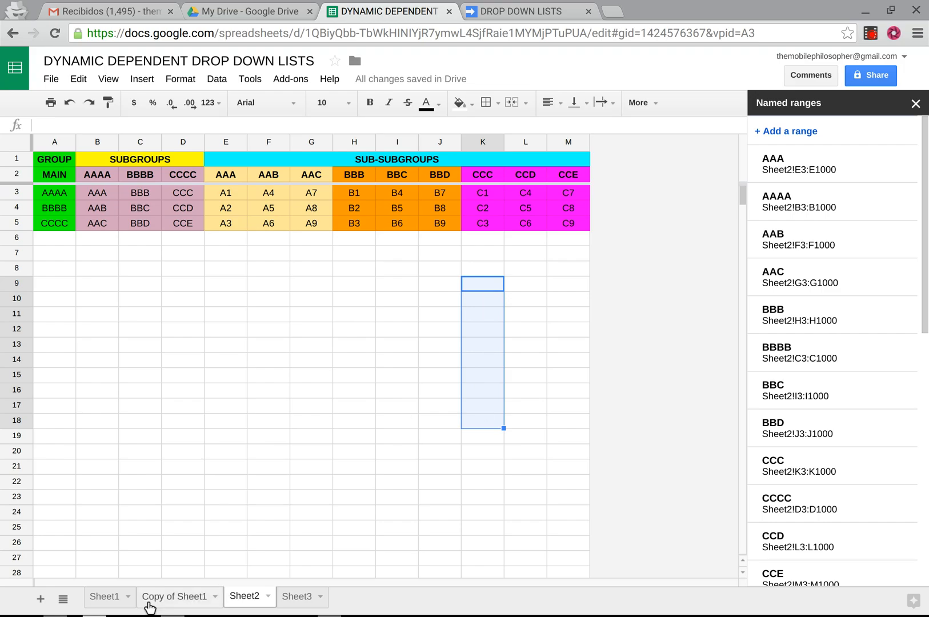
pyautogui.click(97, 192)
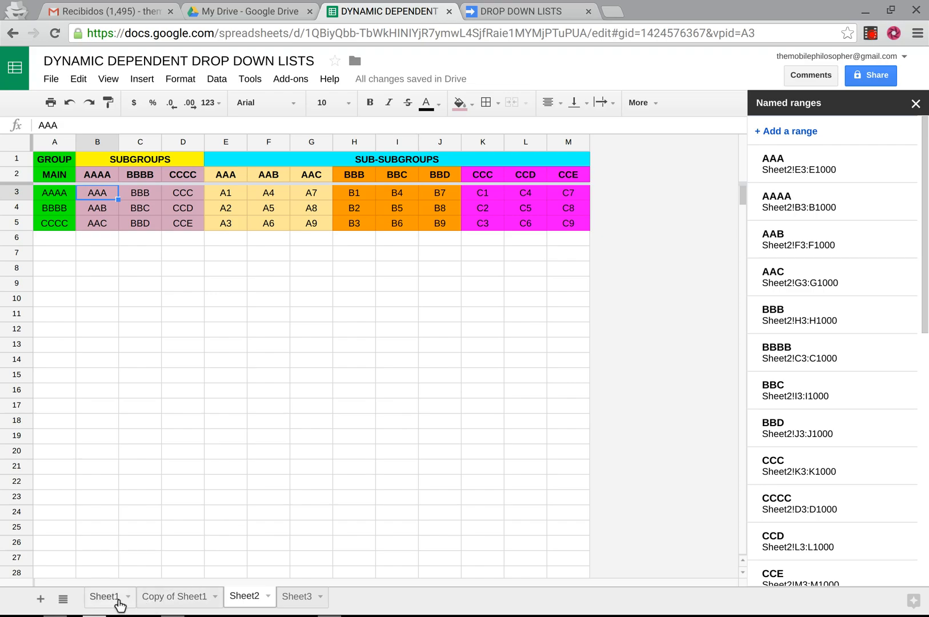
# On Sheet1 remove the drop-down validation from B1:C1, then move to the script editor
pyautogui.click(104, 597)
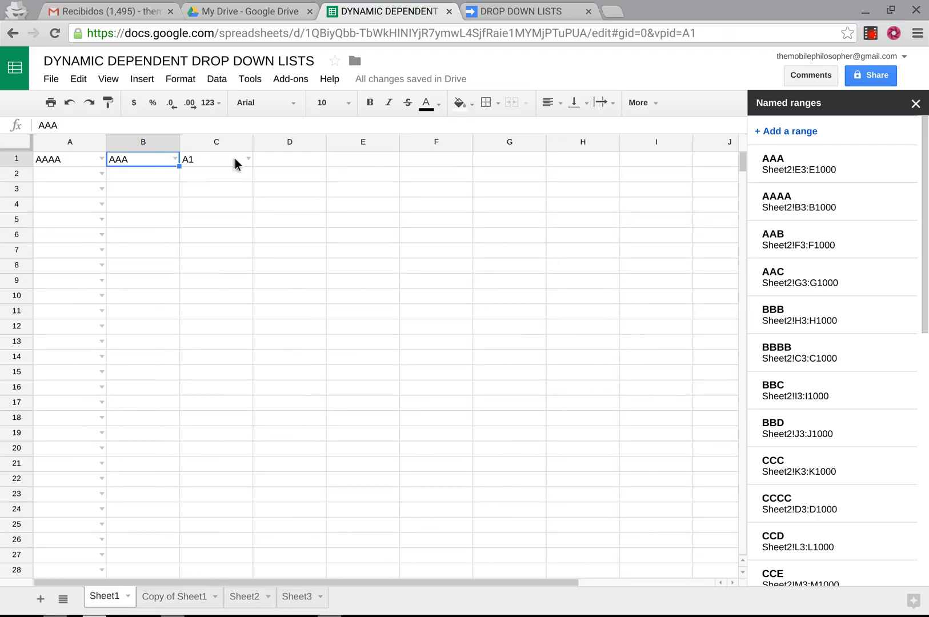
pyautogui.click(916, 103)
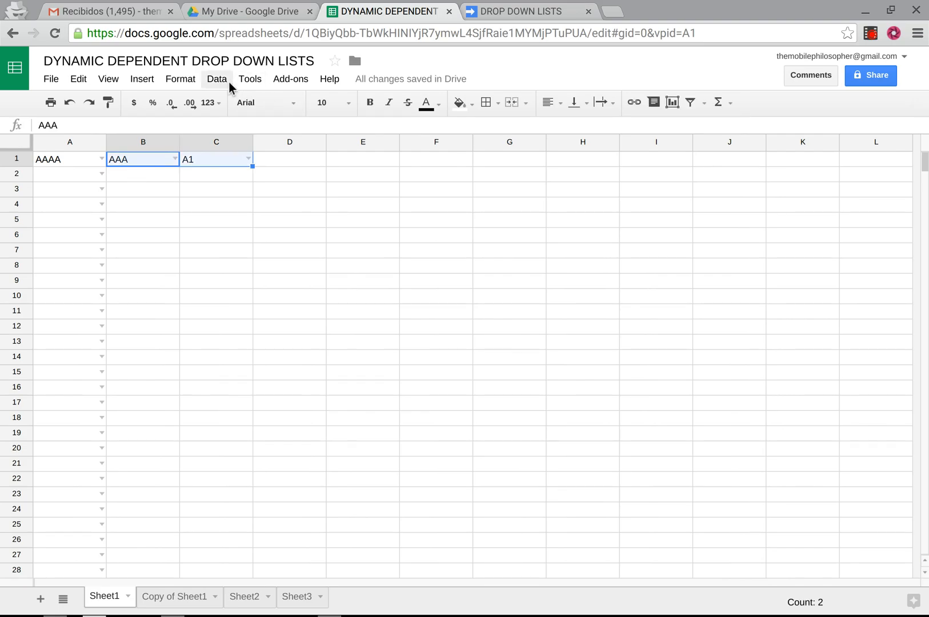
pyautogui.click(217, 78)
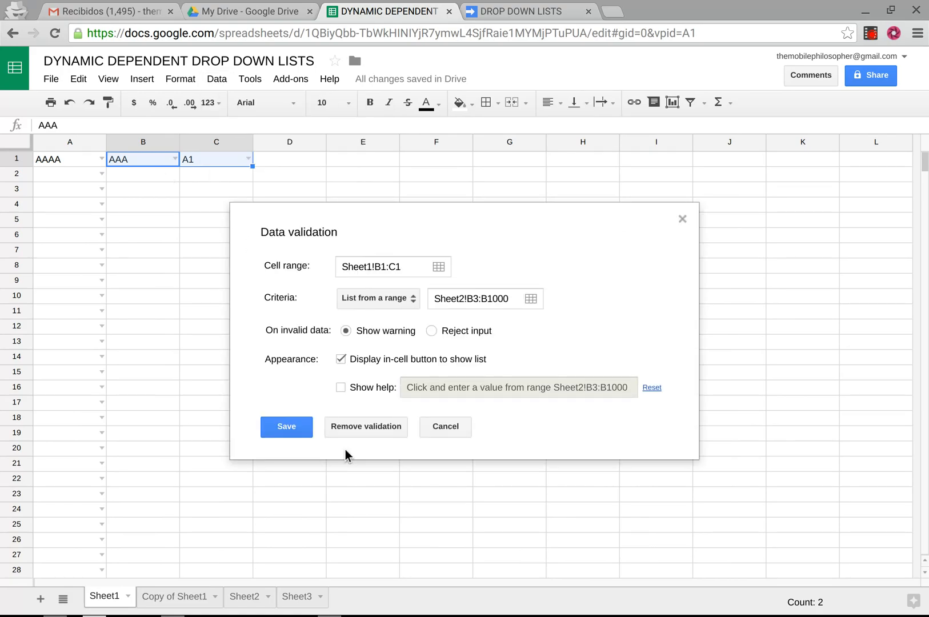
pyautogui.click(365, 426)
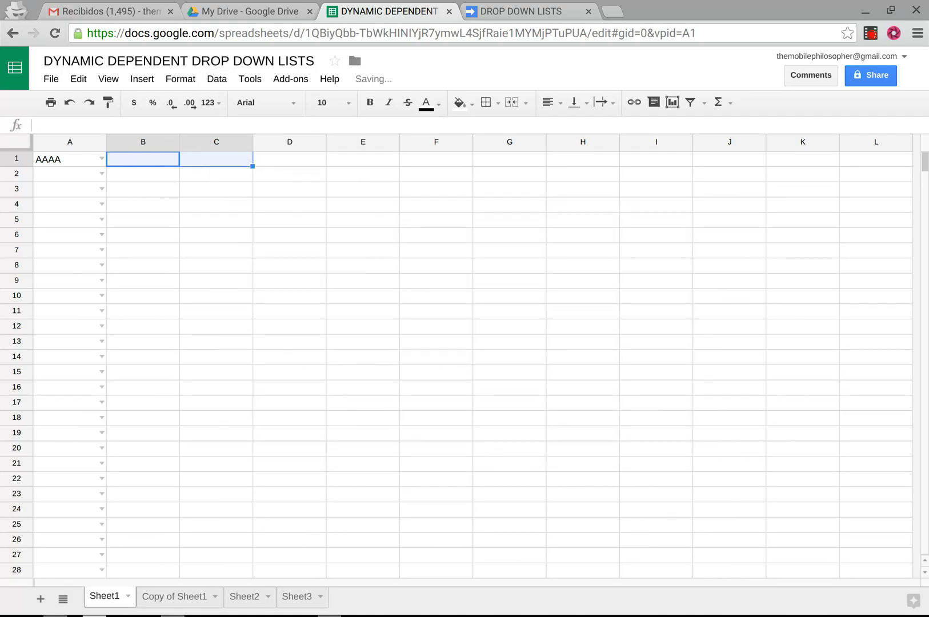
pyautogui.click(526, 12)
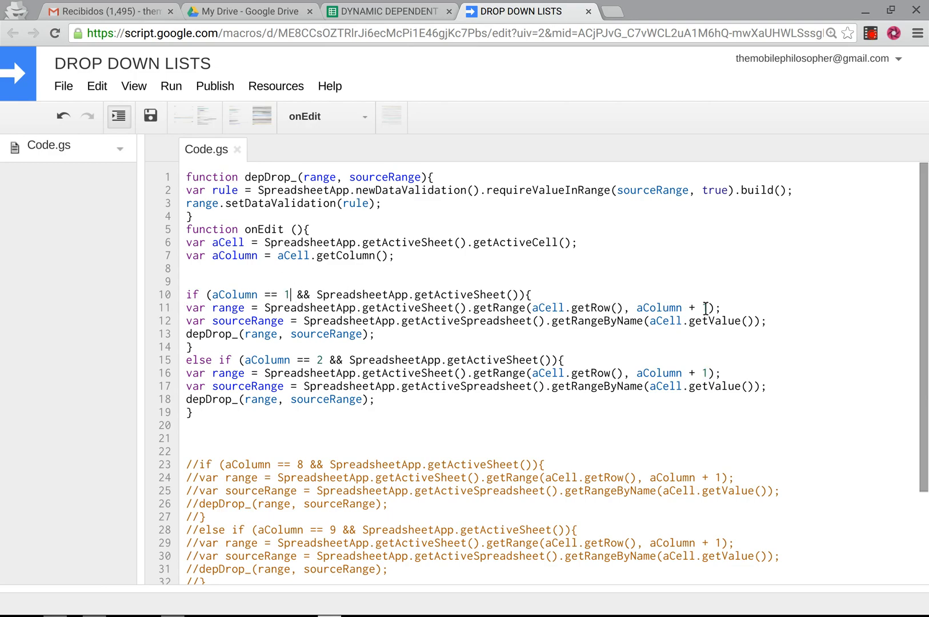
# Change the offset to aColumn + 4 and the branch to aColumn == 5, checking column E, and save
pyautogui.write('4')
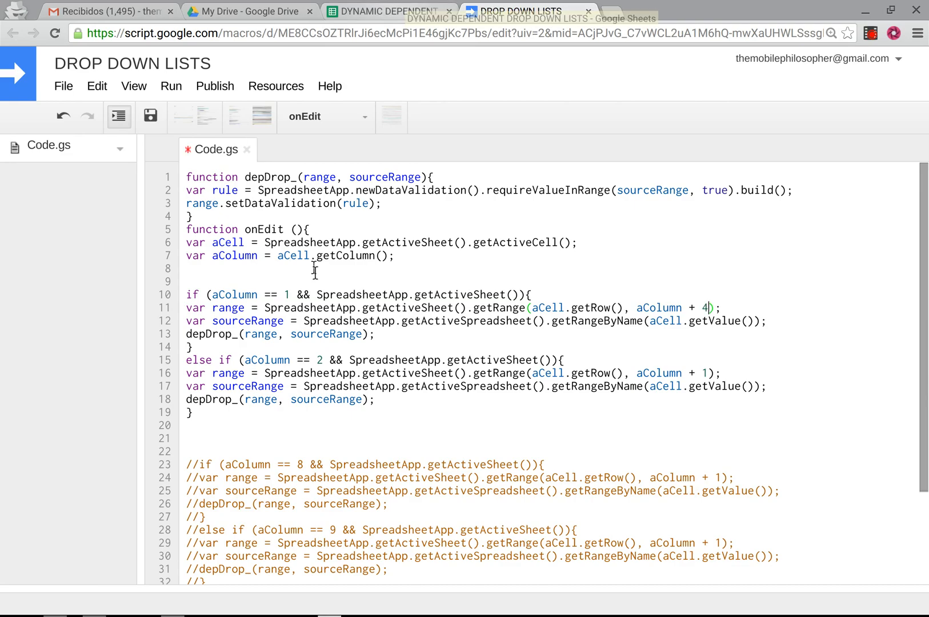
pyautogui.click(388, 11)
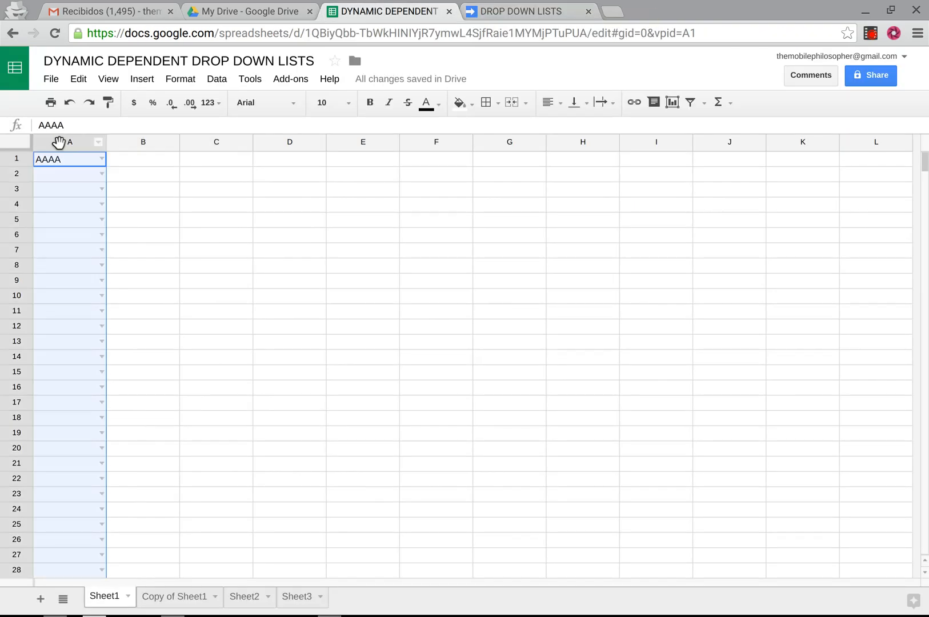
pyautogui.click(362, 142)
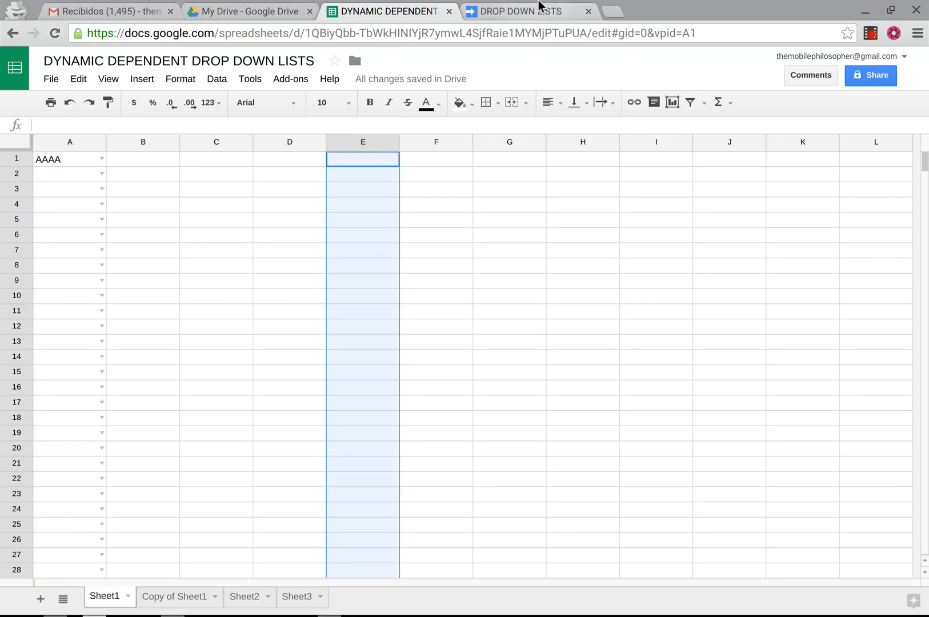
pyautogui.click(525, 11)
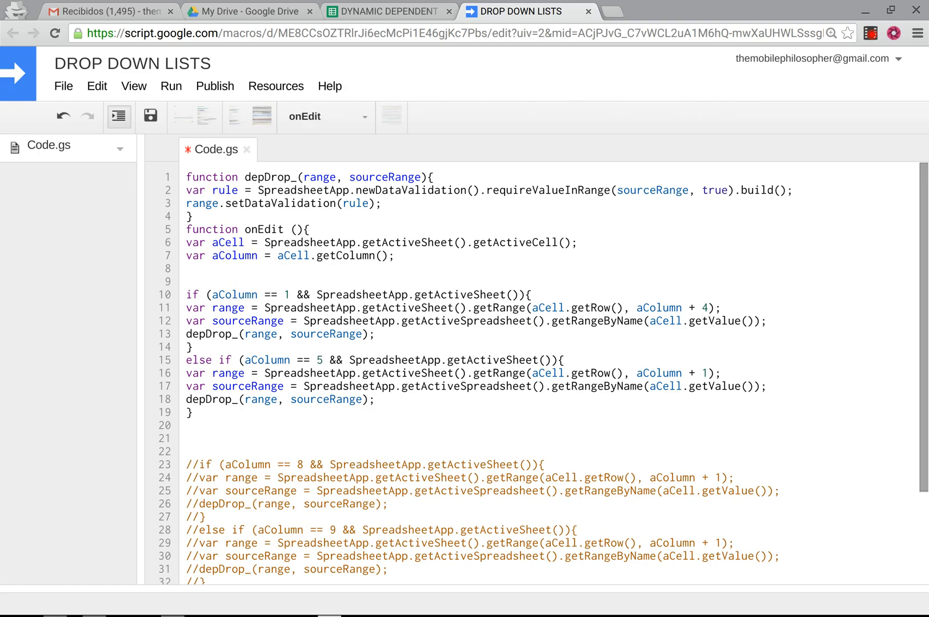
pyautogui.click(707, 373)
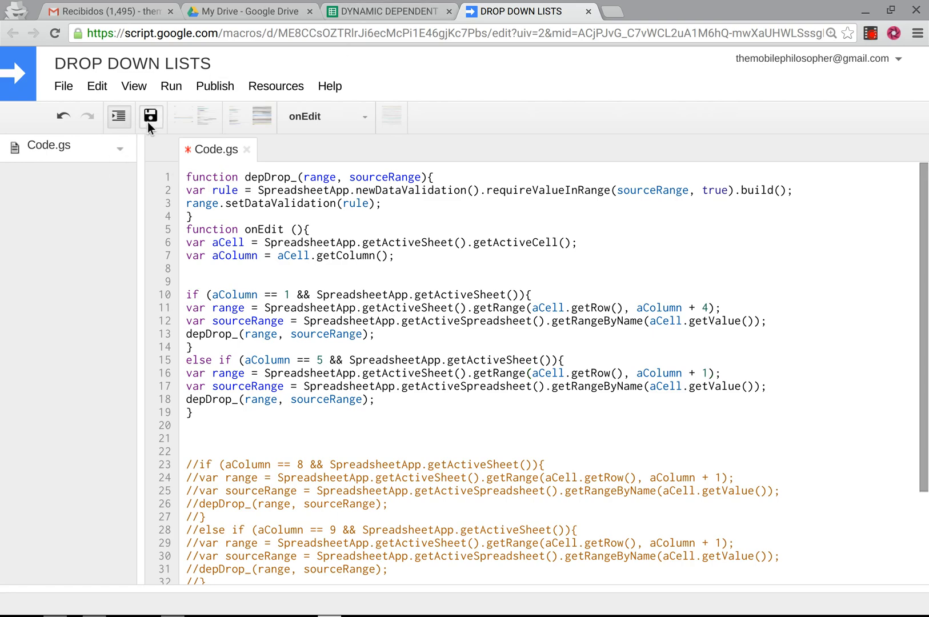
pyautogui.click(388, 11)
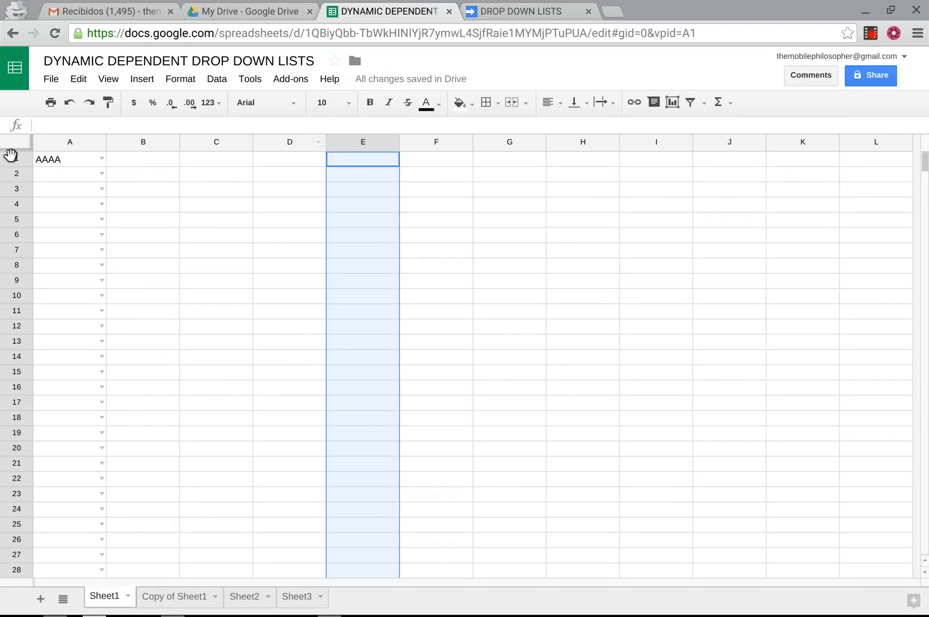
# Enter BBBB in A1, then pick BBB in E1 and B1 in F1 from the cascaded lists
pyautogui.click(69, 158)
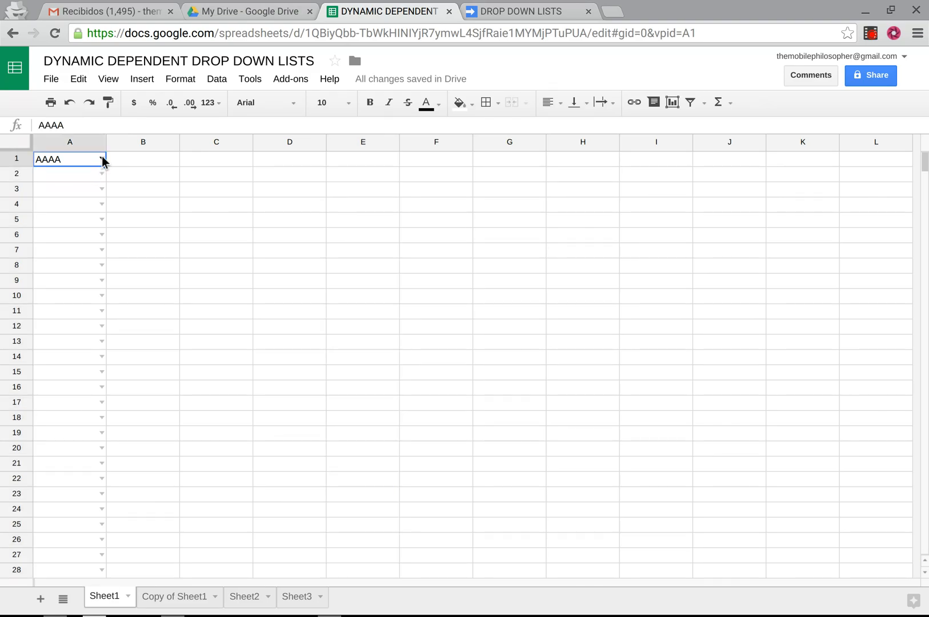
pyautogui.write('BBBB')
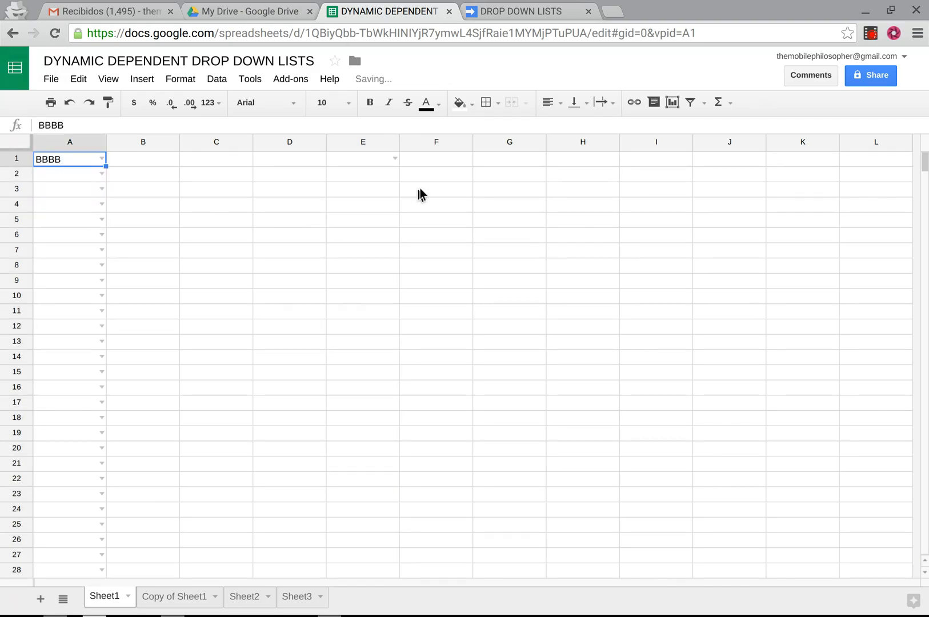
pyautogui.click(363, 142)
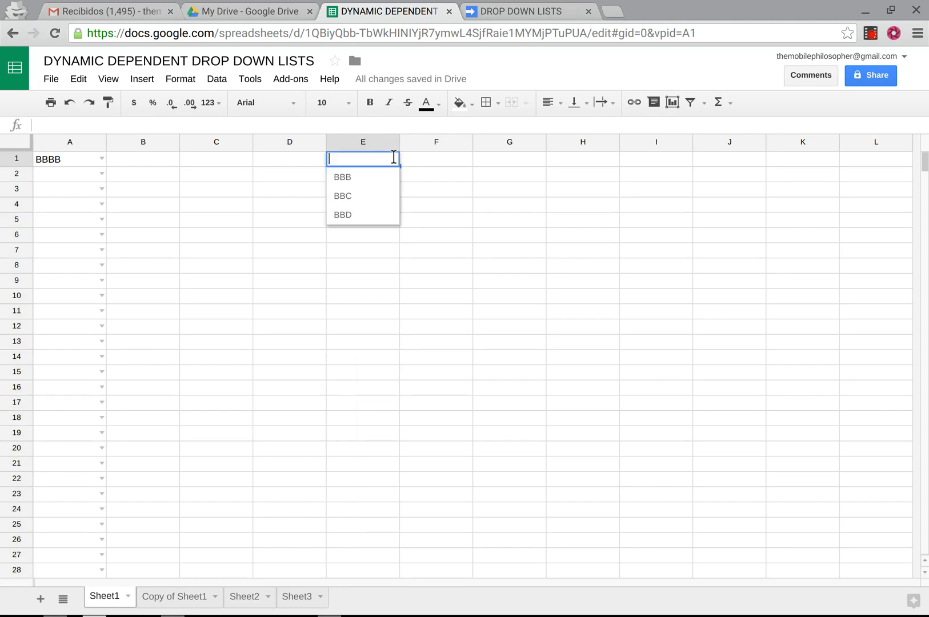
pyautogui.click(342, 177)
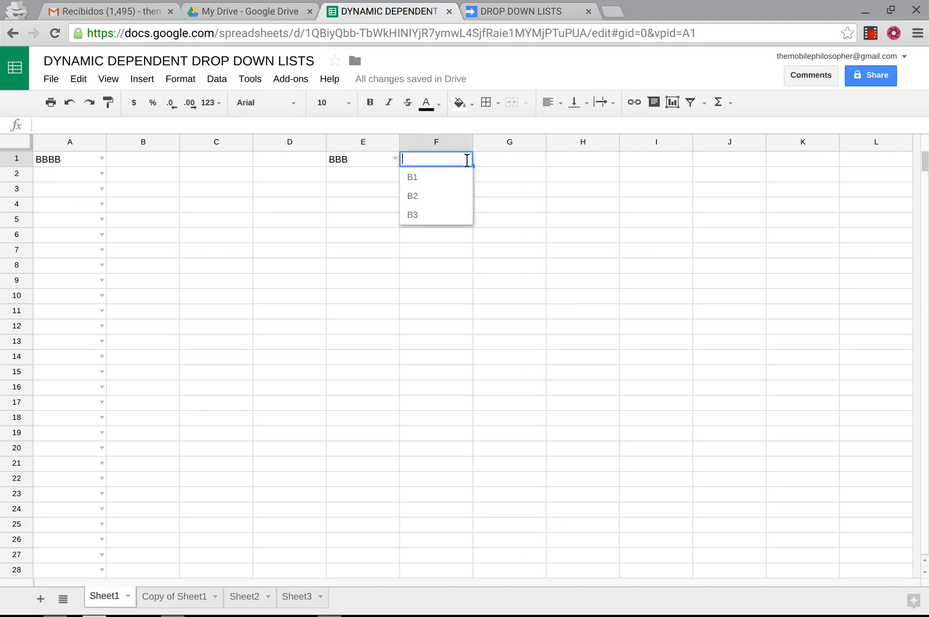
pyautogui.click(412, 177)
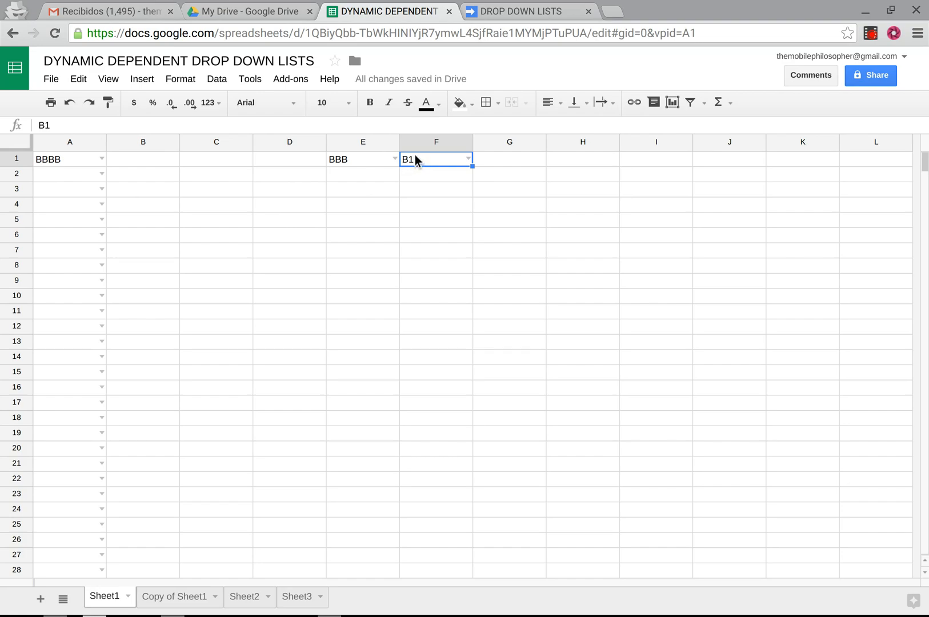
pyautogui.moveTo(686, 169)
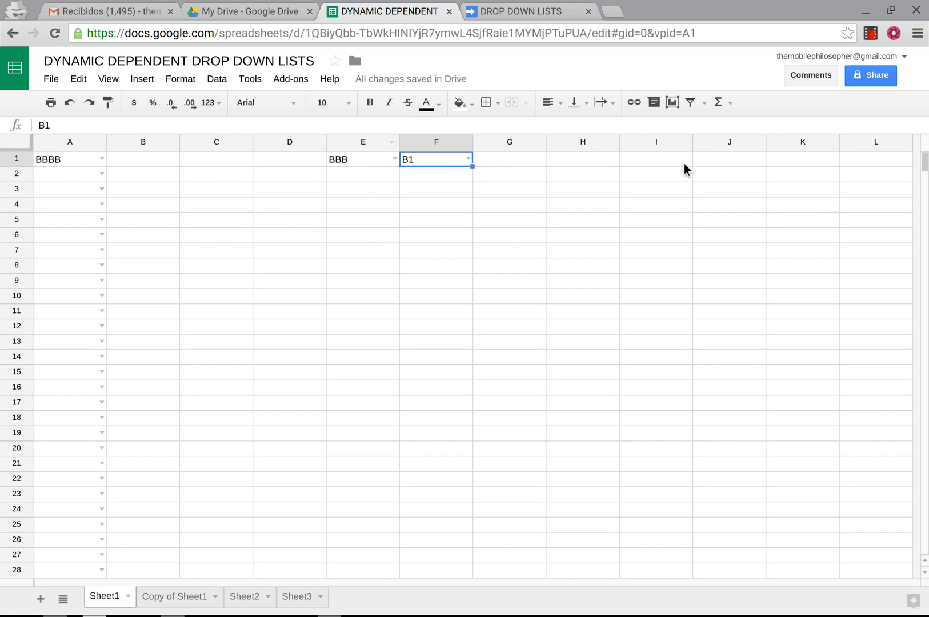
pyautogui.moveTo(176, 215)
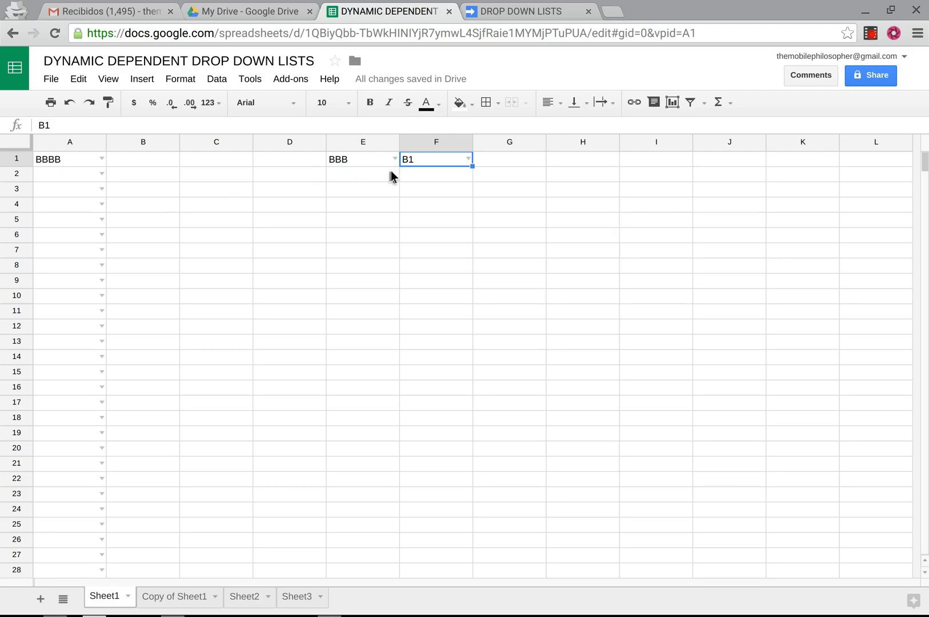
pyautogui.moveTo(485, 167)
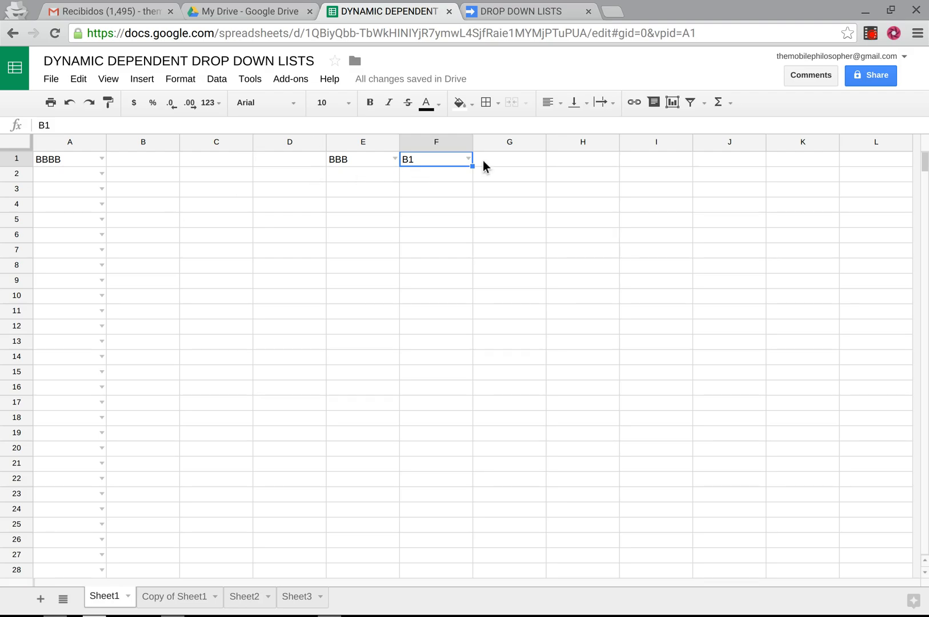
pyautogui.moveTo(21, 138)
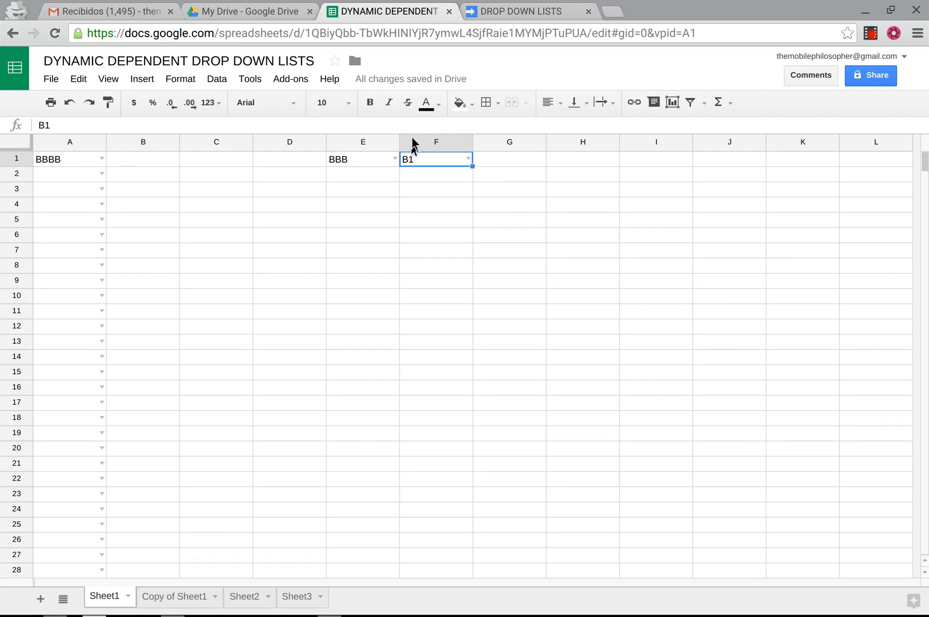
pyautogui.click(509, 204)
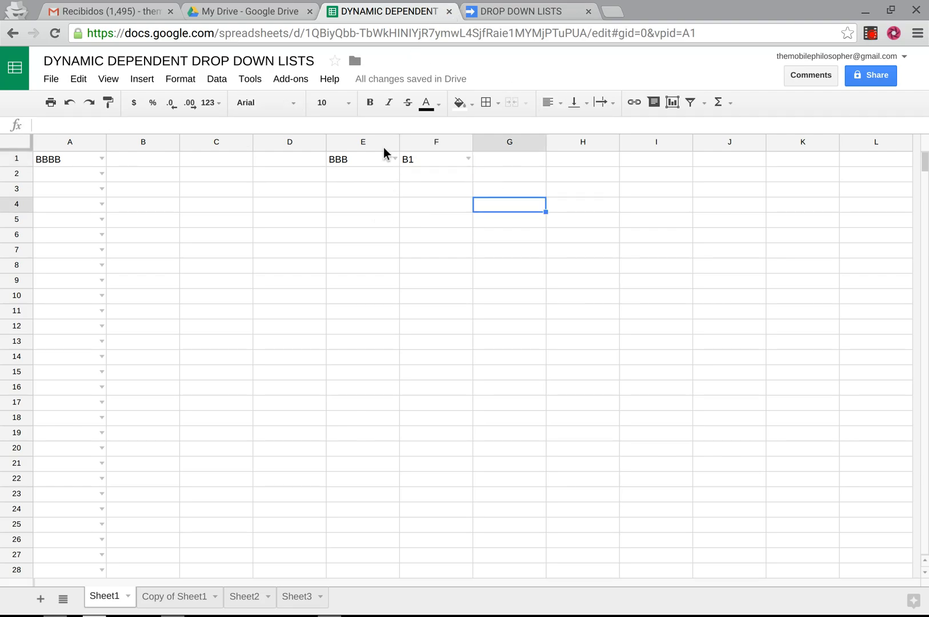
pyautogui.moveTo(573, 262)
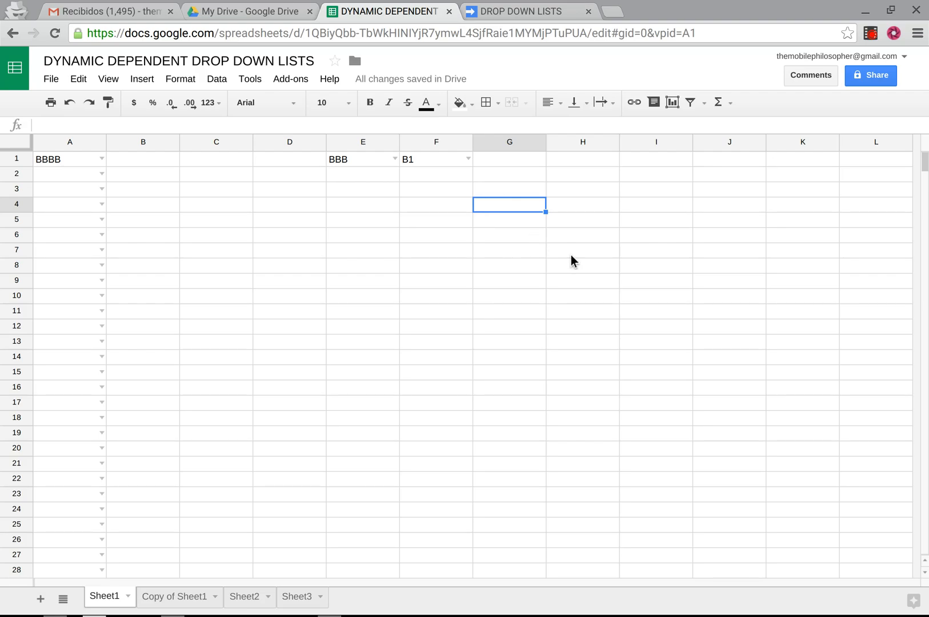
pyautogui.moveTo(615, 269)
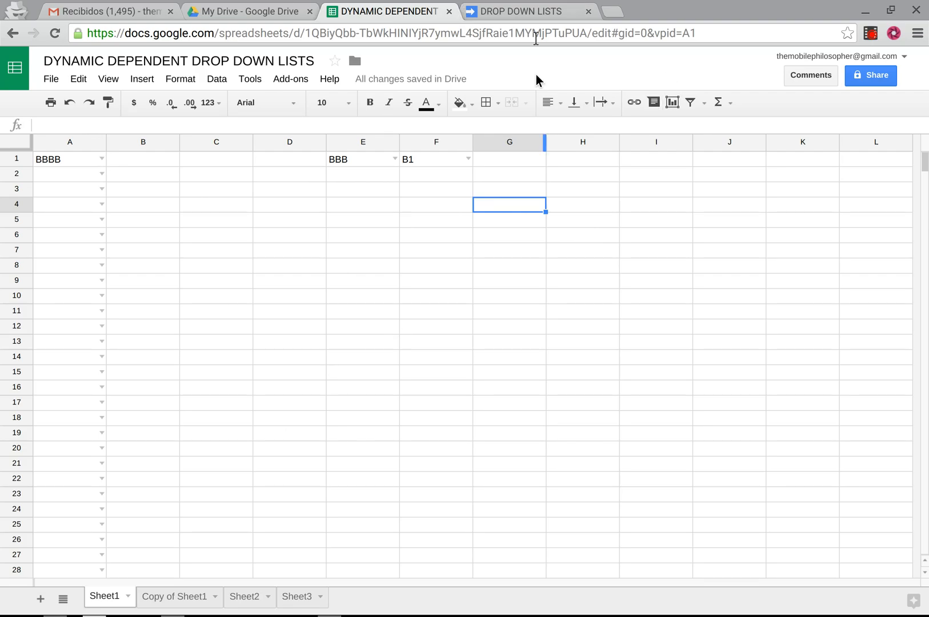
# Uncomment the onEdit branches for columns 8 and 9 in Code.gs and return to the sheet
pyautogui.click(526, 11)
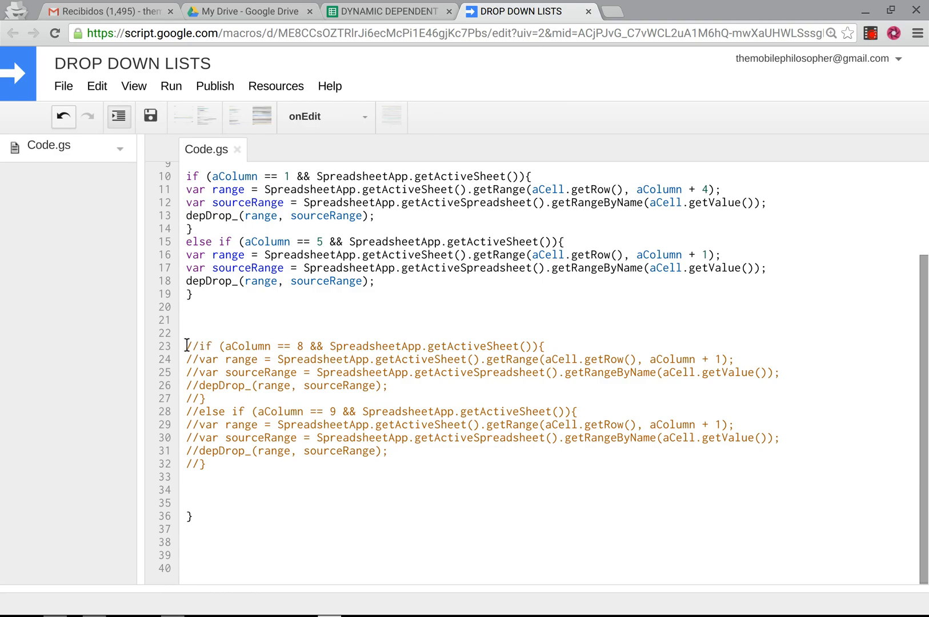
pyautogui.moveTo(186, 346); pyautogui.dragTo(581, 412)
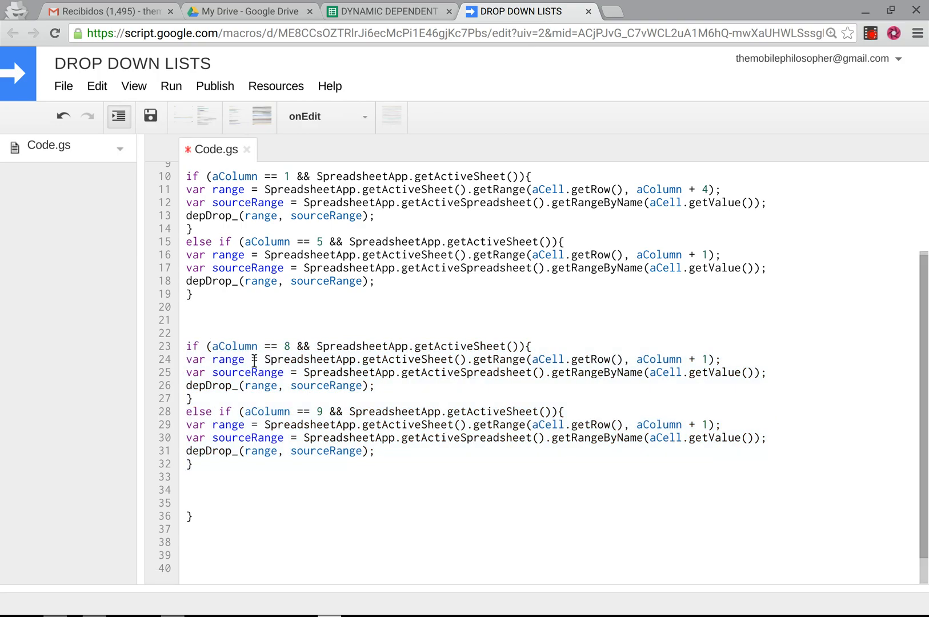
pyautogui.click(389, 12)
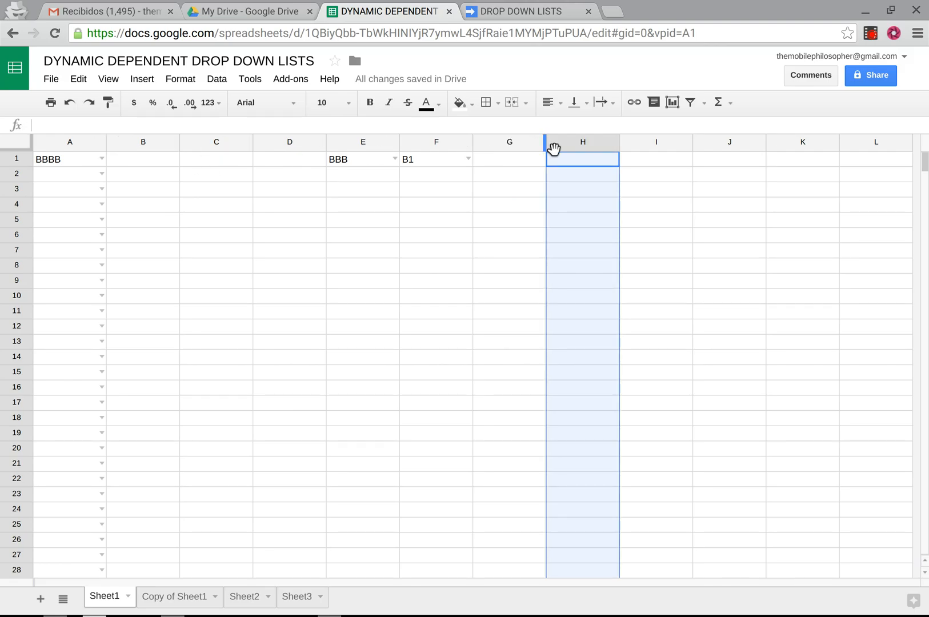
pyautogui.click(525, 11)
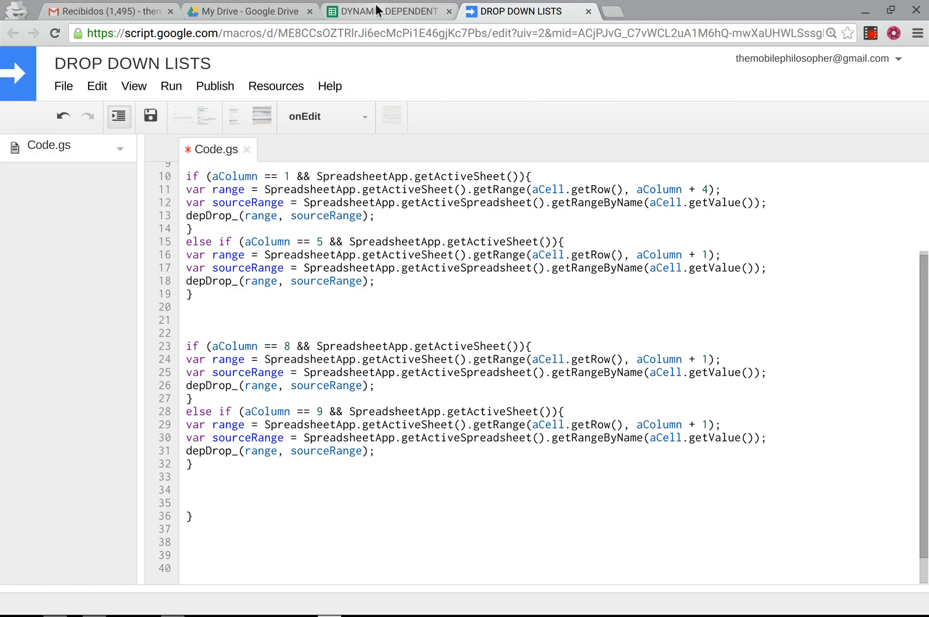
pyautogui.click(385, 11)
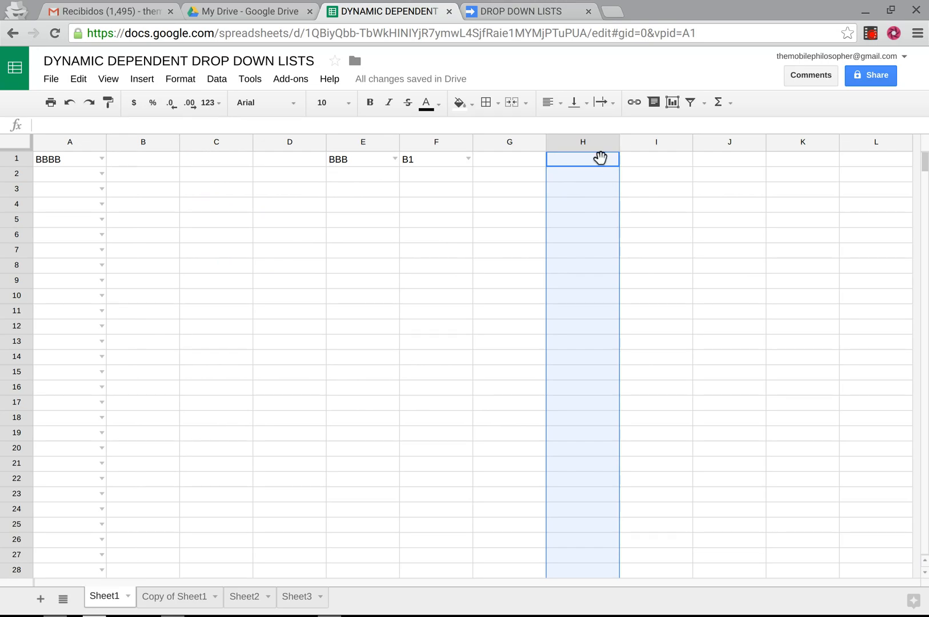
# After checking MAIN1 on Sheet3, validate column H on Sheet1 as a list from range MAIN1
pyautogui.click(298, 596)
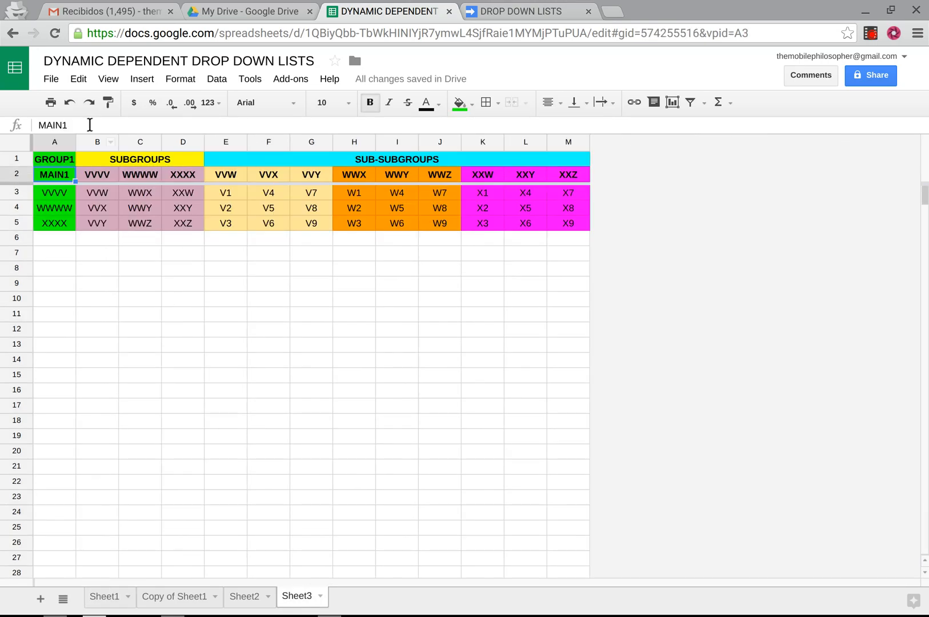
pyautogui.moveTo(179, 384)
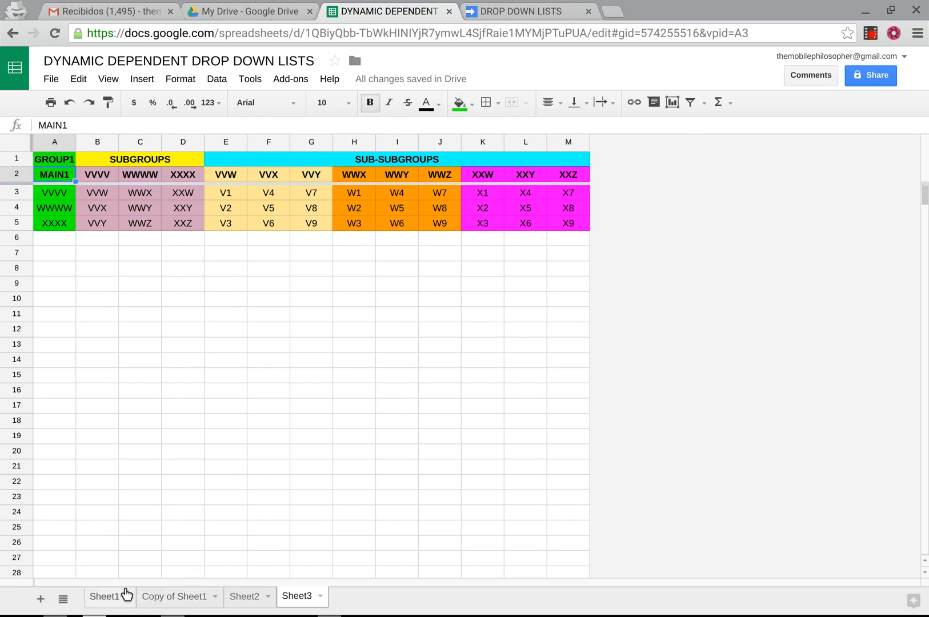
pyautogui.click(105, 596)
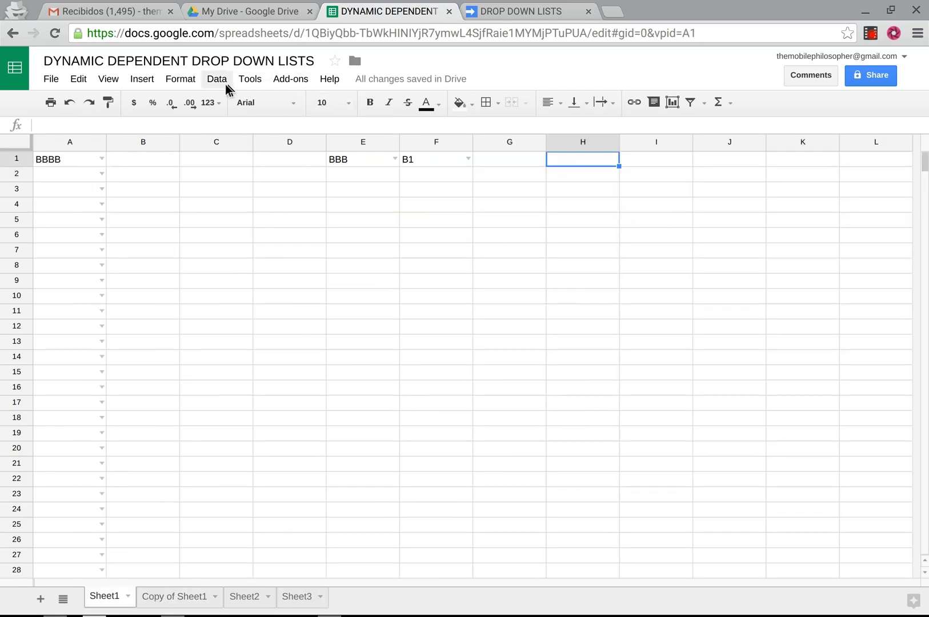
pyautogui.click(217, 79)
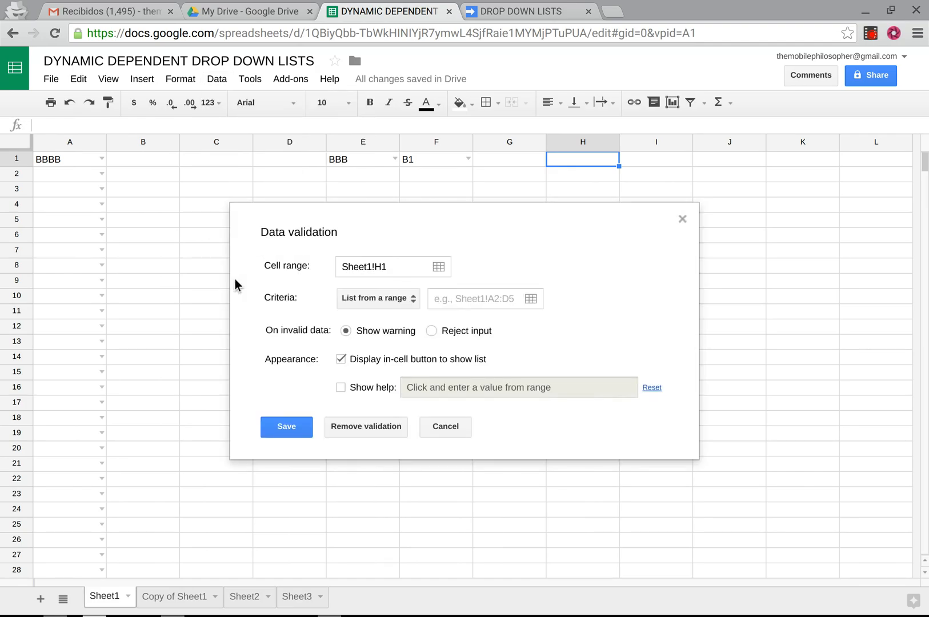
pyautogui.click(480, 298)
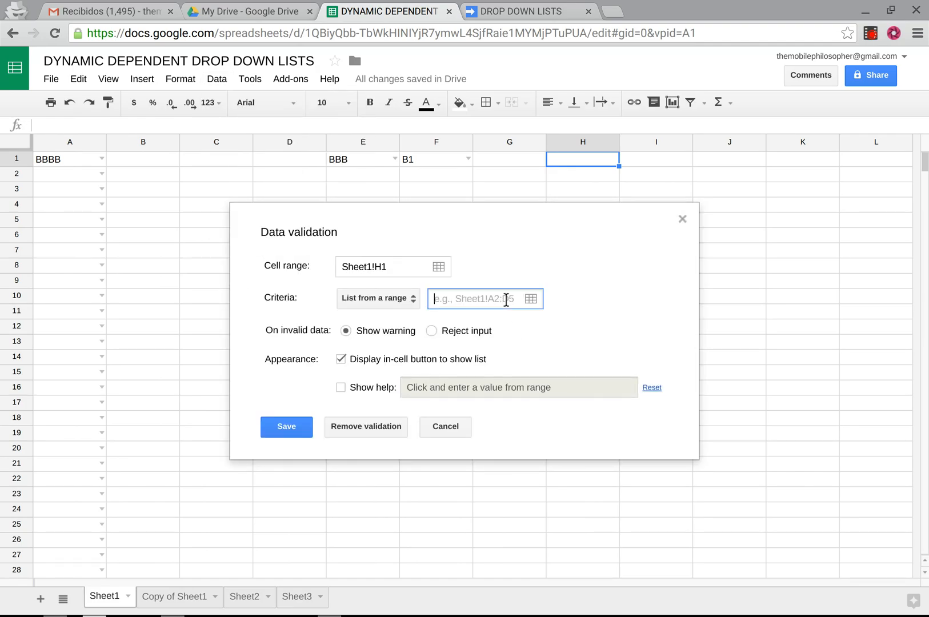
pyautogui.write('MAIN1')
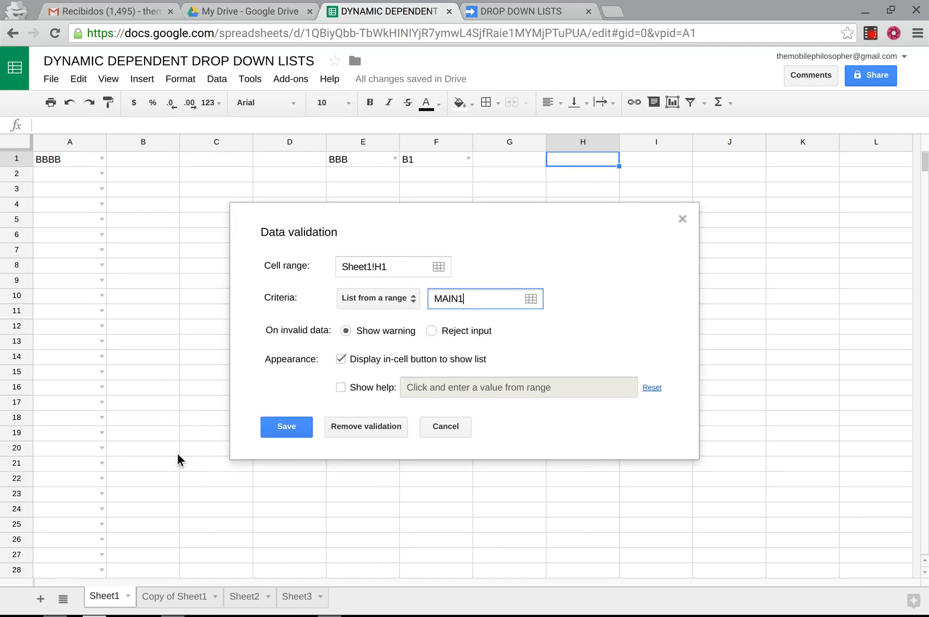
pyautogui.click(285, 426)
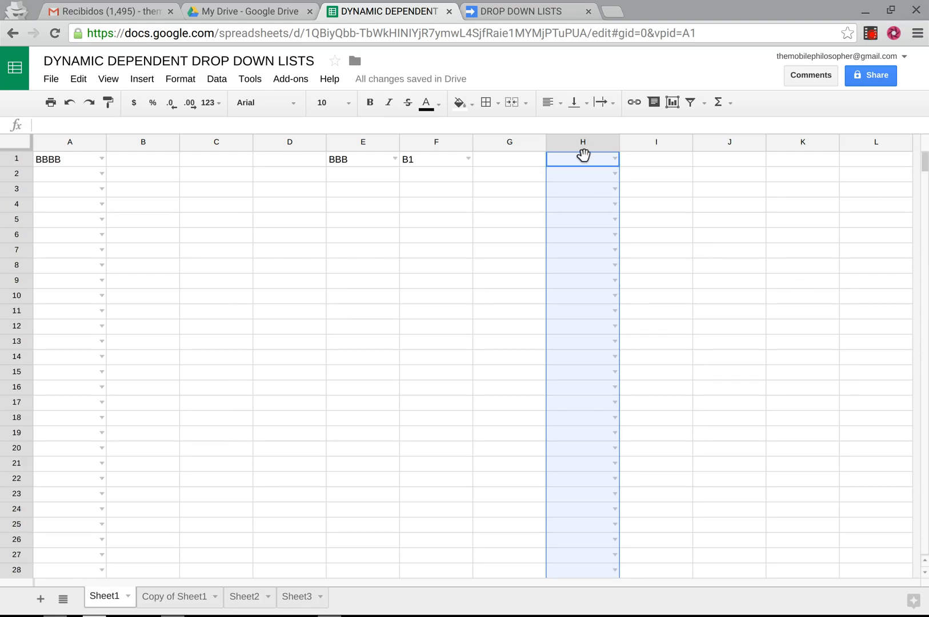
pyautogui.click(526, 11)
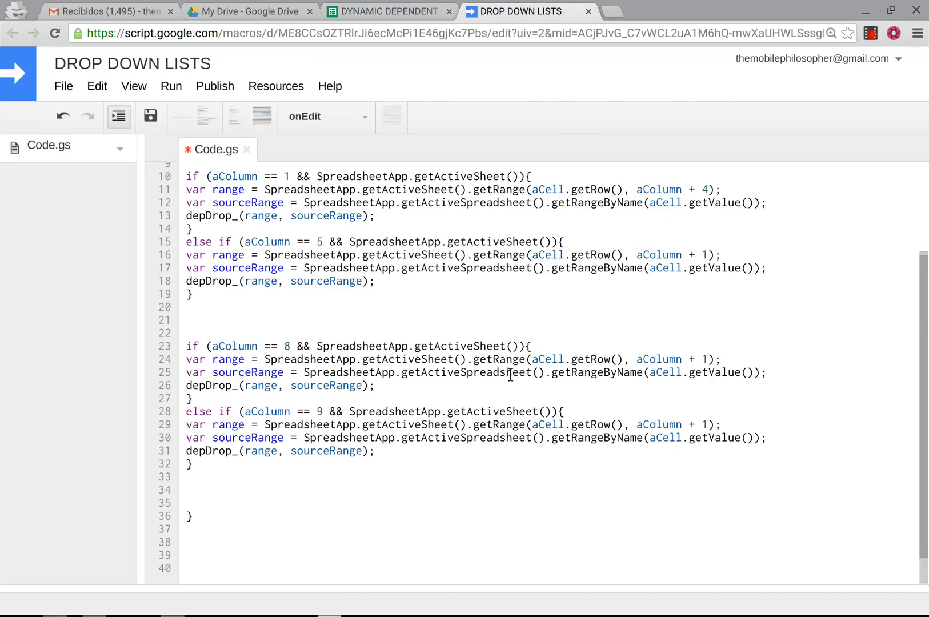
pyautogui.moveTo(700, 281)
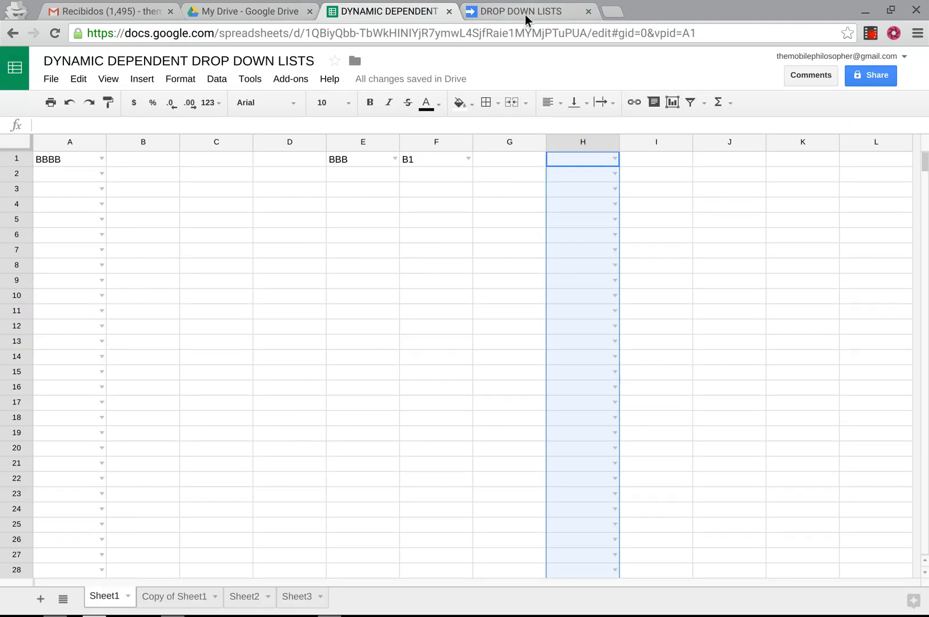
# Save the updated onEdit script and go back to the spreadsheet
pyautogui.click(522, 12)
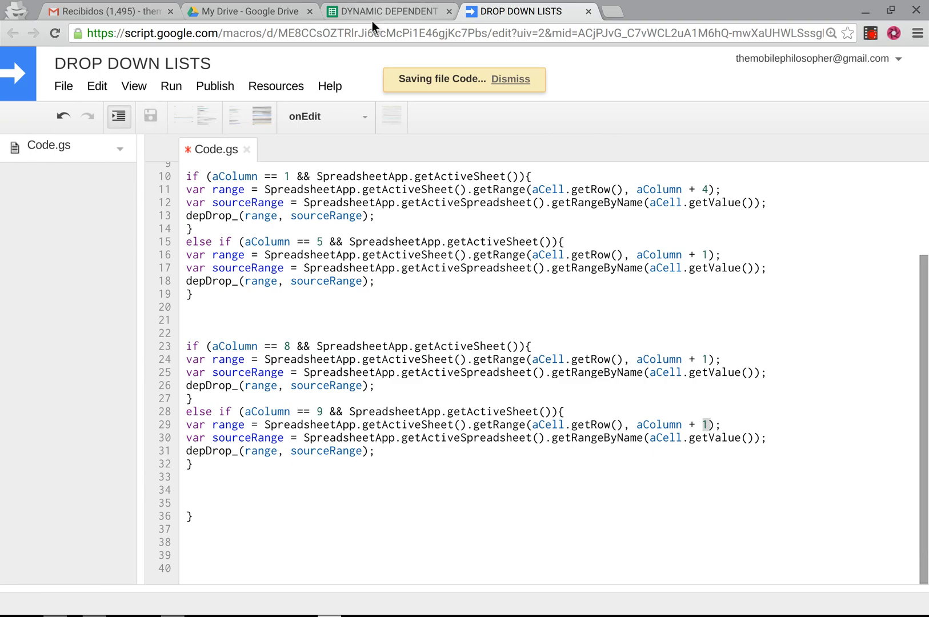
pyautogui.click(389, 12)
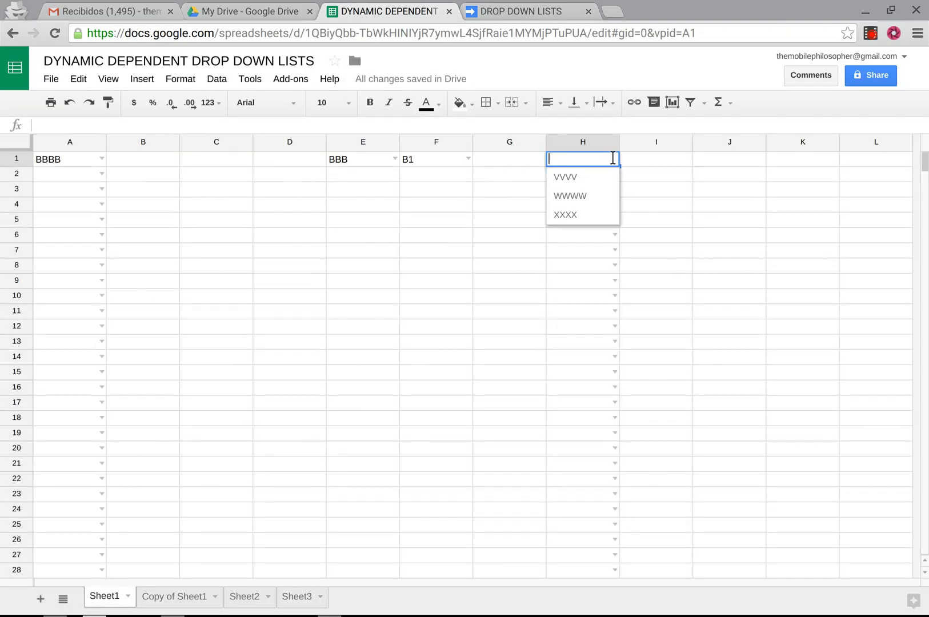
# Pick VVVV in H1, VVW in I1 and V1 in J1 from the cascading drop-downs
pyautogui.click(565, 176)
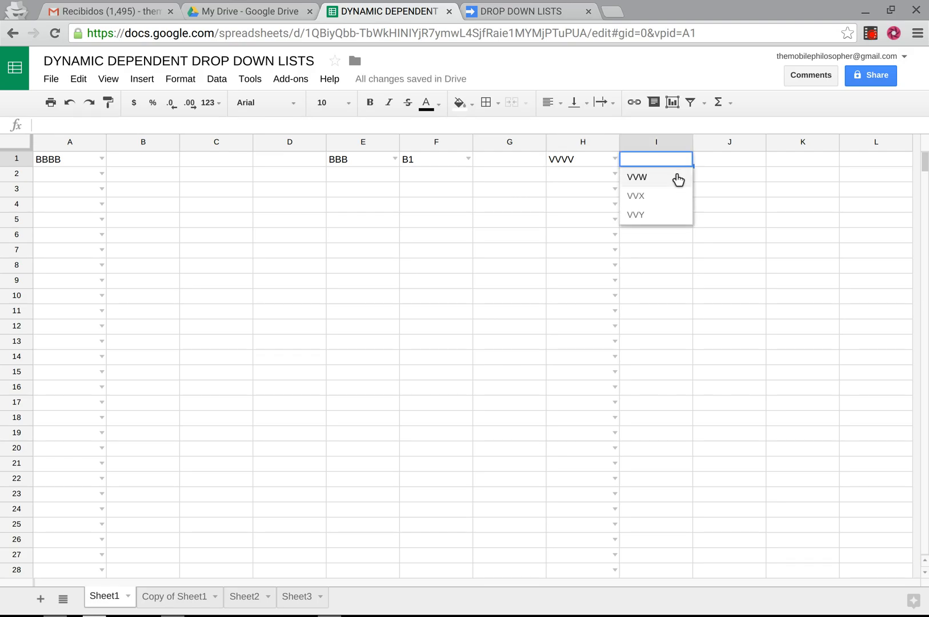
pyautogui.click(637, 176)
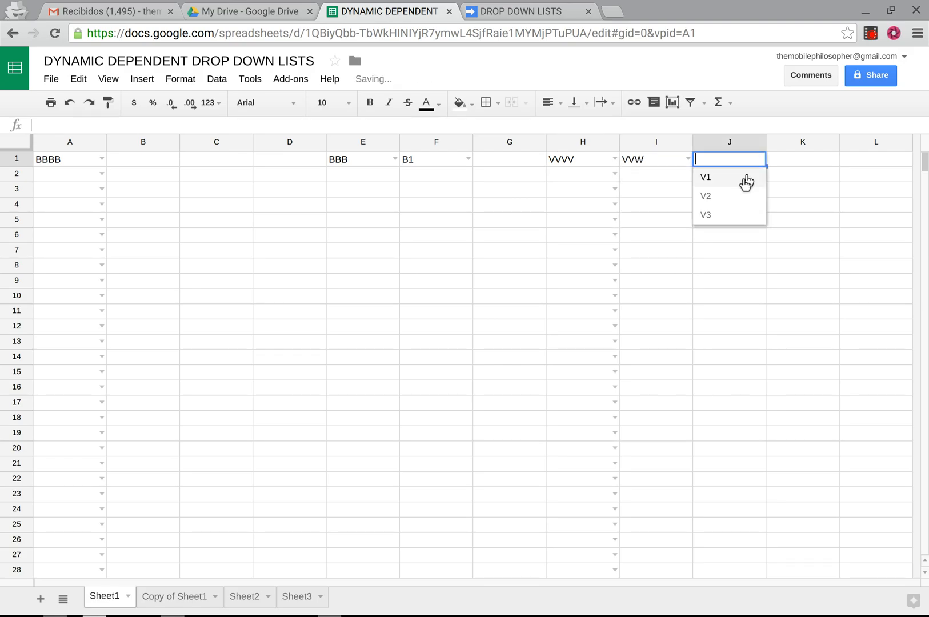
pyautogui.click(705, 177)
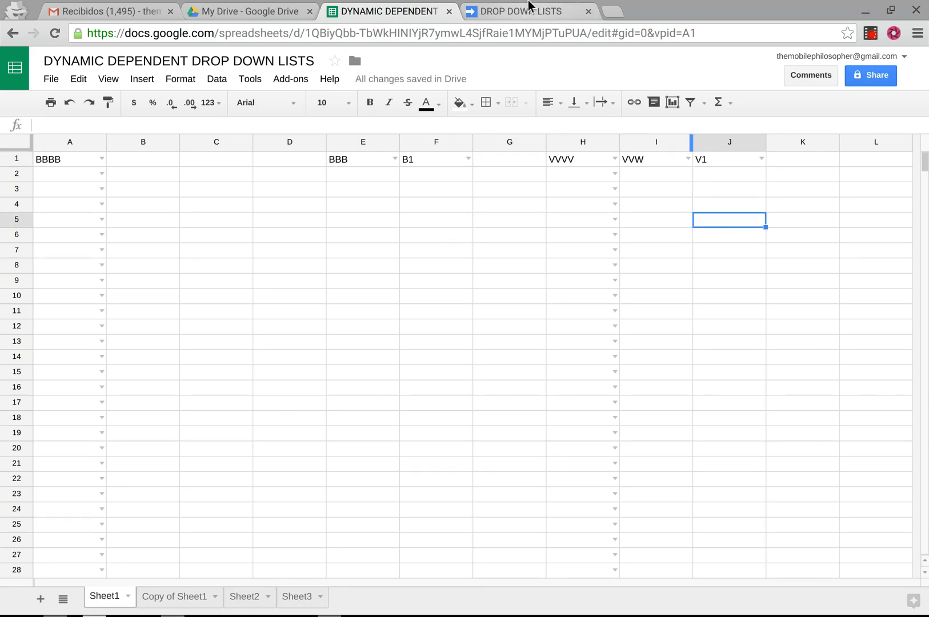
pyautogui.click(524, 11)
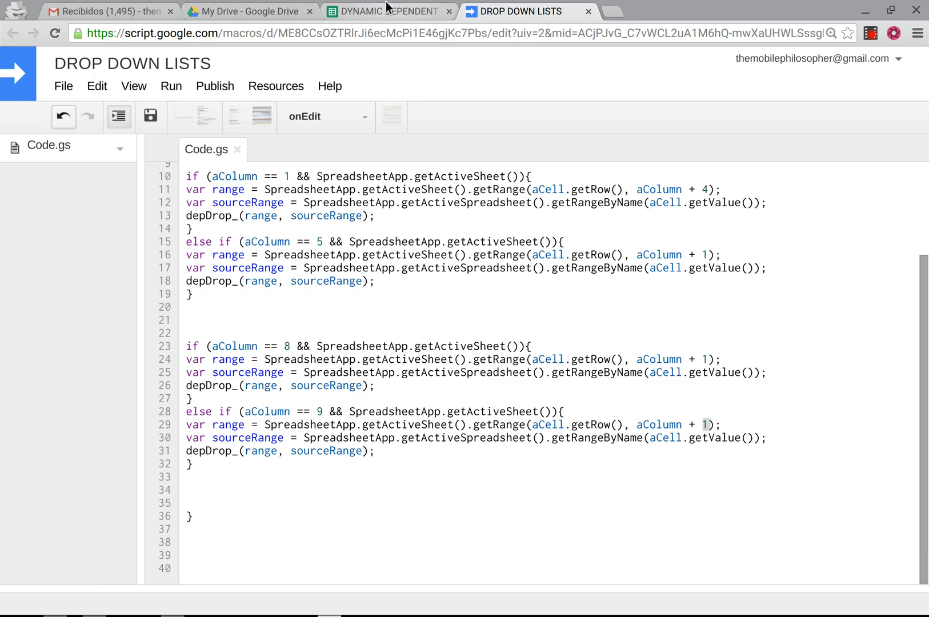
# Choose AAAA in A1 and AAA from E1's dependent list, then select columns H to J
pyautogui.click(387, 11)
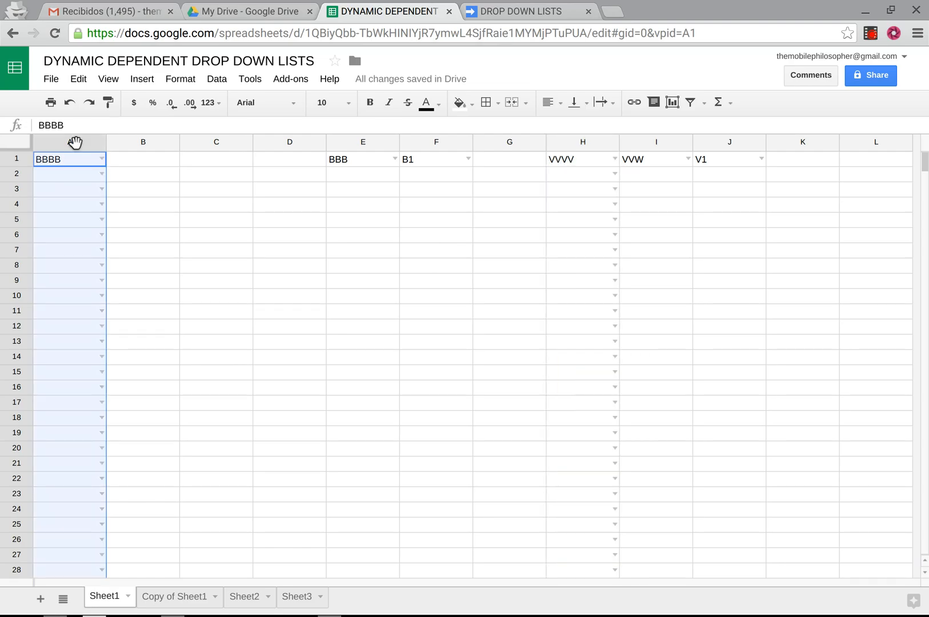
pyautogui.click(526, 11)
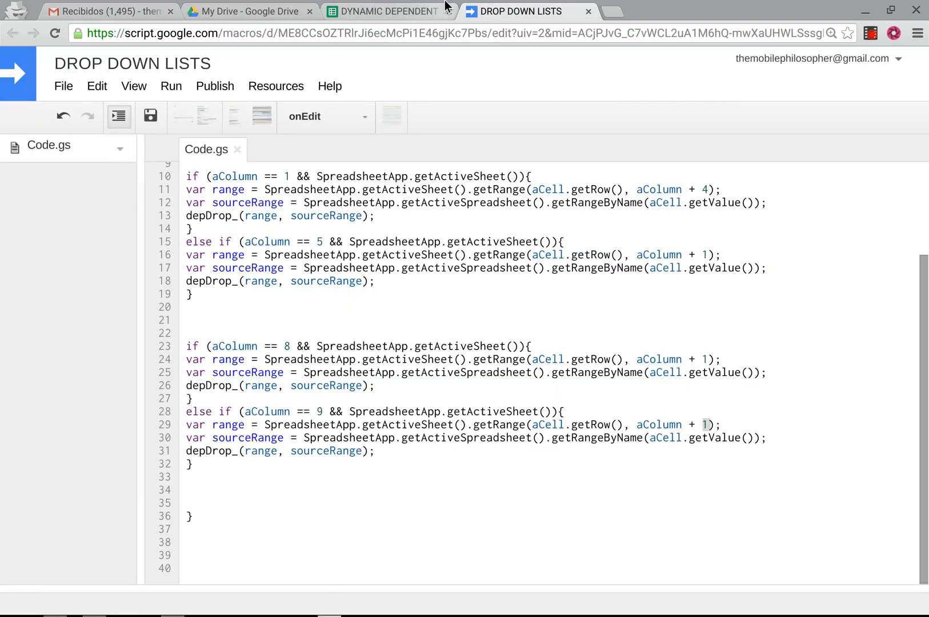
pyautogui.click(385, 11)
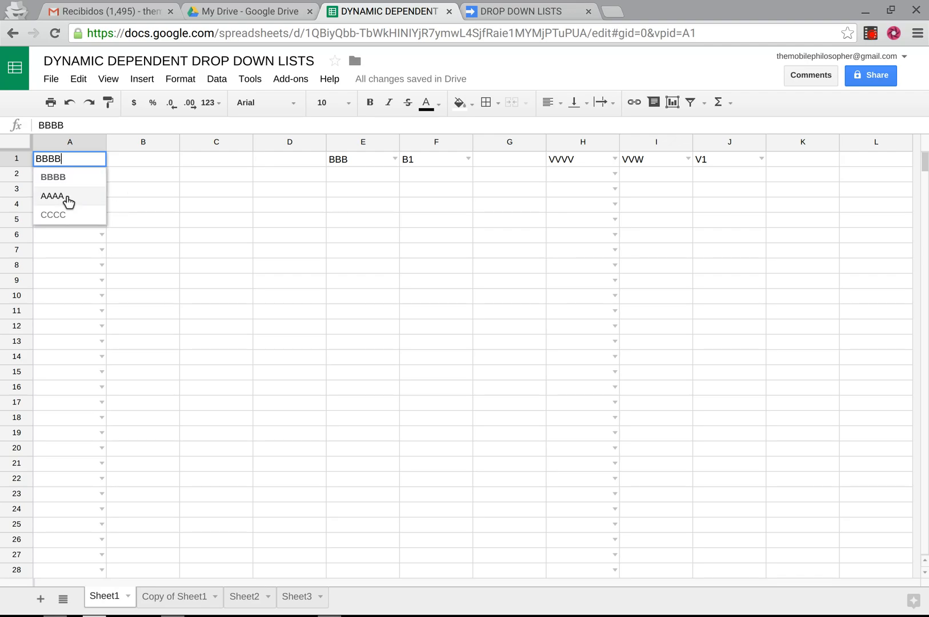
pyautogui.click(52, 196)
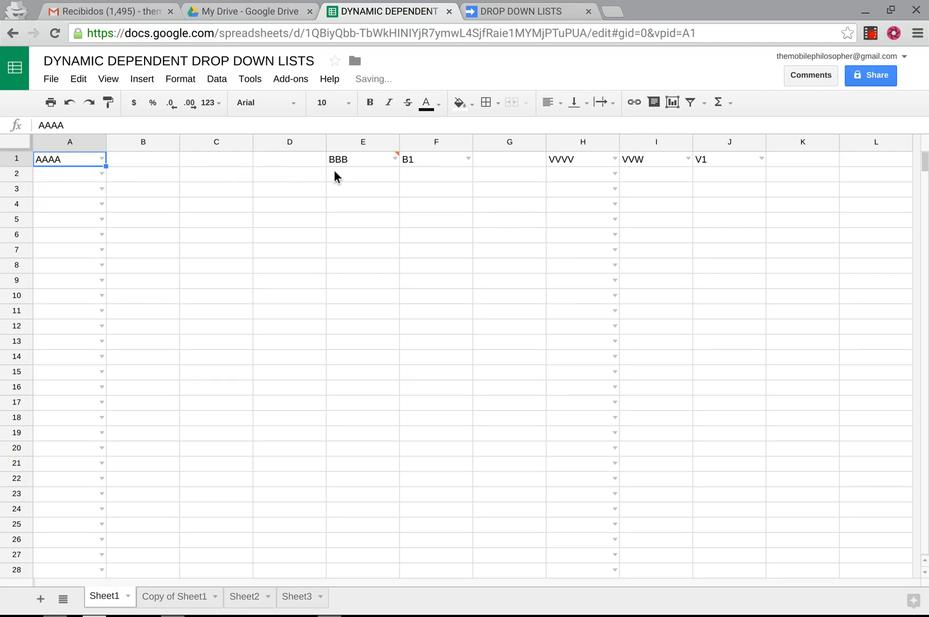
pyautogui.click(362, 159)
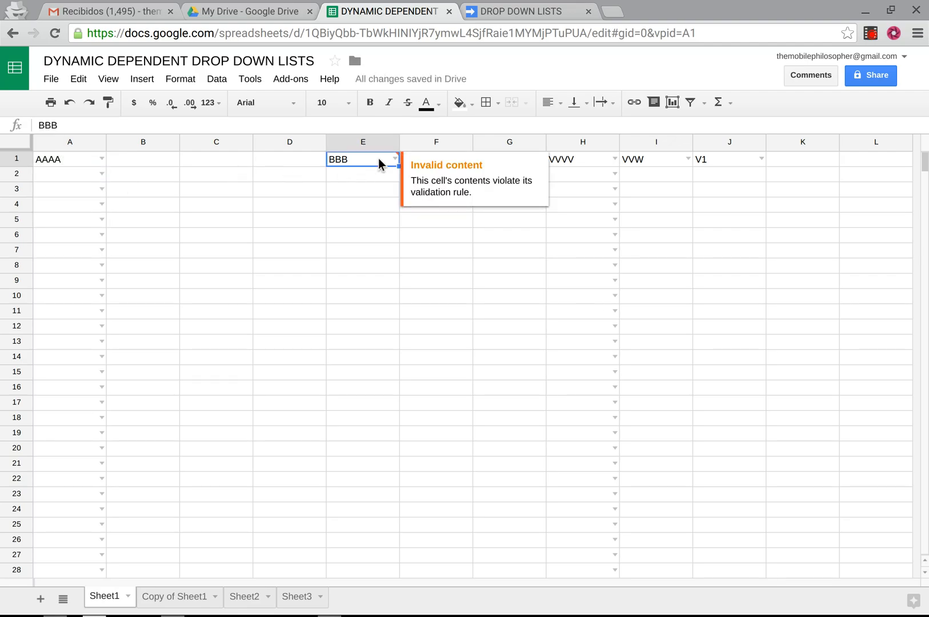
pyautogui.click(393, 159)
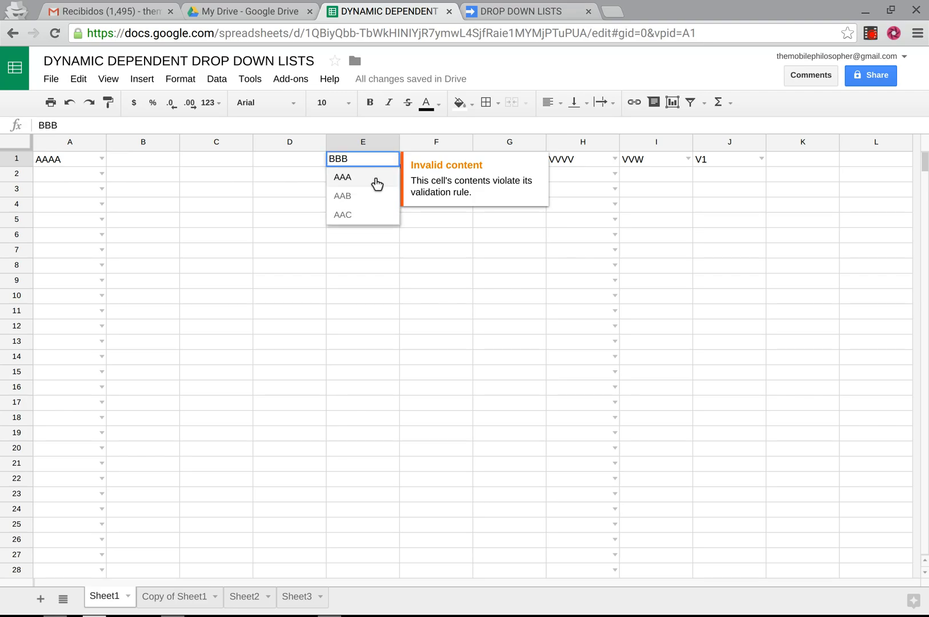
pyautogui.click(342, 176)
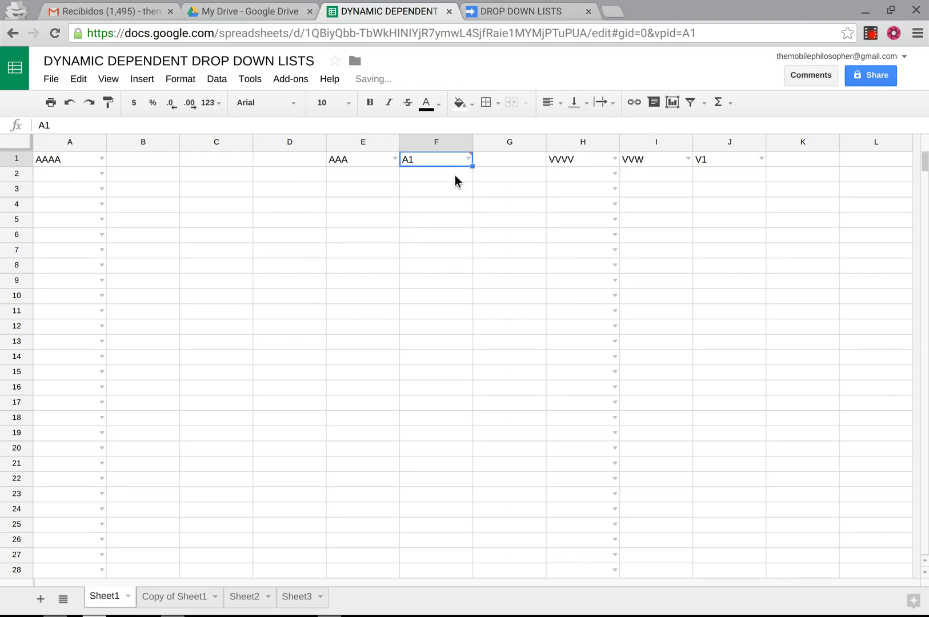
pyautogui.click(581, 142)
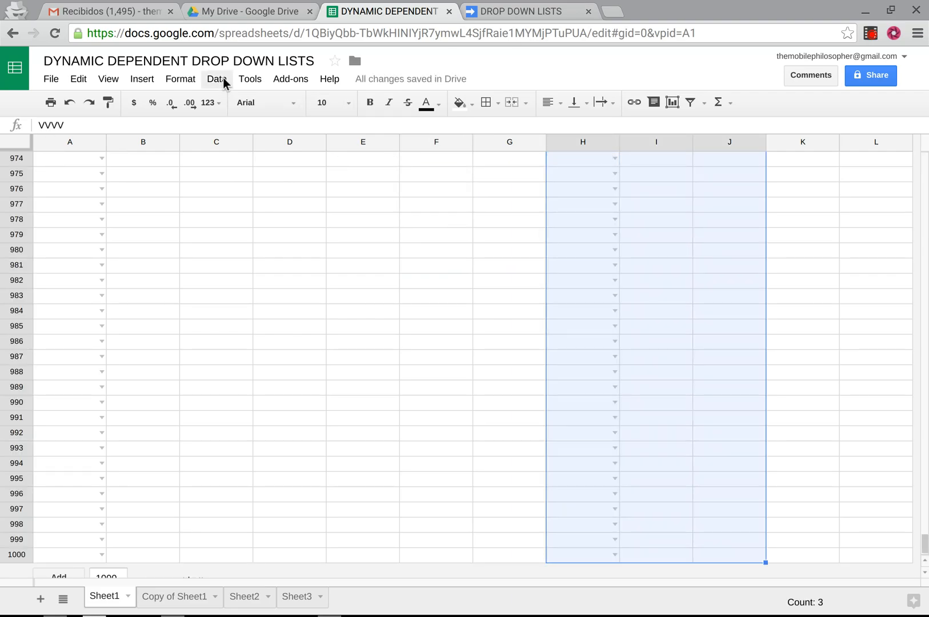
# Delete the H–J values and validate column H as a list from the MAIN named range
pyautogui.click(217, 79)
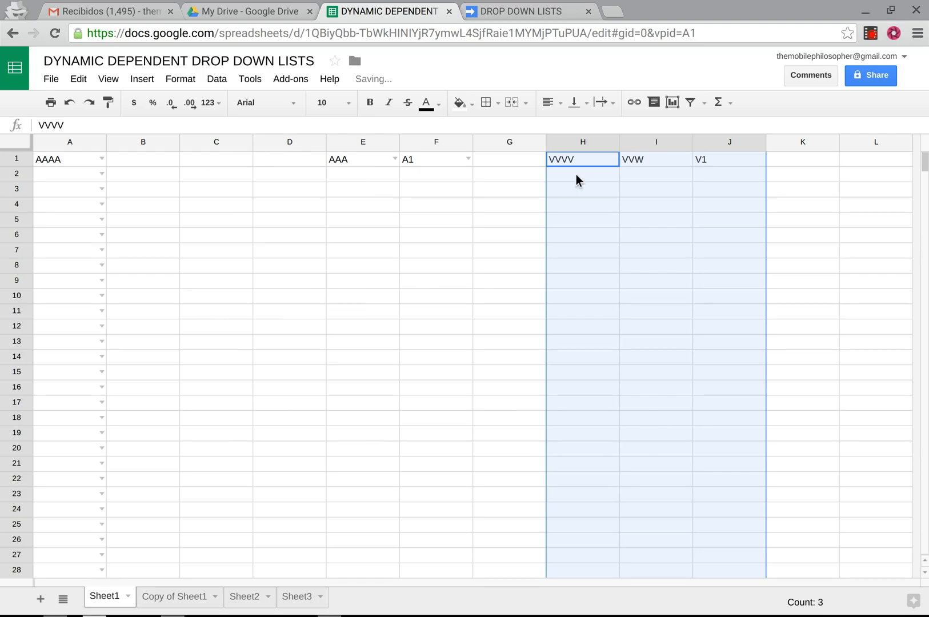
pyautogui.press('Delete')
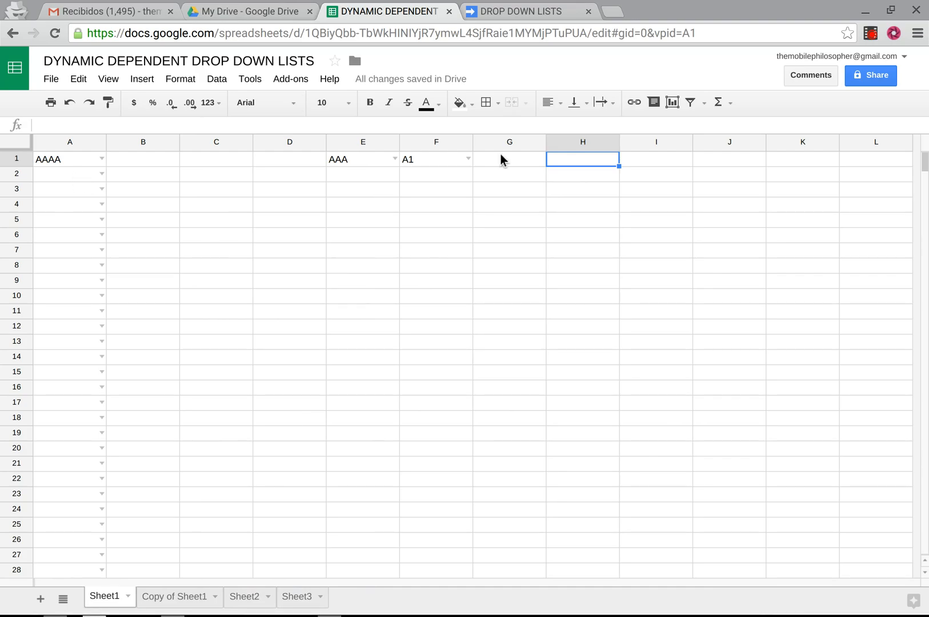
pyautogui.click(217, 79)
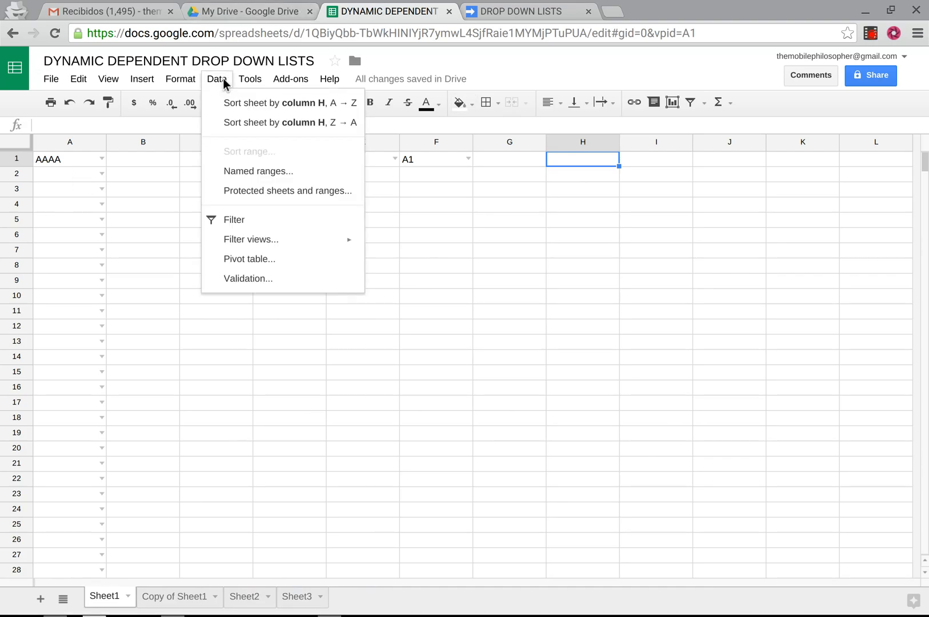
pyautogui.click(248, 279)
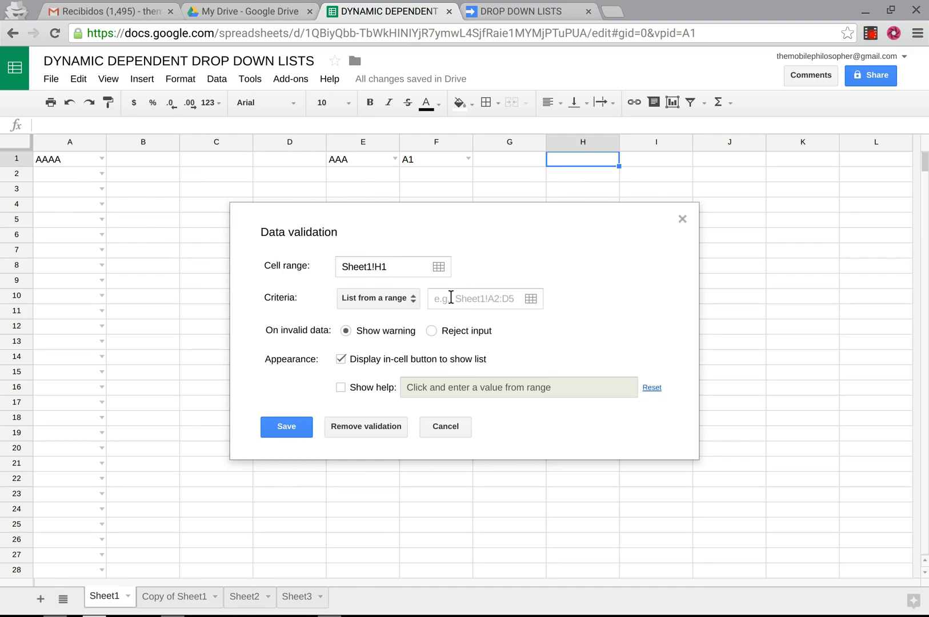
pyautogui.write('MAIN')
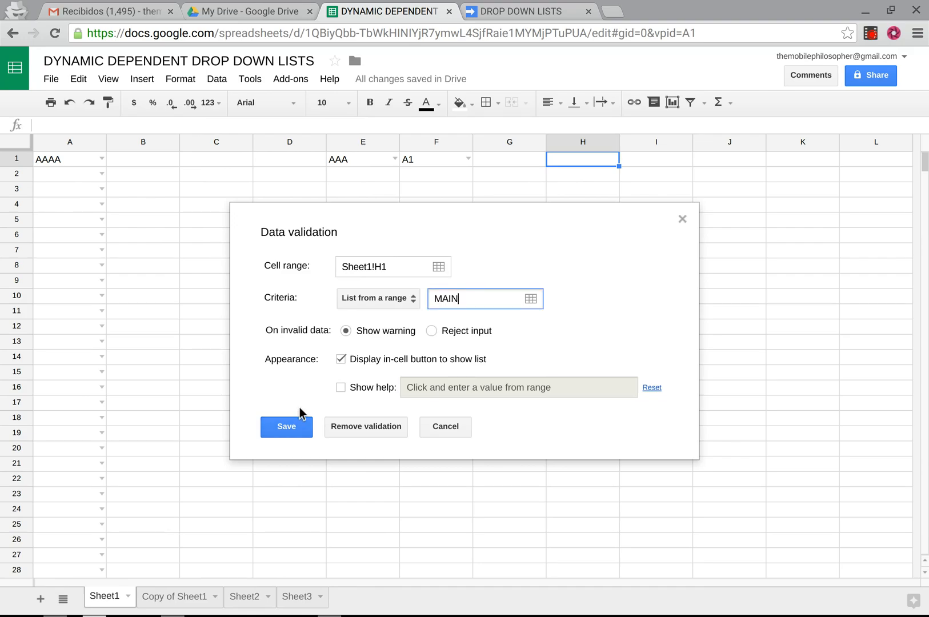
pyautogui.click(286, 426)
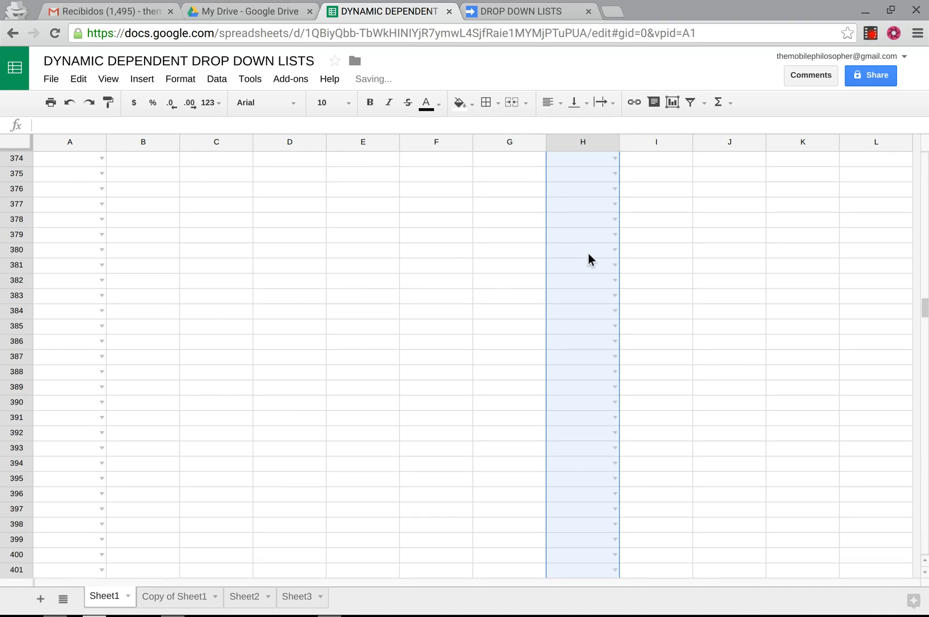
pyautogui.click(520, 11)
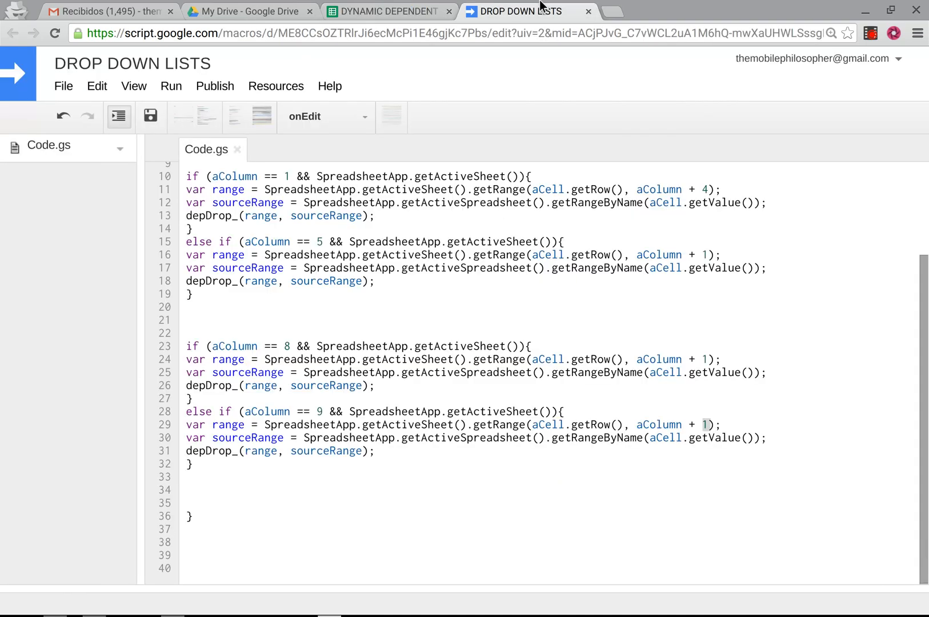
# Choose AAA from I1's dependent list and enter A2 in J1
pyautogui.click(385, 11)
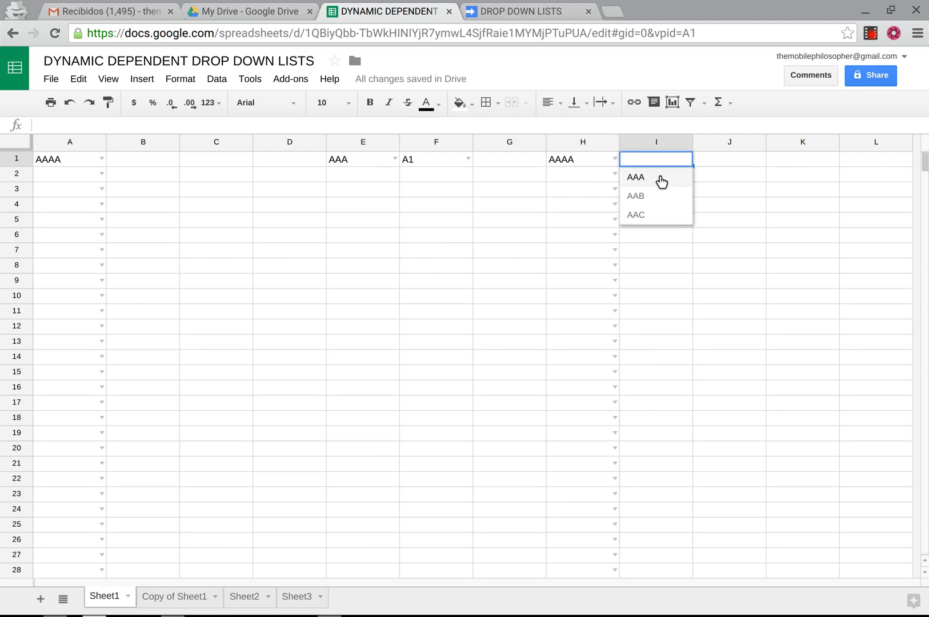
pyautogui.click(636, 177)
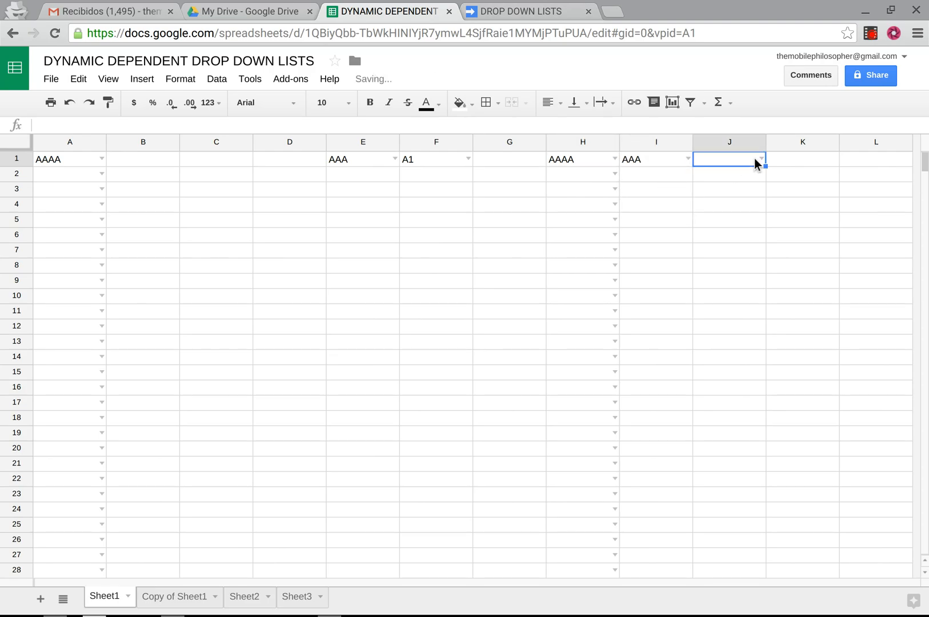
pyautogui.write('A2')
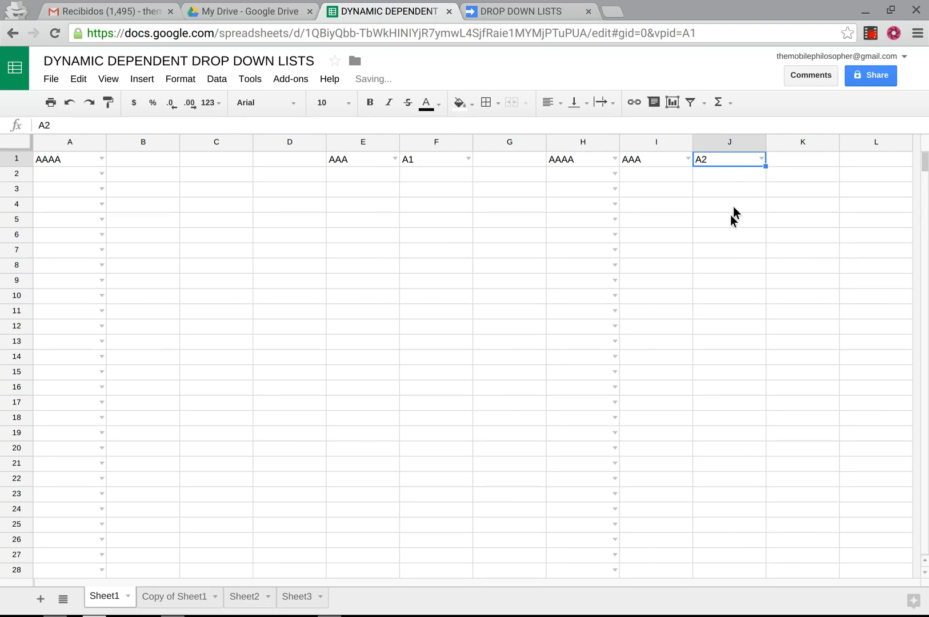
pyautogui.click(729, 250)
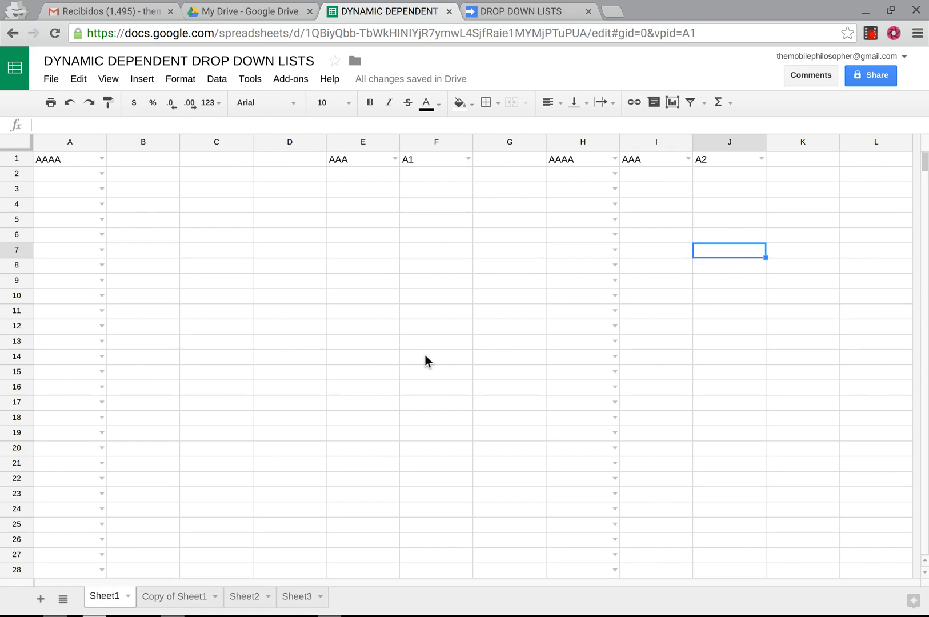
pyautogui.moveTo(159, 194)
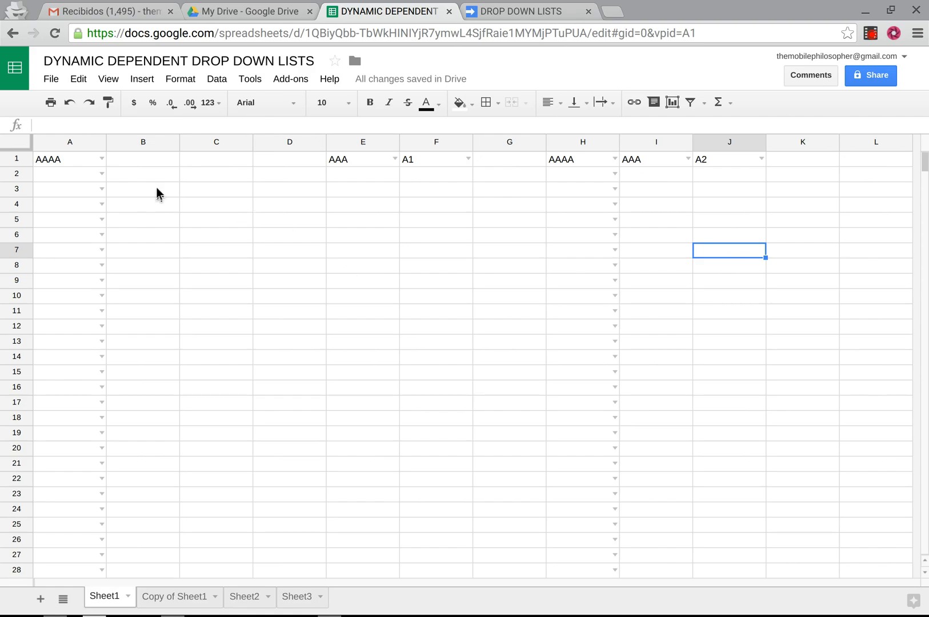
pyautogui.moveTo(480, 232)
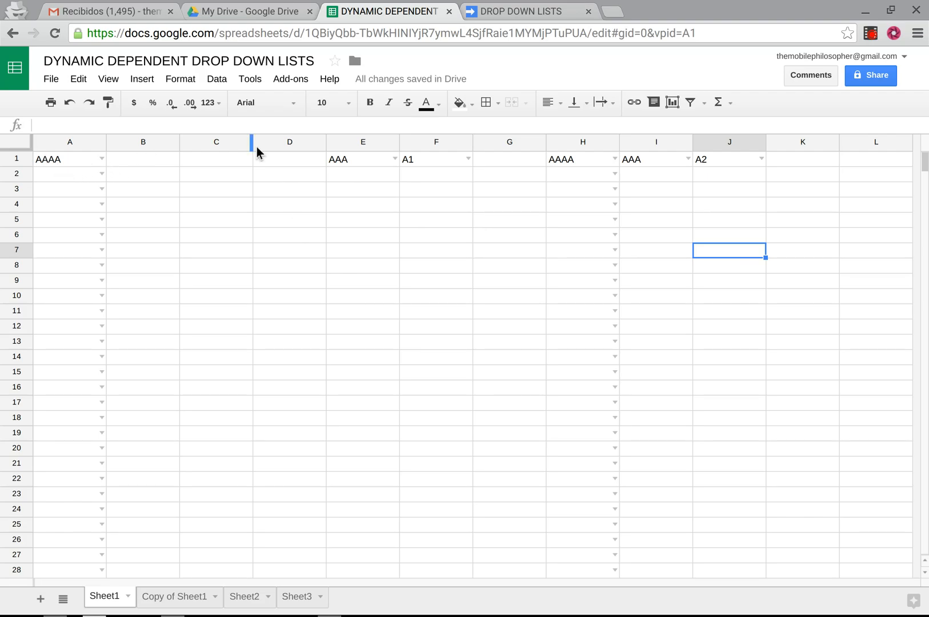
pyautogui.moveTo(386, 167)
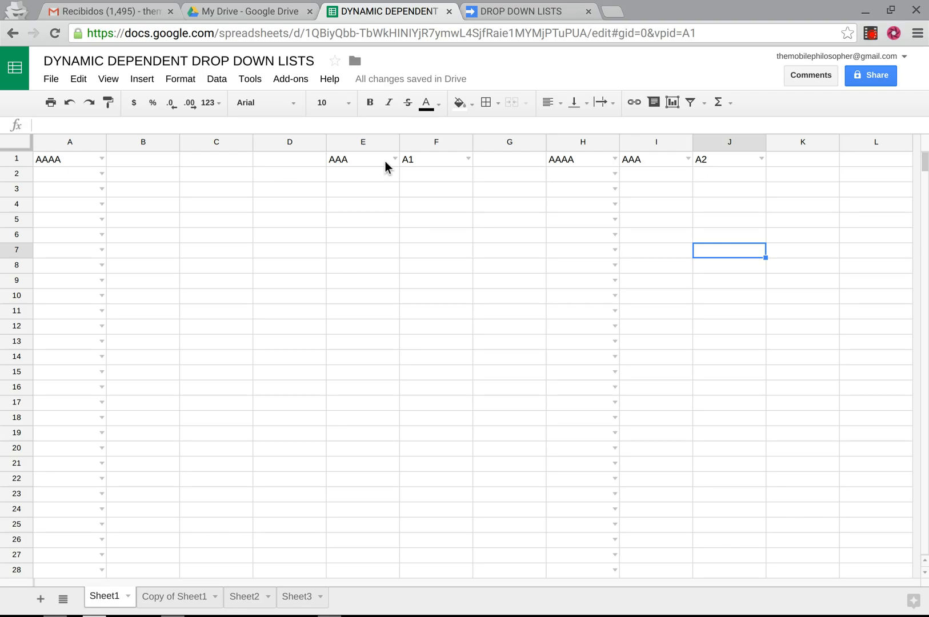
pyautogui.moveTo(214, 545)
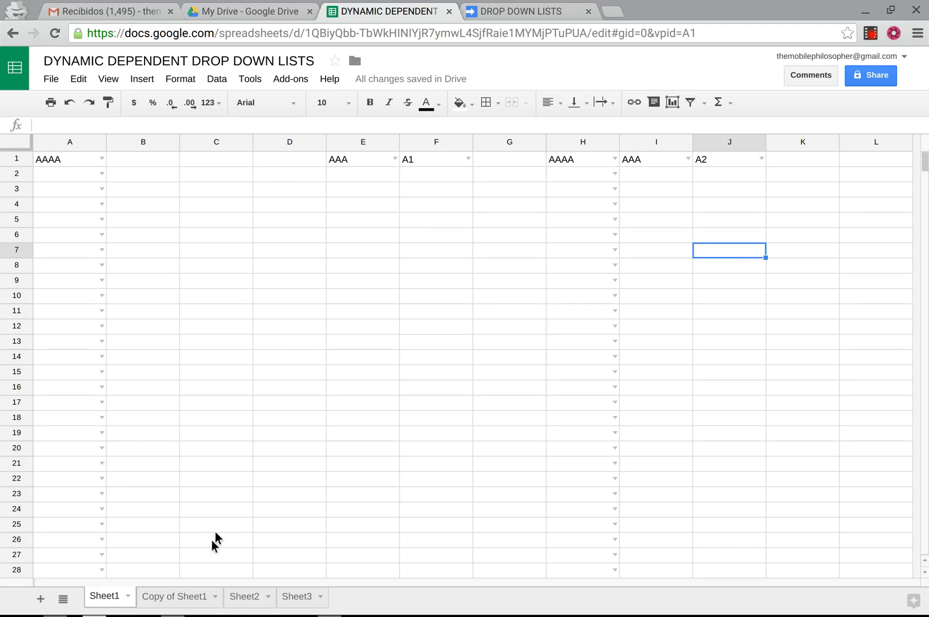
pyautogui.click(243, 596)
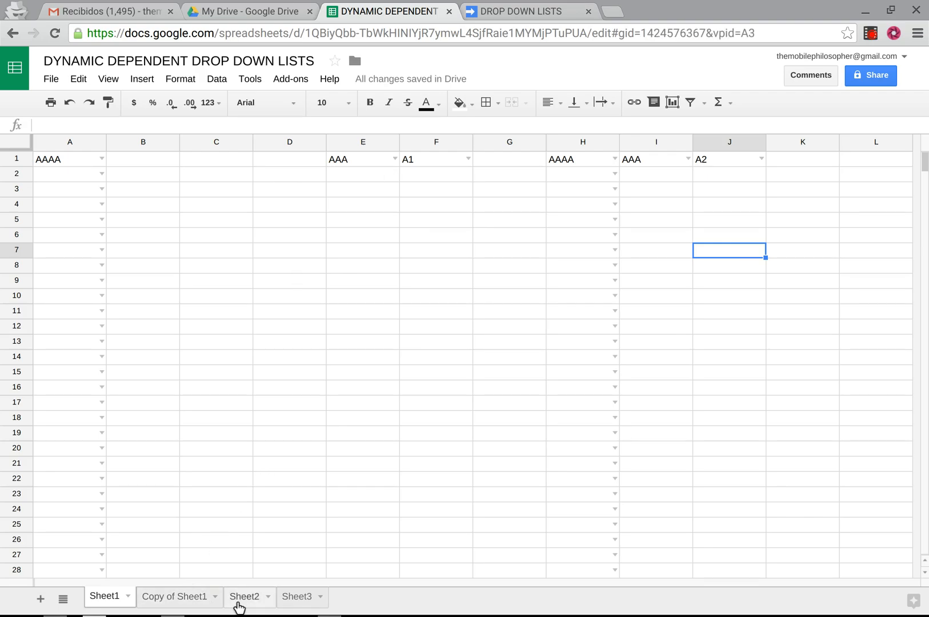
pyautogui.click(244, 596)
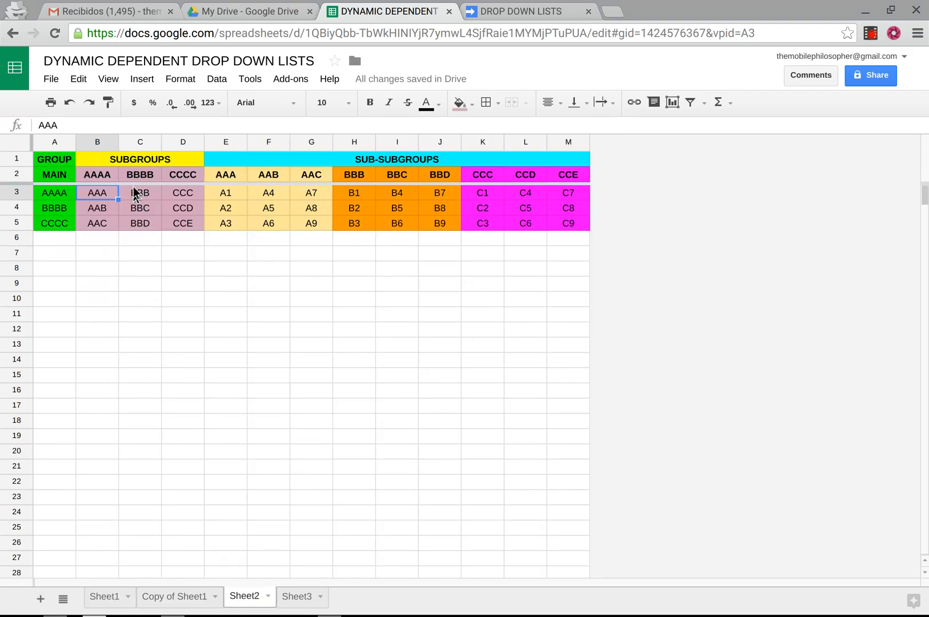
pyautogui.click(140, 192)
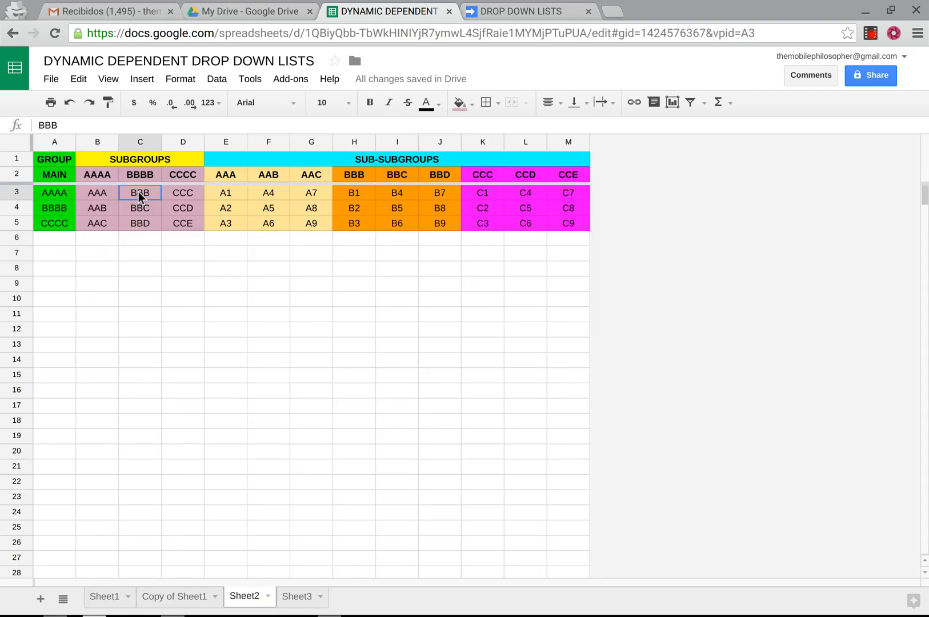
pyautogui.moveTo(122, 297)
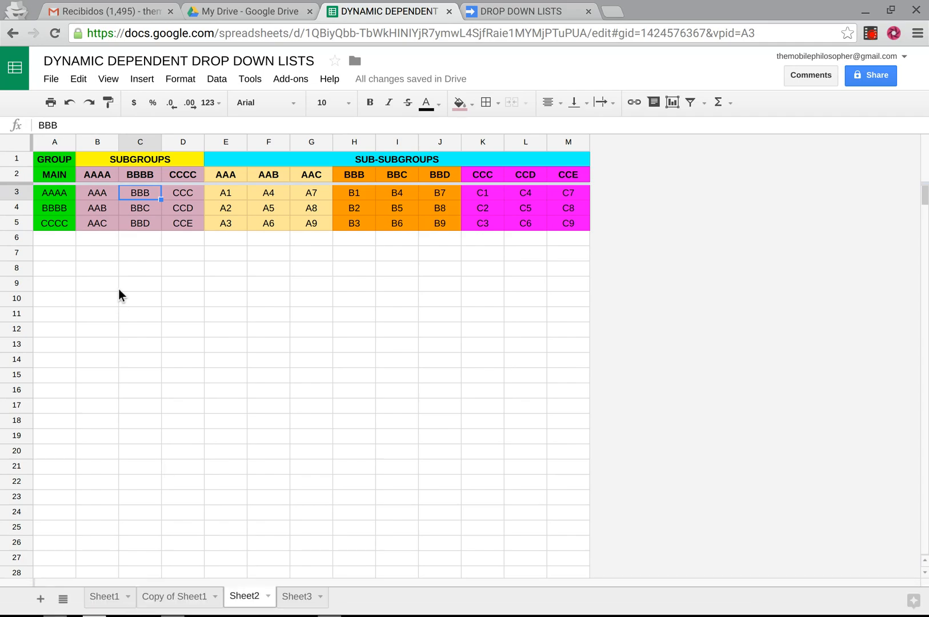
pyautogui.click(140, 238)
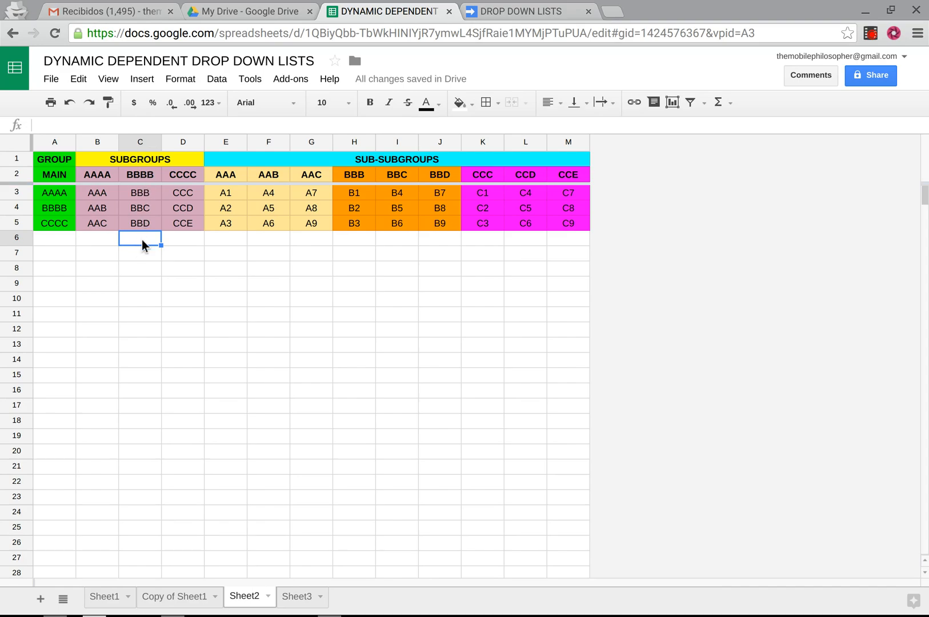
pyautogui.moveTo(232, 513)
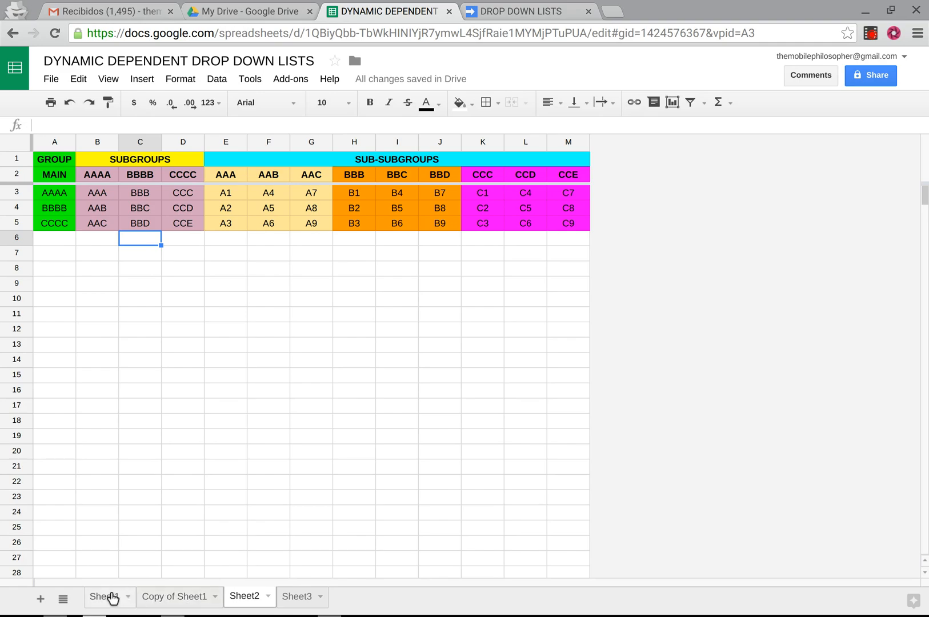
pyautogui.click(104, 596)
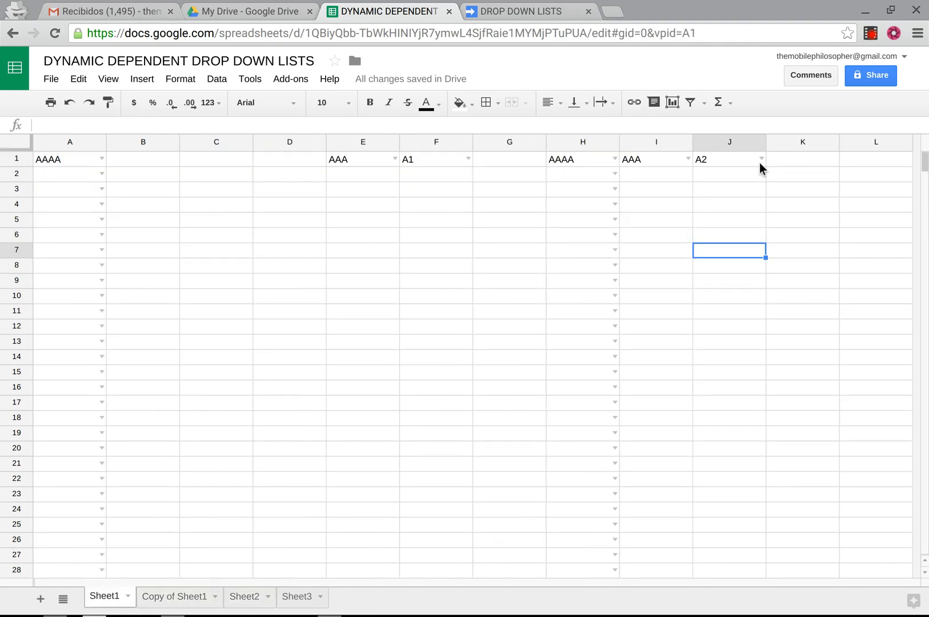
pyautogui.moveTo(713, 315)
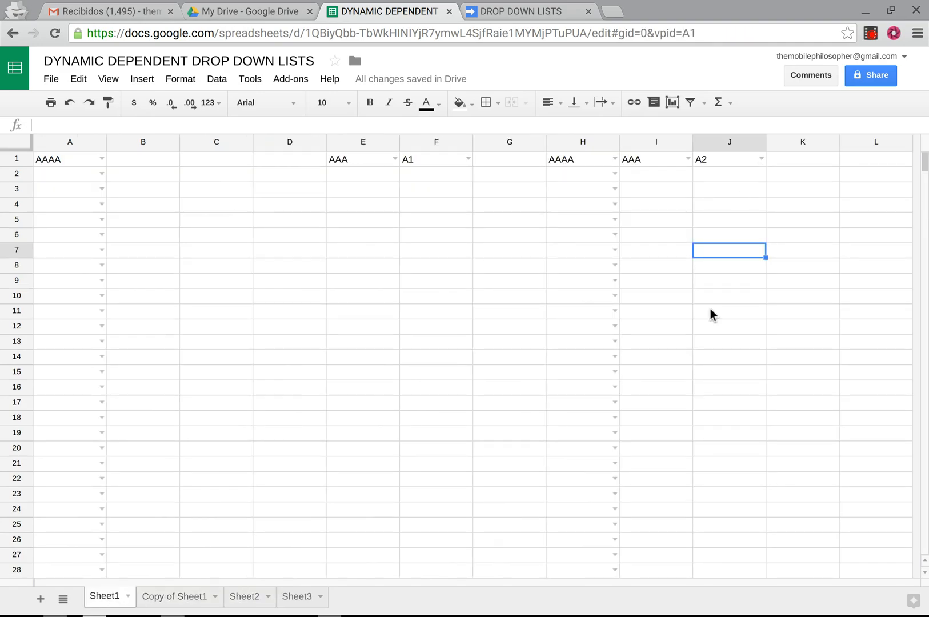